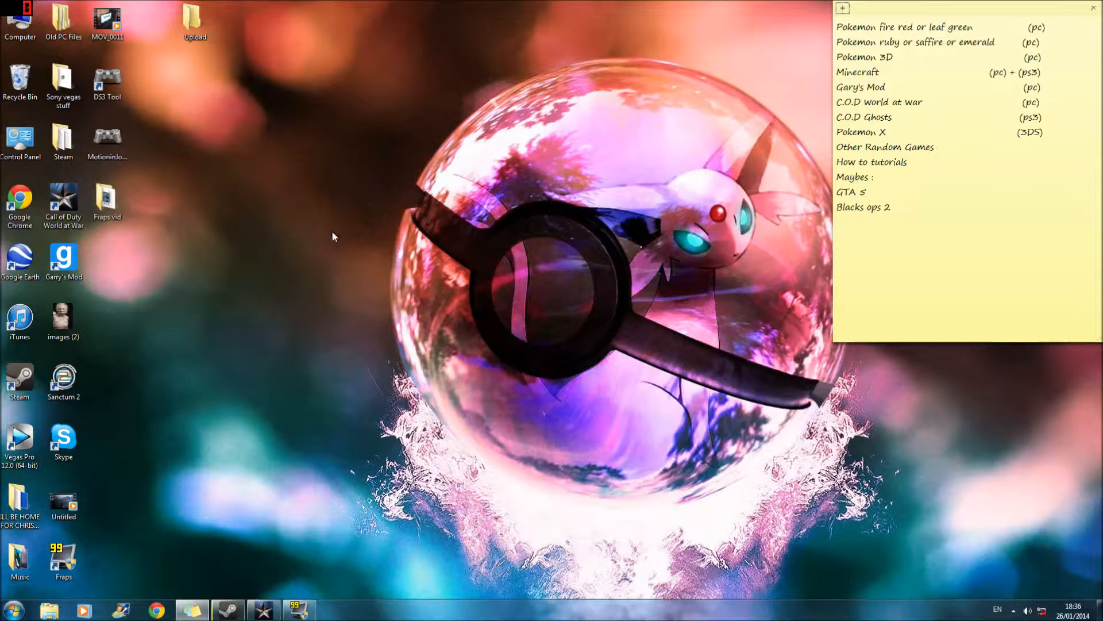
pyautogui.moveTo(385, 203)
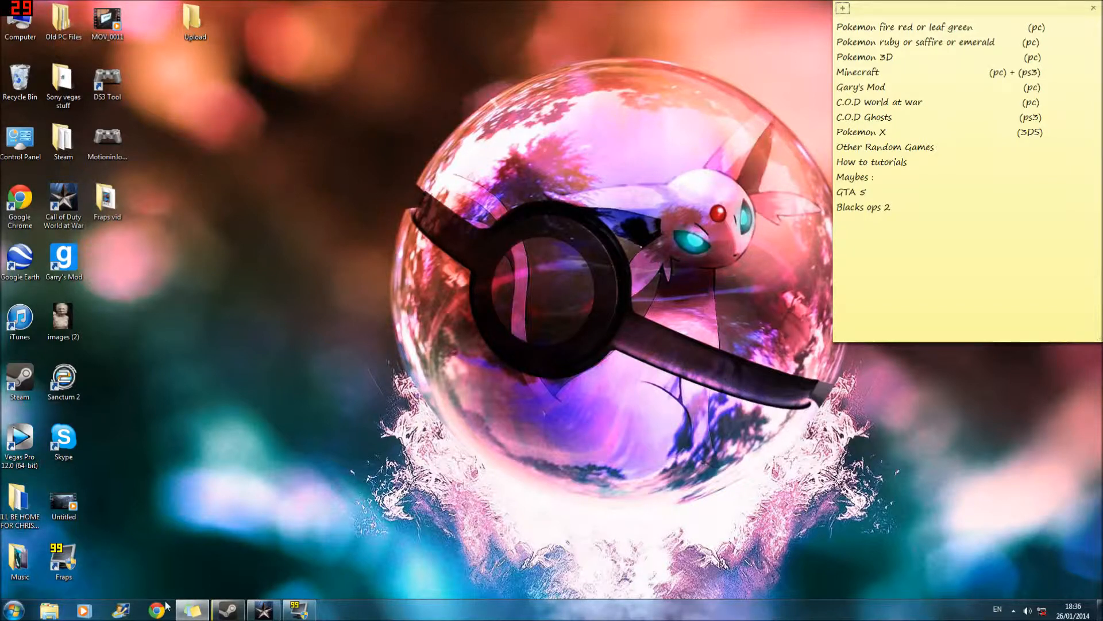
# Step: Launch Chrome, reach Google and run a search for 'cool roms' from the suggestion
pyautogui.click(156, 610)
pyautogui.write('goo')
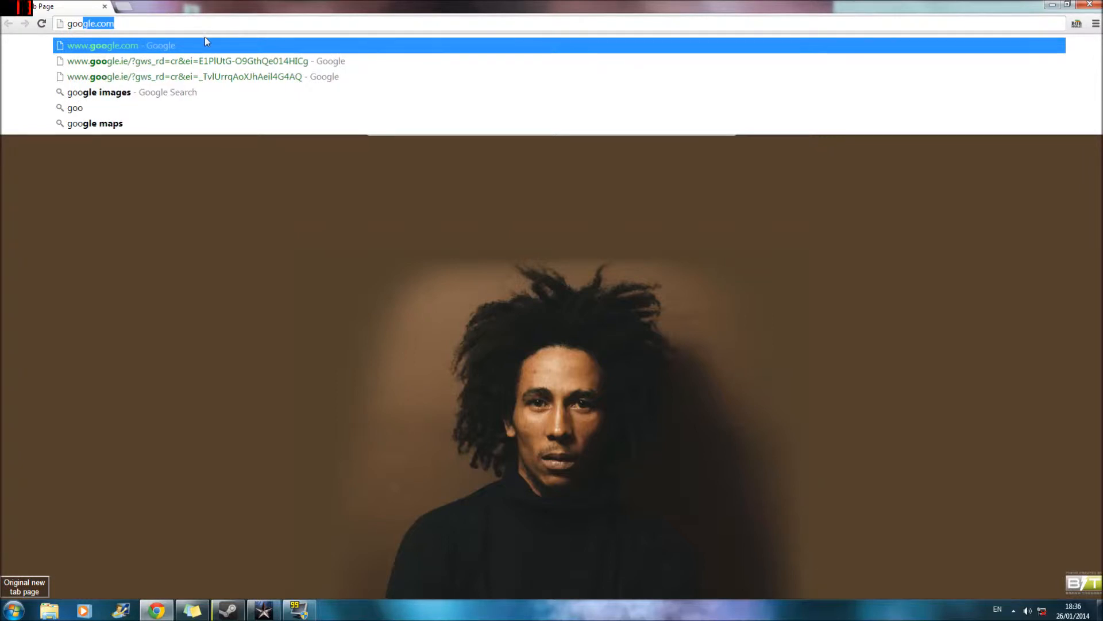
pyautogui.click(102, 45)
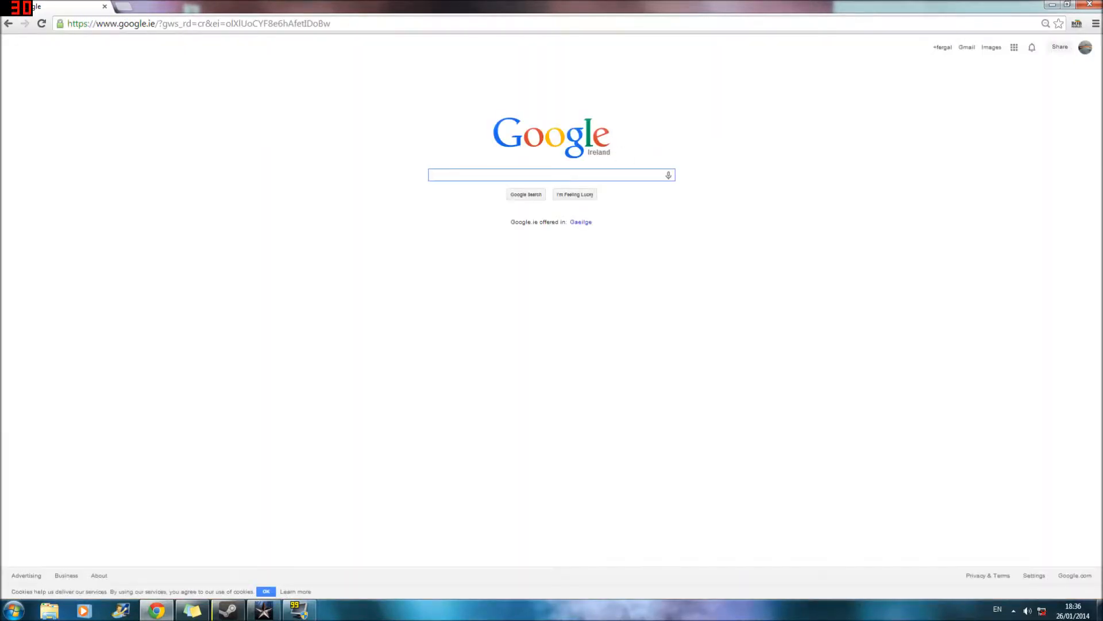
pyautogui.click(1095, 23)
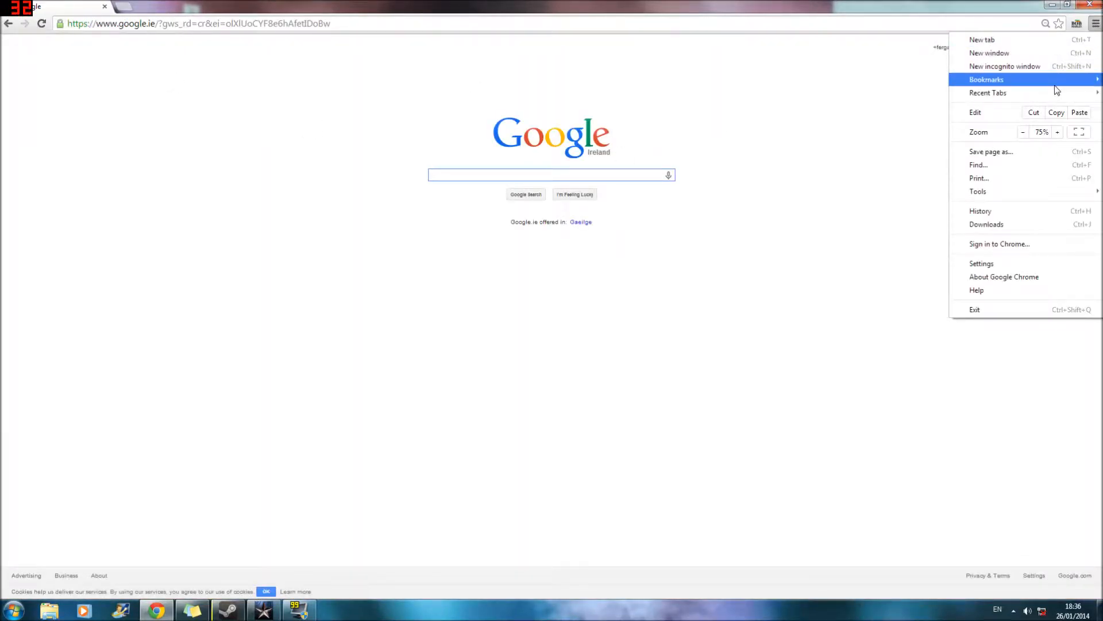
pyautogui.click(1058, 131)
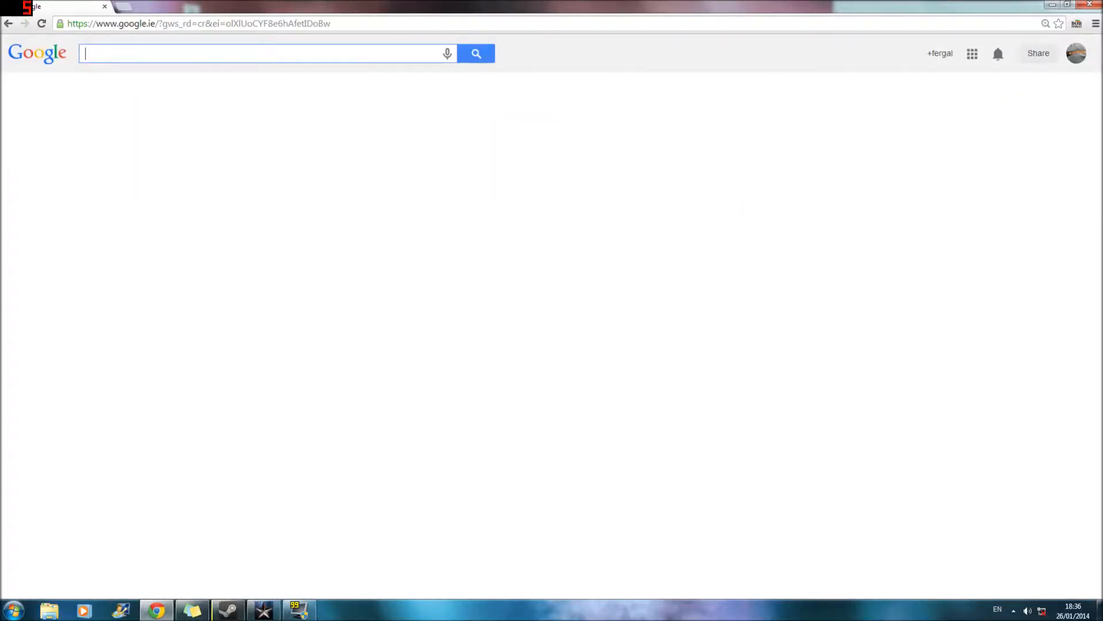
pyautogui.write('cool')
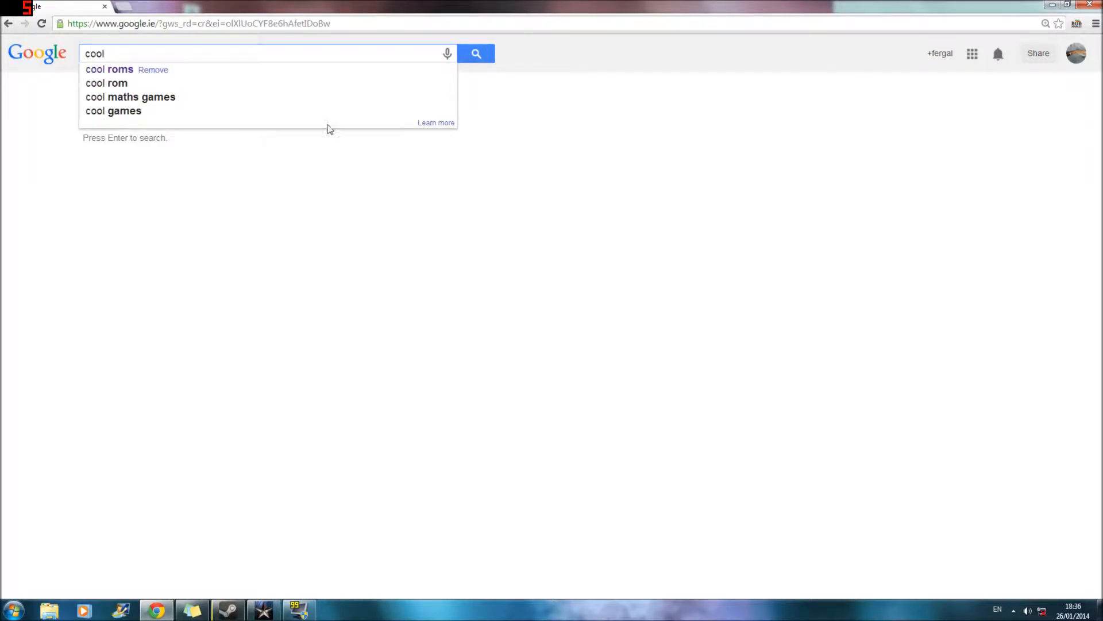
pyautogui.click(109, 69)
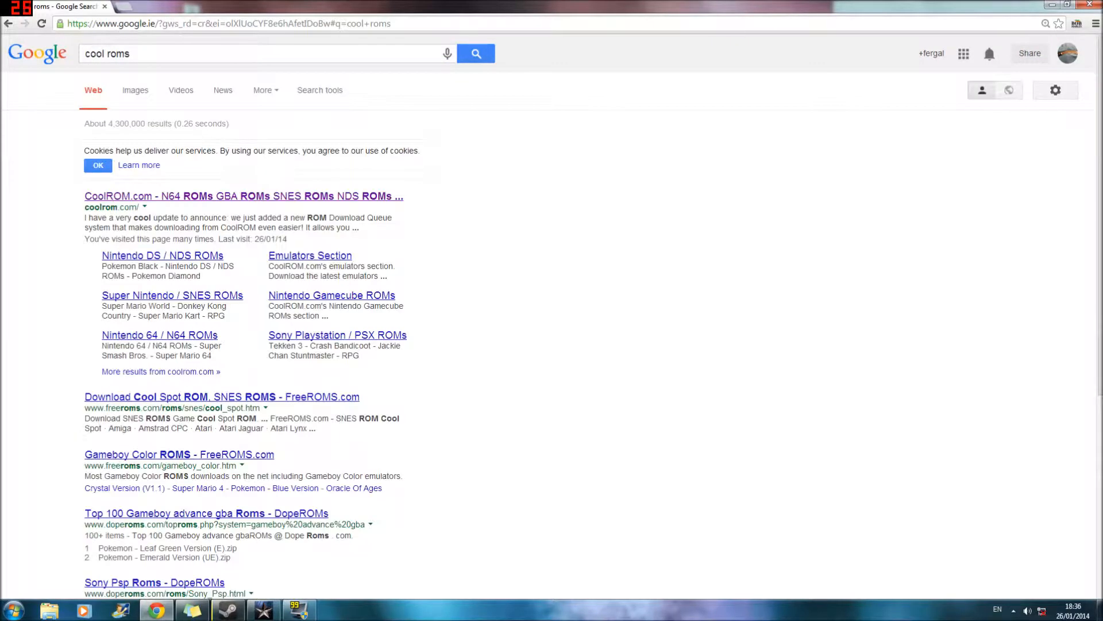
# Step: Load CoolROM.com from the results, briefly viewing and dismissing the ROM Files menu
pyautogui.click(244, 195)
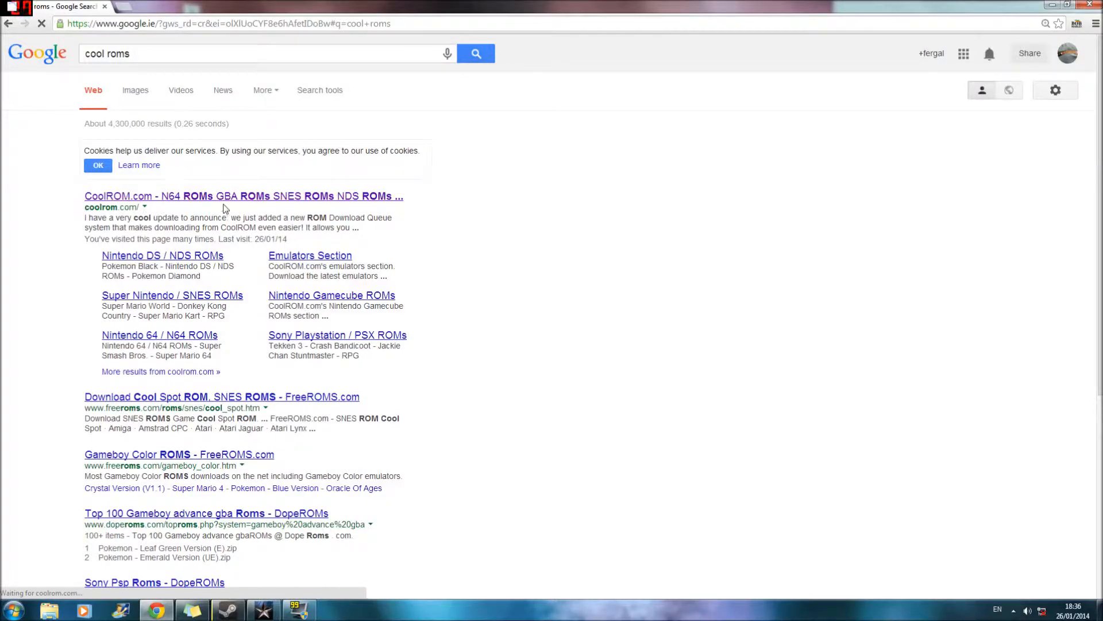
pyautogui.click(244, 196)
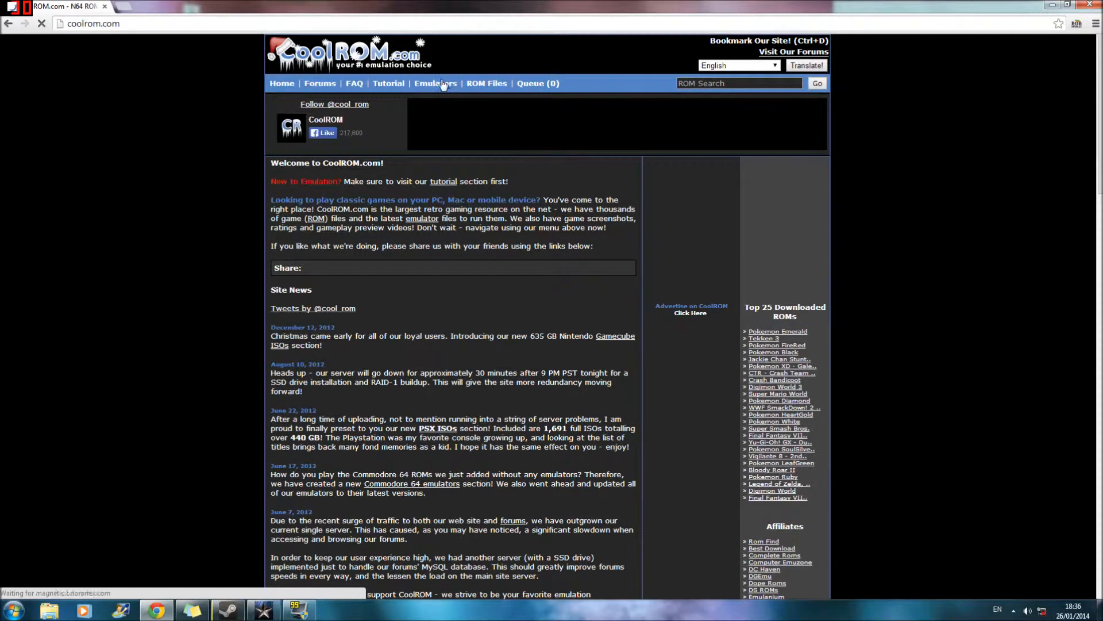
pyautogui.click(434, 83)
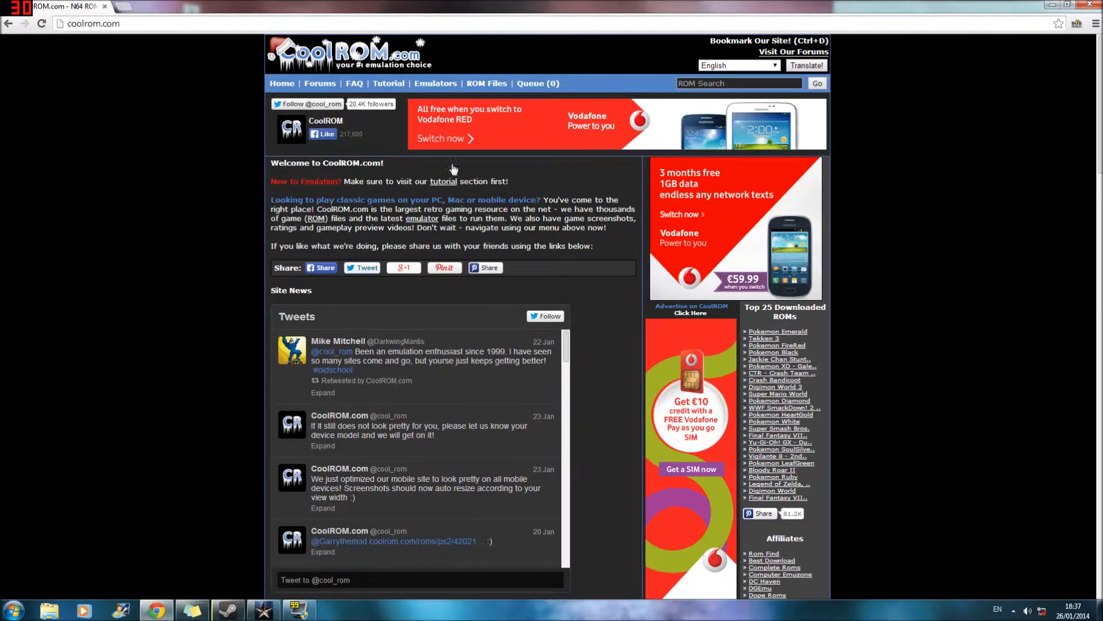
pyautogui.moveTo(178, 133)
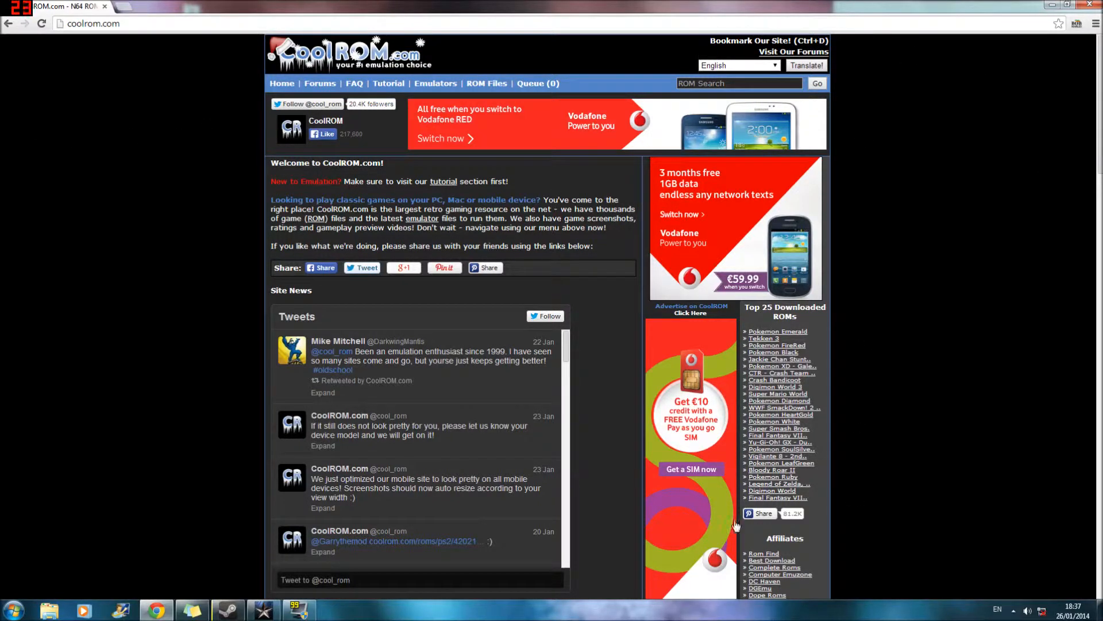
pyautogui.moveTo(57, 45)
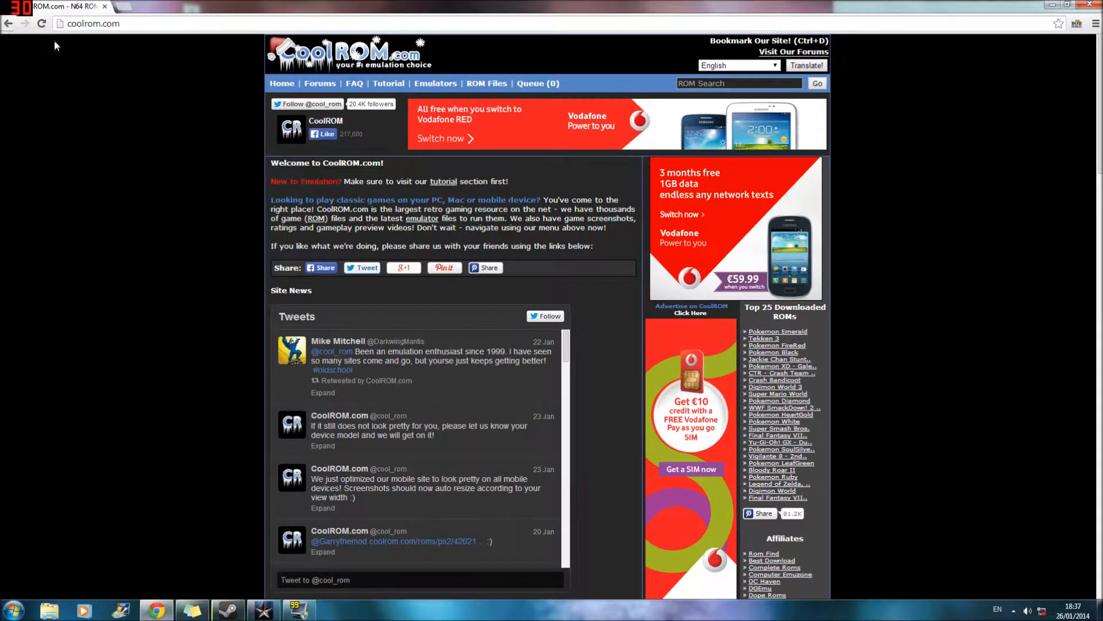
pyautogui.click(486, 83)
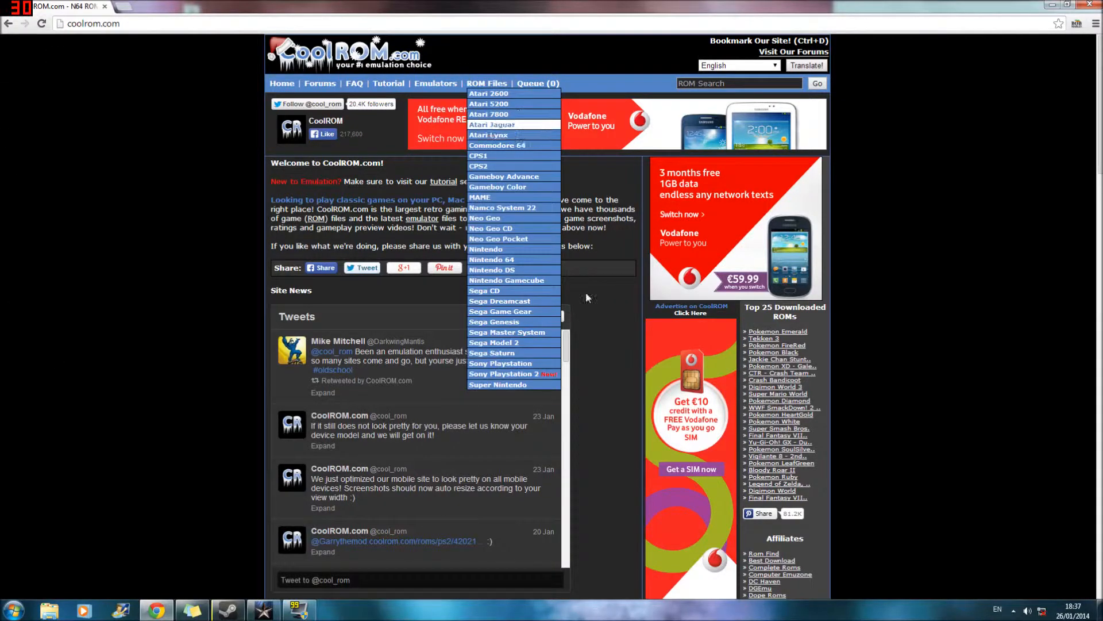
pyautogui.moveTo(459, 288)
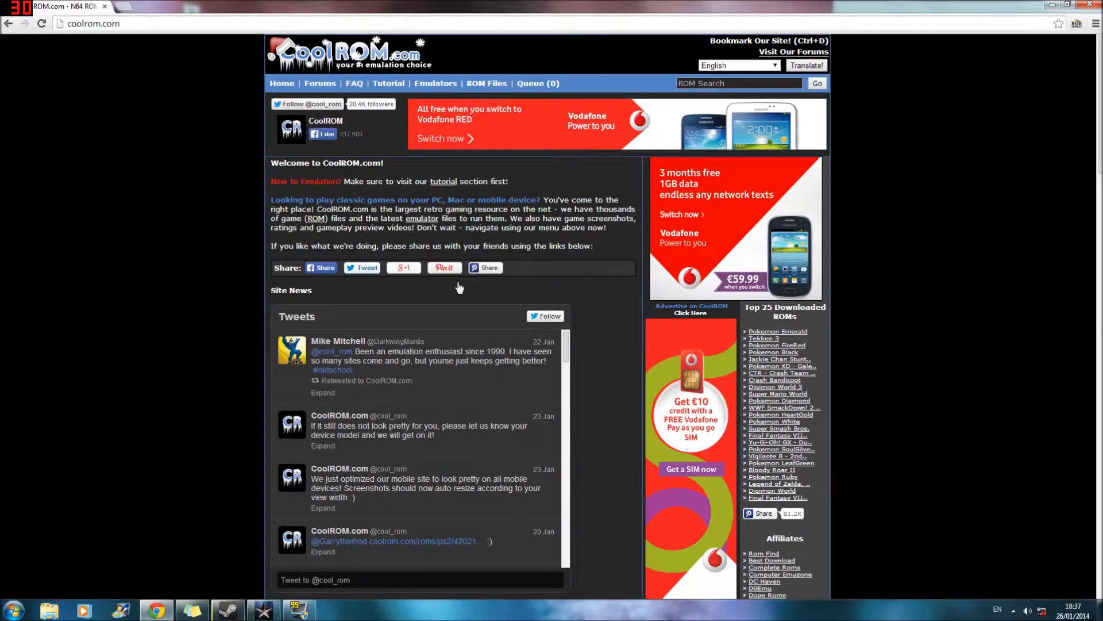
pyautogui.click(485, 268)
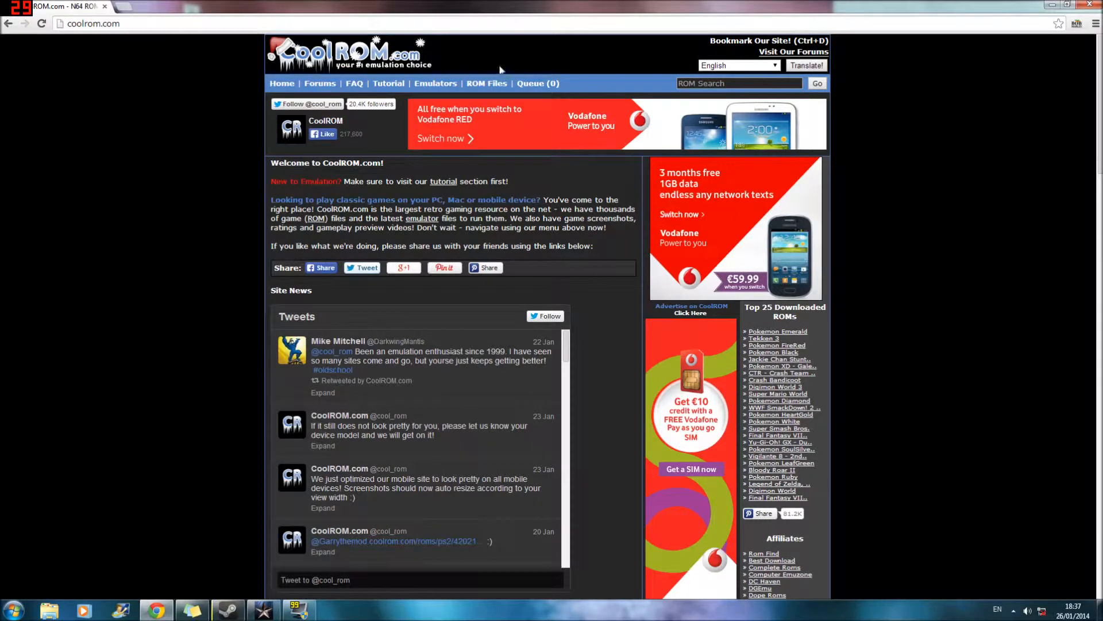
# Step: Reach the Visual Boy Advance page via Emulators > Gameboy Advance
pyautogui.click(435, 83)
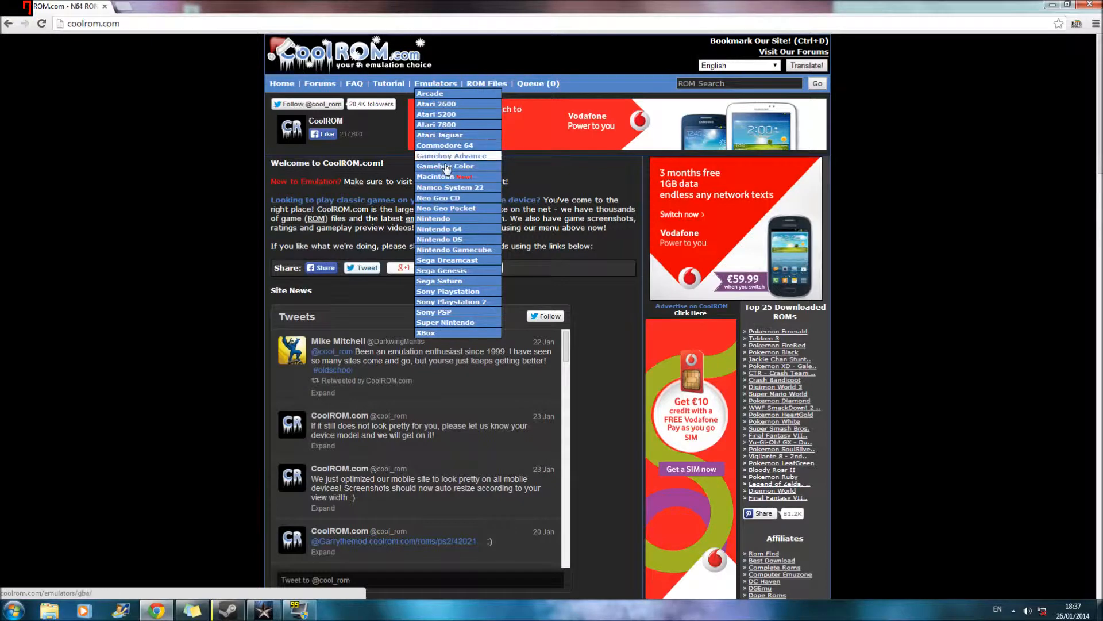
pyautogui.click(451, 155)
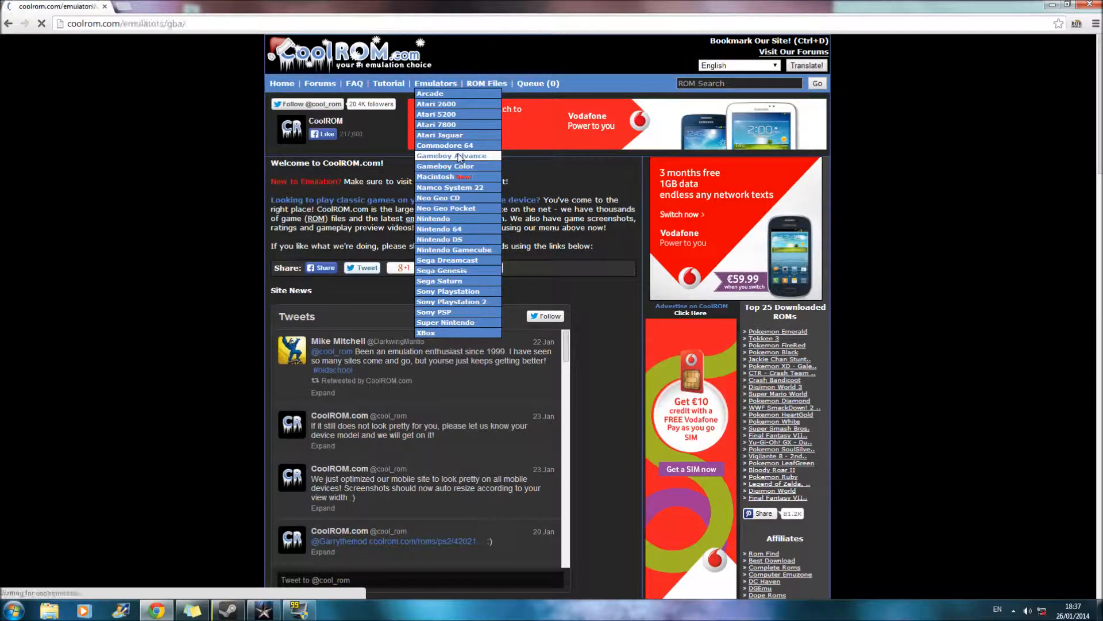
pyautogui.click(450, 156)
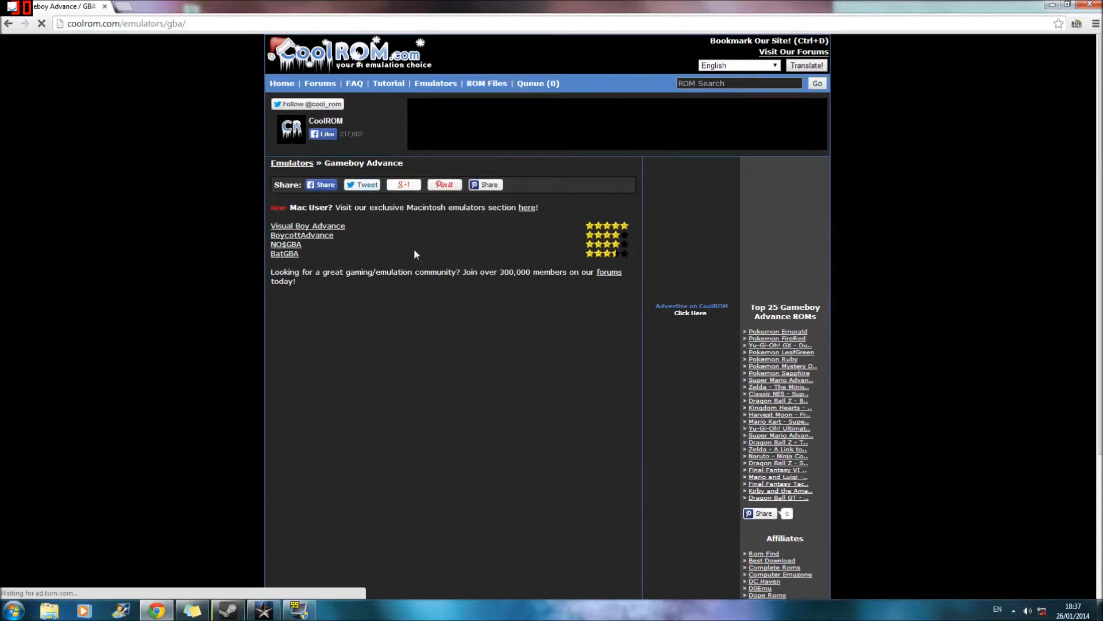
pyautogui.click(308, 227)
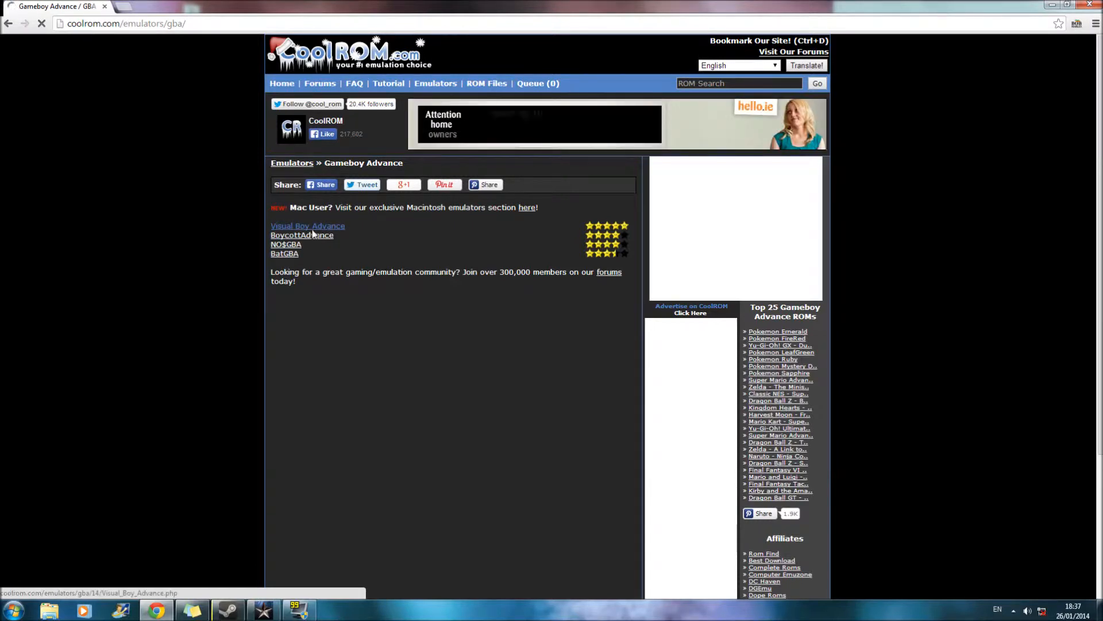
pyautogui.click(308, 226)
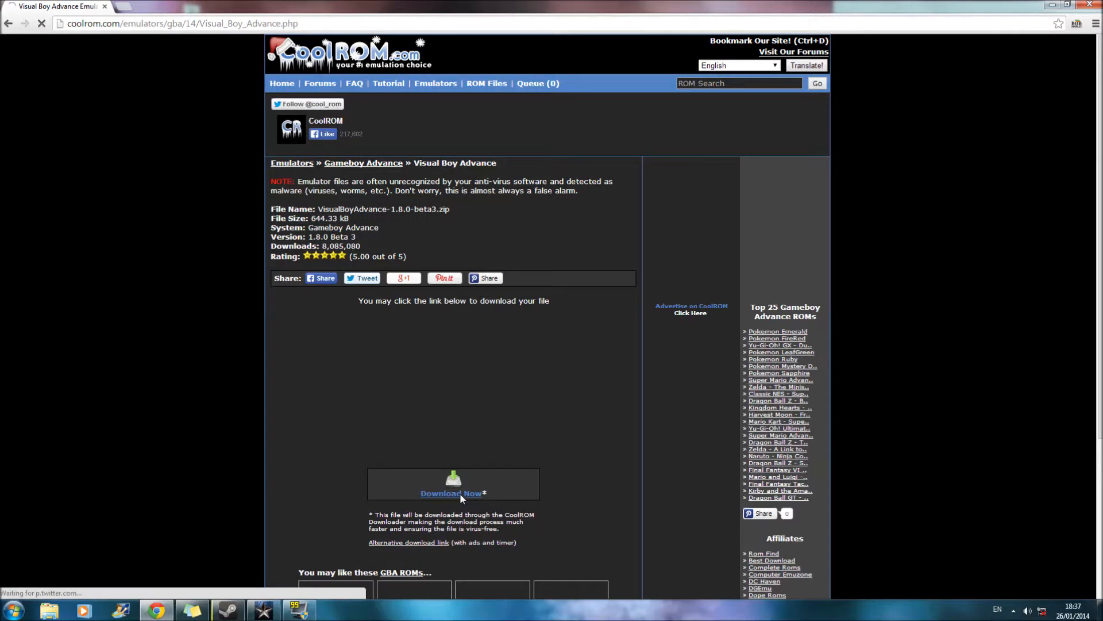
# Step: Start the Download Now of the Visual Boy Advance CoolROM downloader
pyautogui.click(453, 494)
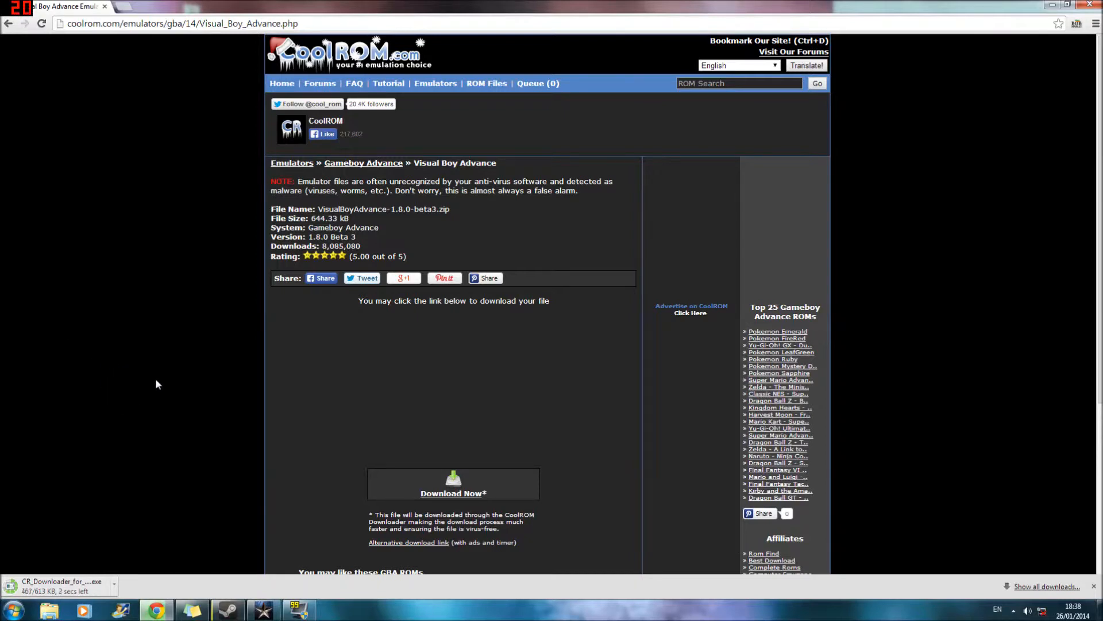
pyautogui.moveTo(190, 237)
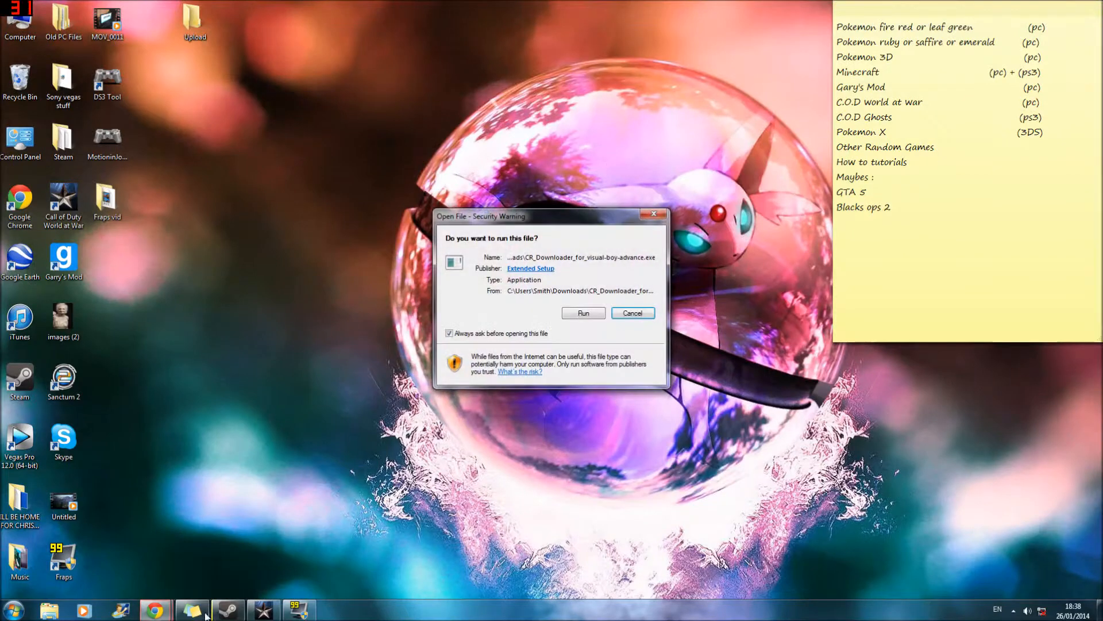
# Step: Run the CR_Downloader, accept its steps and let Visual Boy Advance download to 100%
pyautogui.click(631, 313)
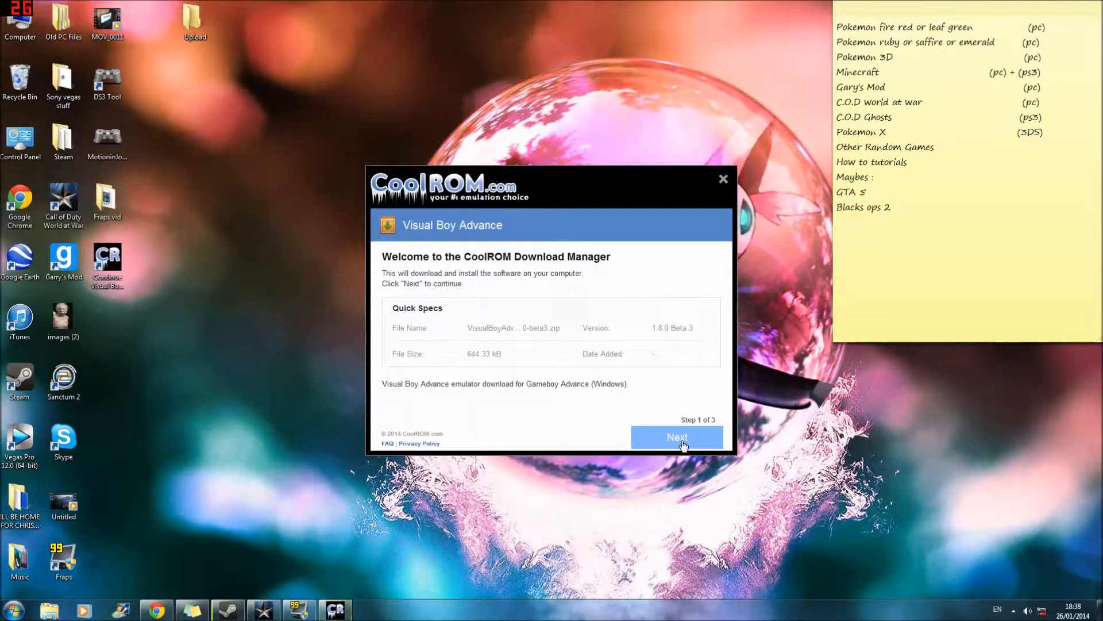
pyautogui.click(676, 436)
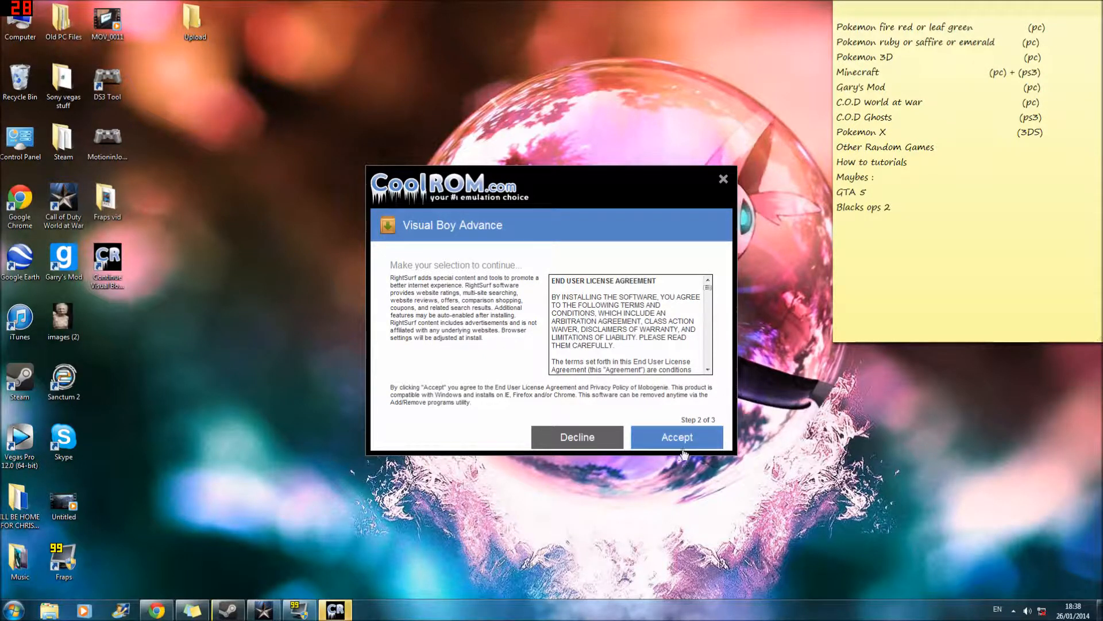
pyautogui.click(675, 437)
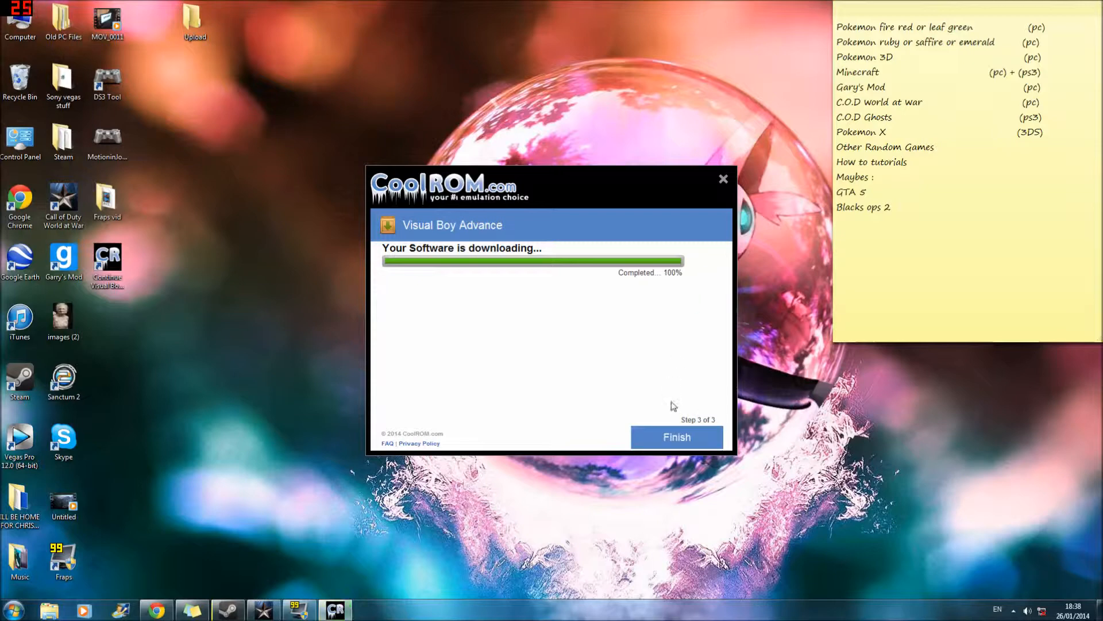
# Step: Finish the downloader and open VisualBoyAdvance-1.8.0-beta3.zip from Downloads in WinRAR
pyautogui.click(676, 437)
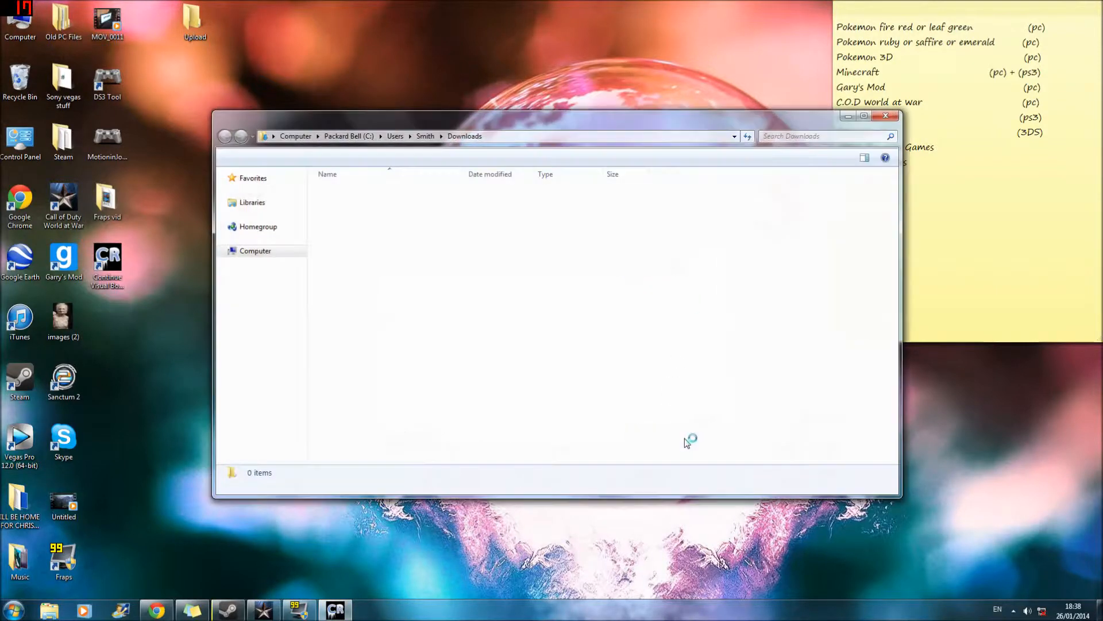
pyautogui.click(727, 418)
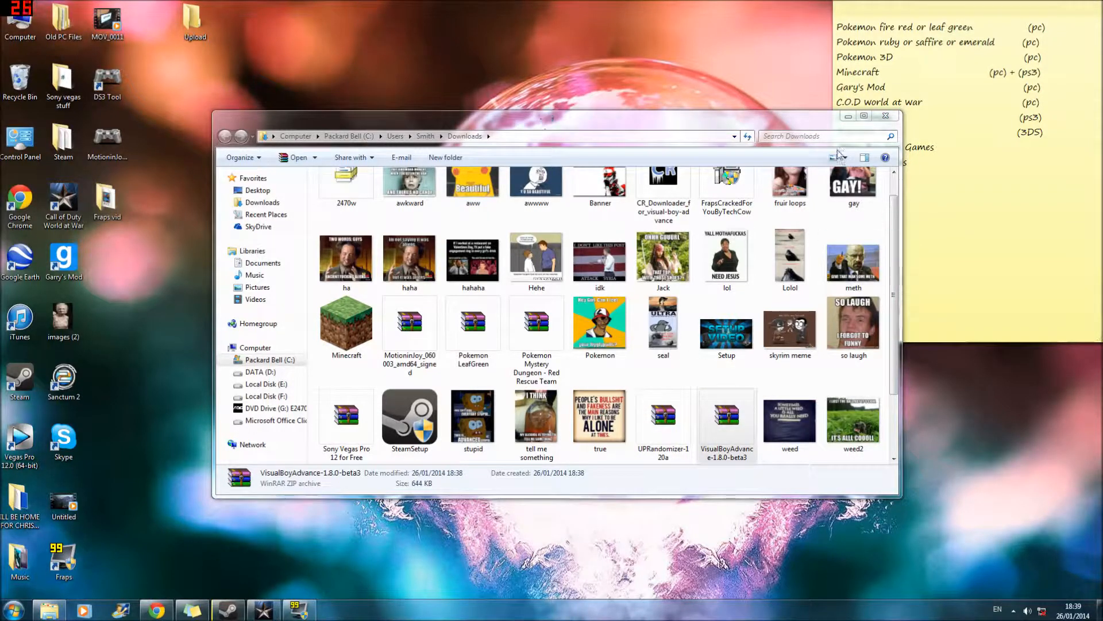
pyautogui.doubleClick(727, 415)
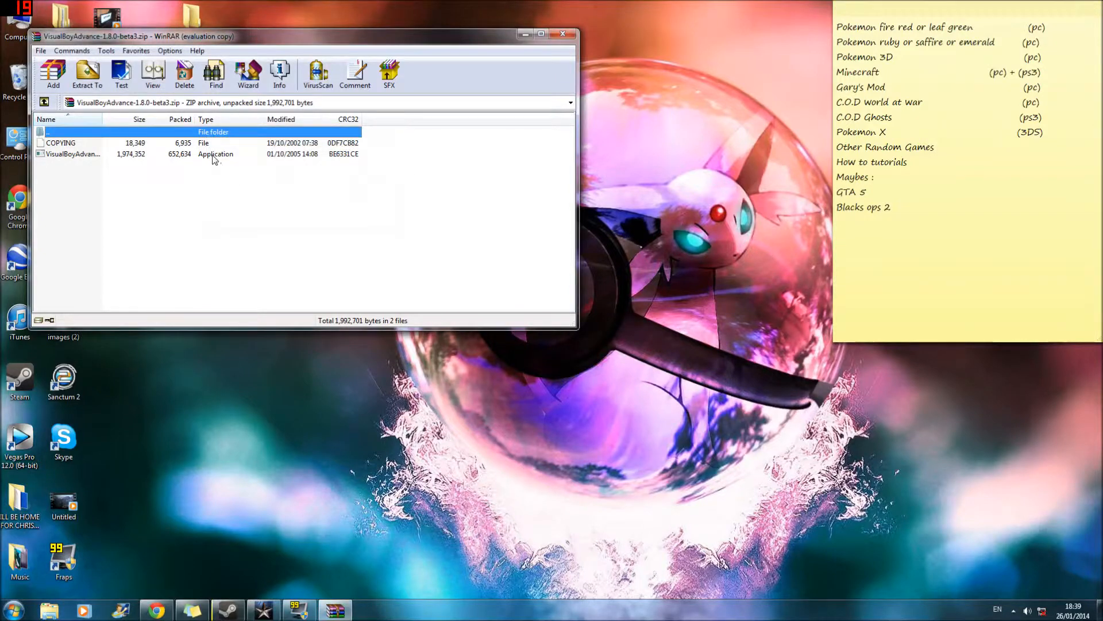
# Step: Extract VisualBoyAdvance.exe from the archive onto the desktop and close WinRAR
pyautogui.rightClick(73, 153)
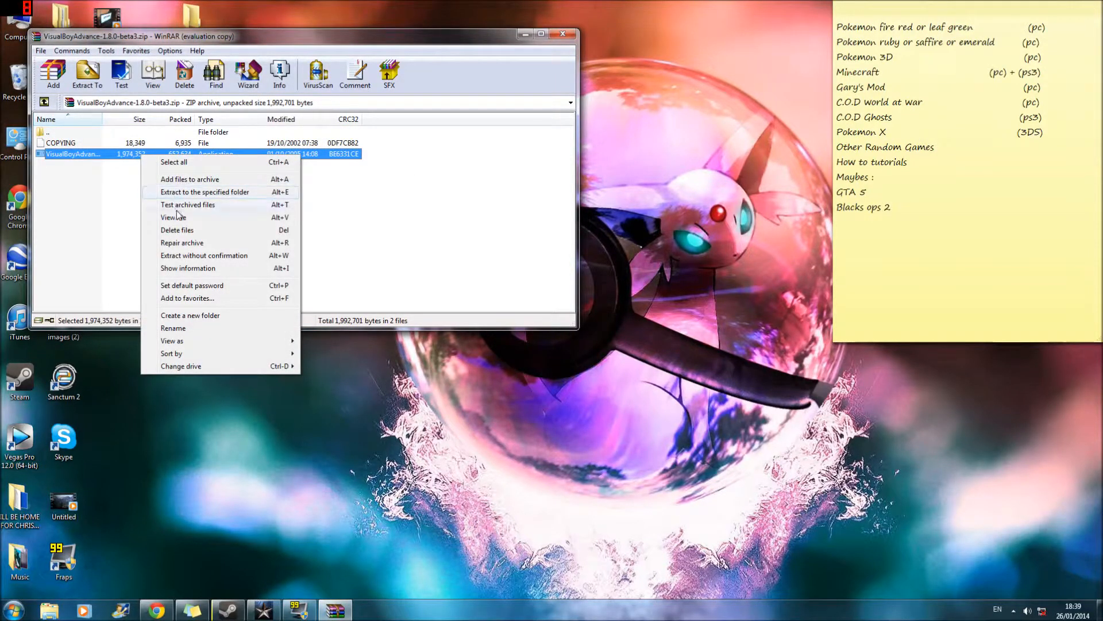
pyautogui.moveTo(213, 185)
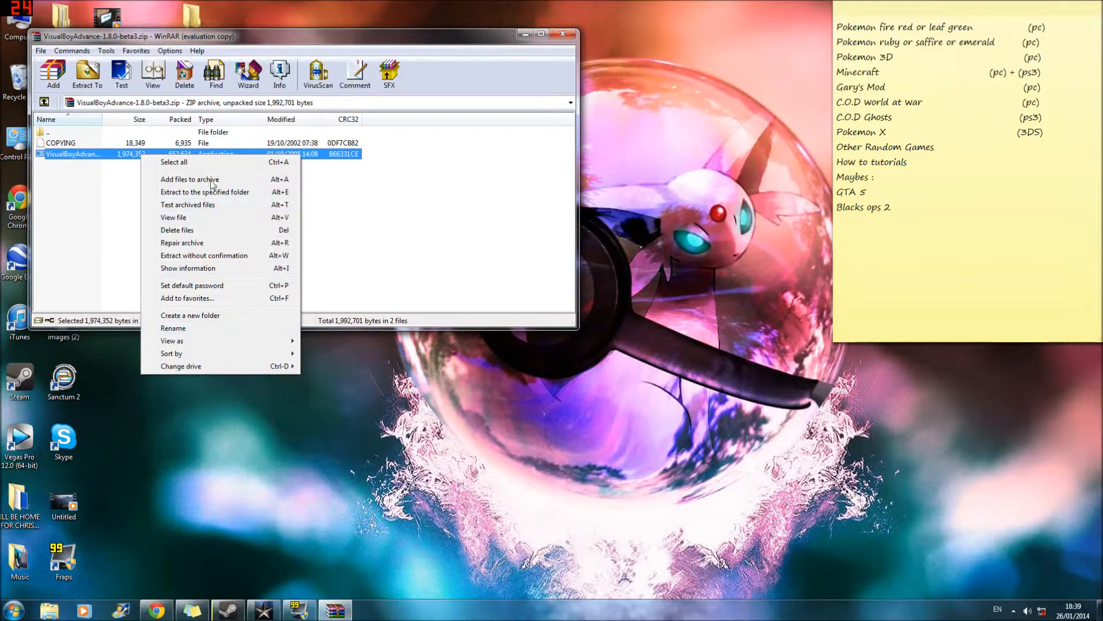
pyautogui.click(199, 458)
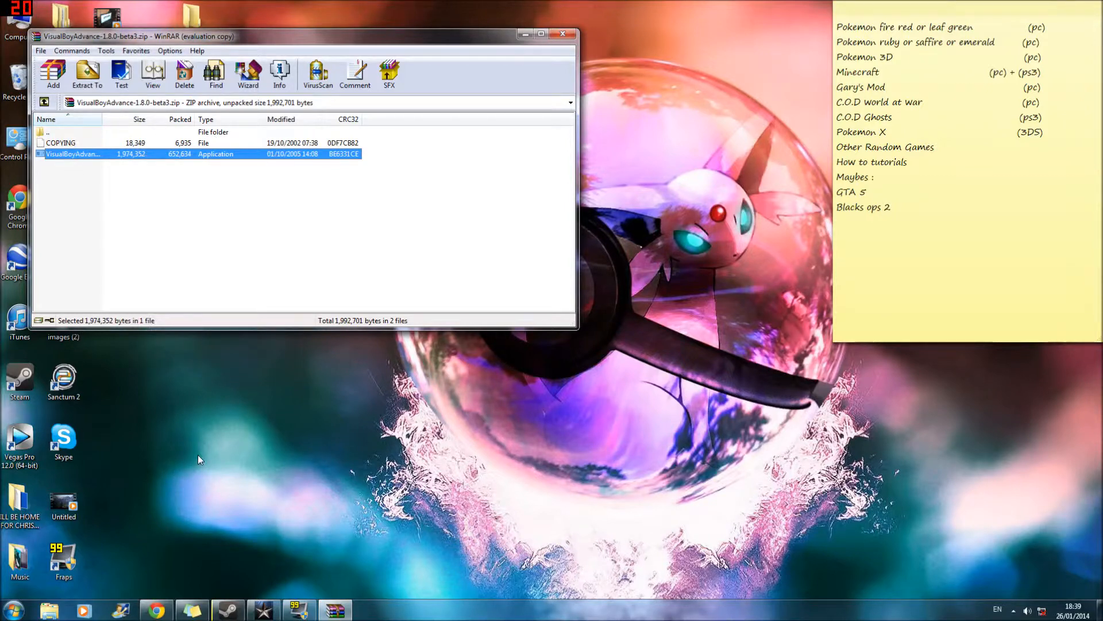
pyautogui.click(87, 73)
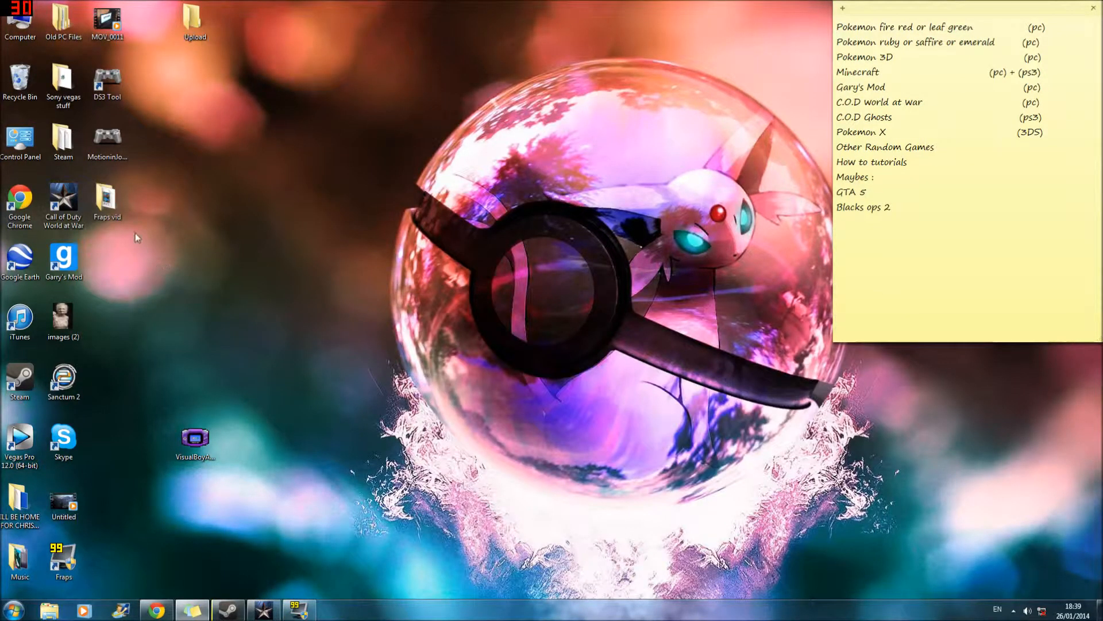
pyautogui.moveTo(230, 158)
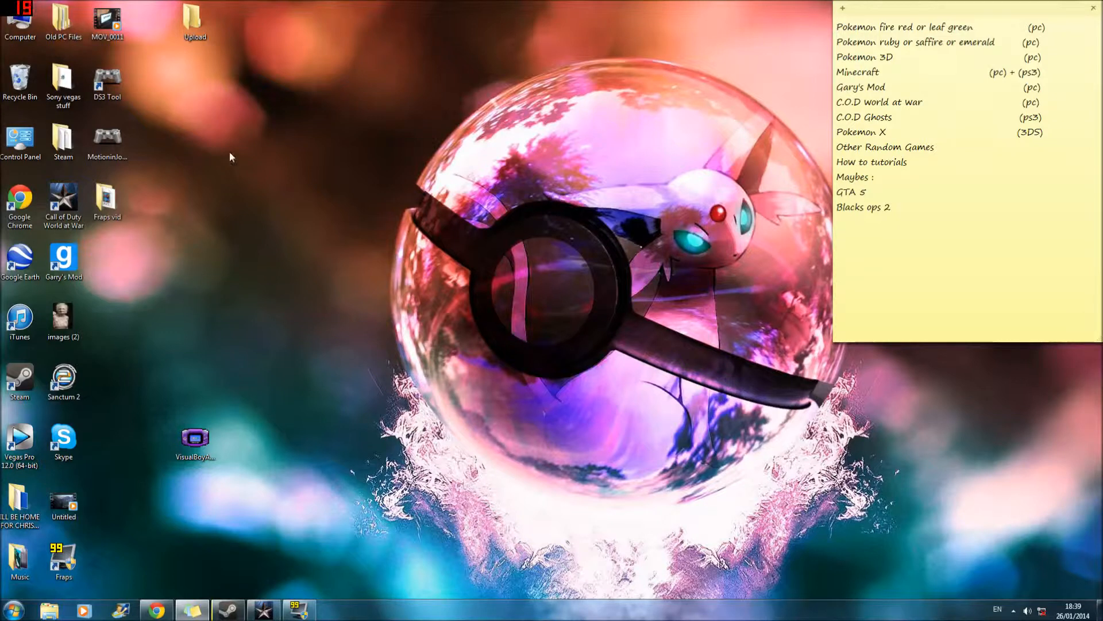
# Step: Move the VisualBoyAdvance icon up the desktop, launch it and position its window
pyautogui.moveTo(195, 440); pyautogui.dragTo(284, 146)
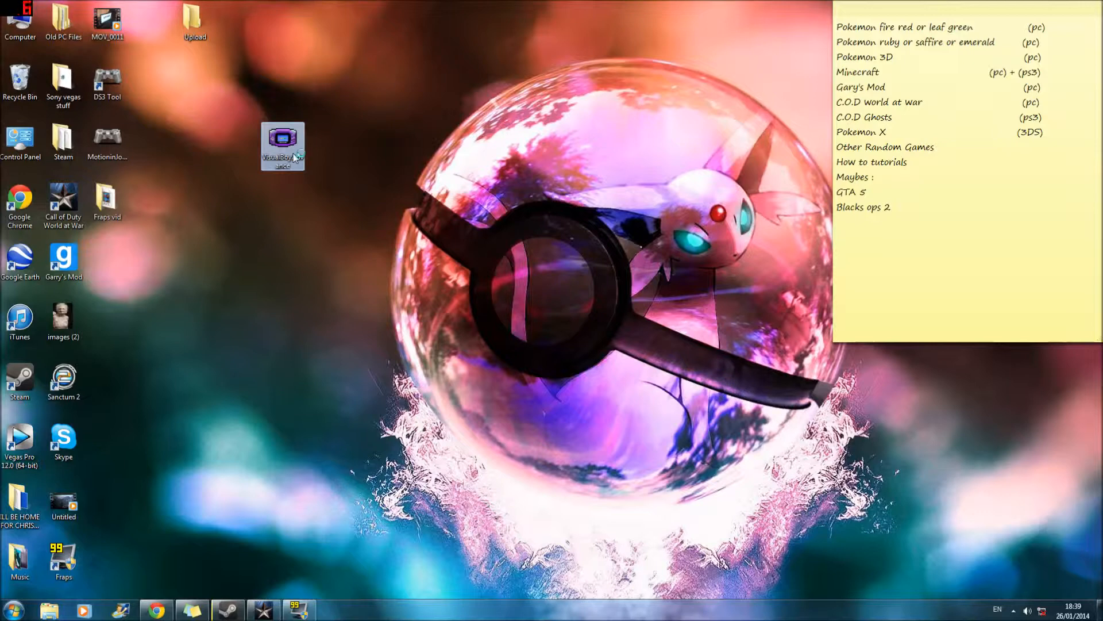
pyautogui.doubleClick(283, 146)
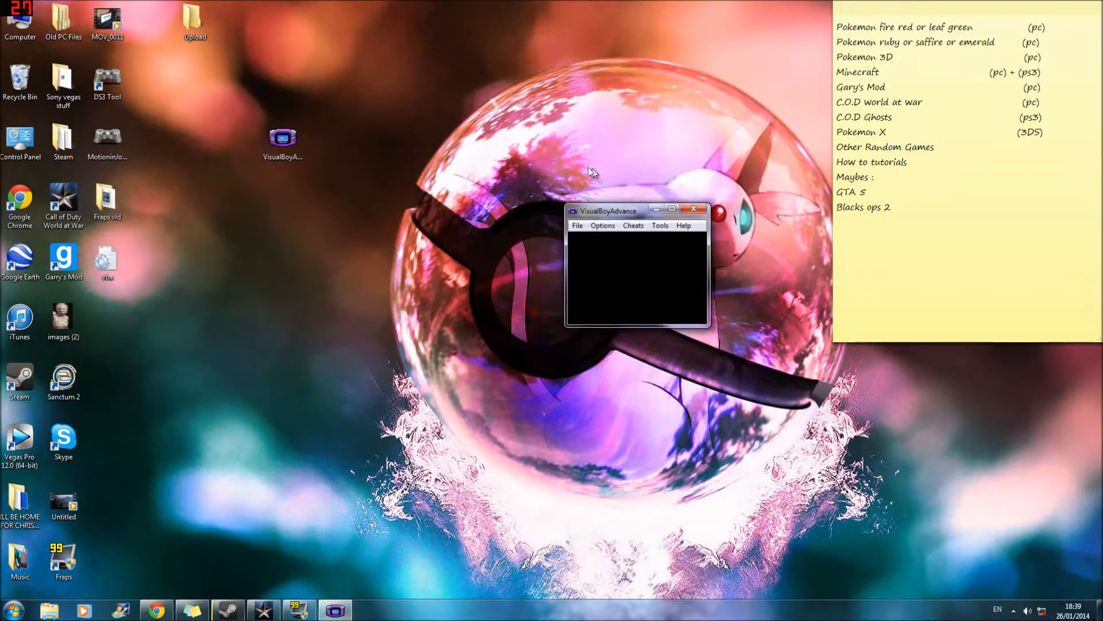
pyautogui.moveTo(634, 209); pyautogui.dragTo(557, 170)
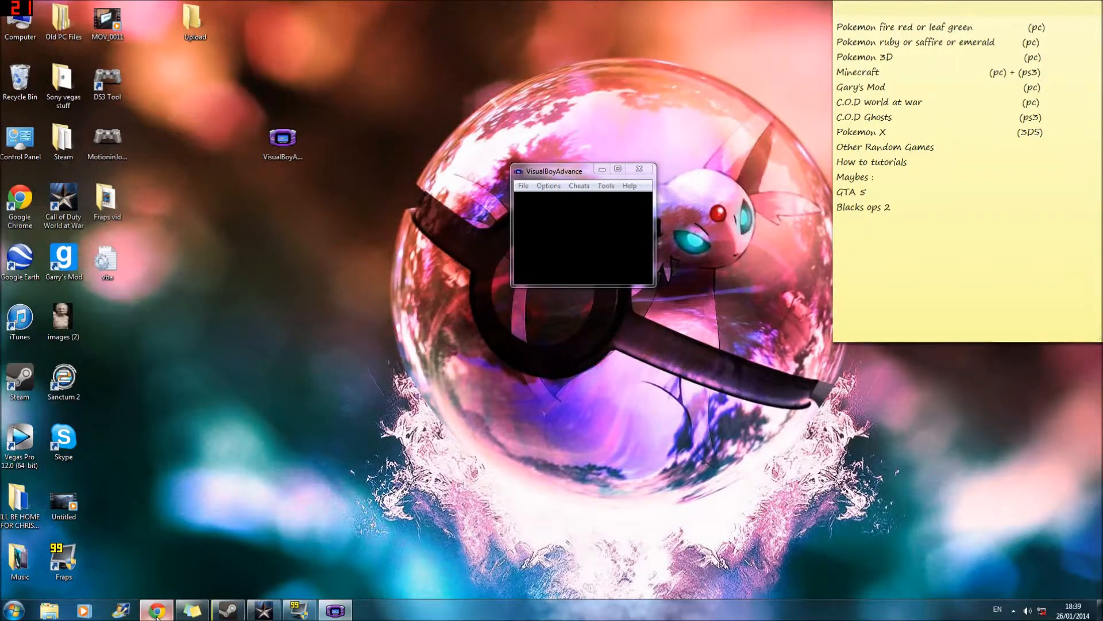
# Step: Return to Chrome and go to CoolROM's Gameboy Advance ROMs page via ROM Files
pyautogui.click(156, 611)
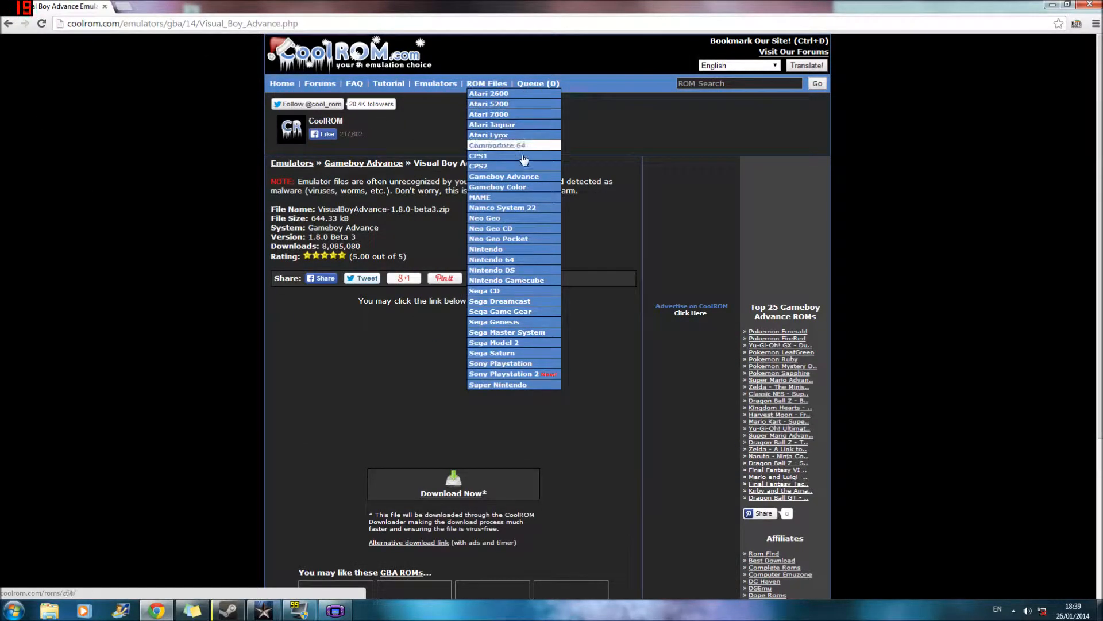
pyautogui.moveTo(503, 176)
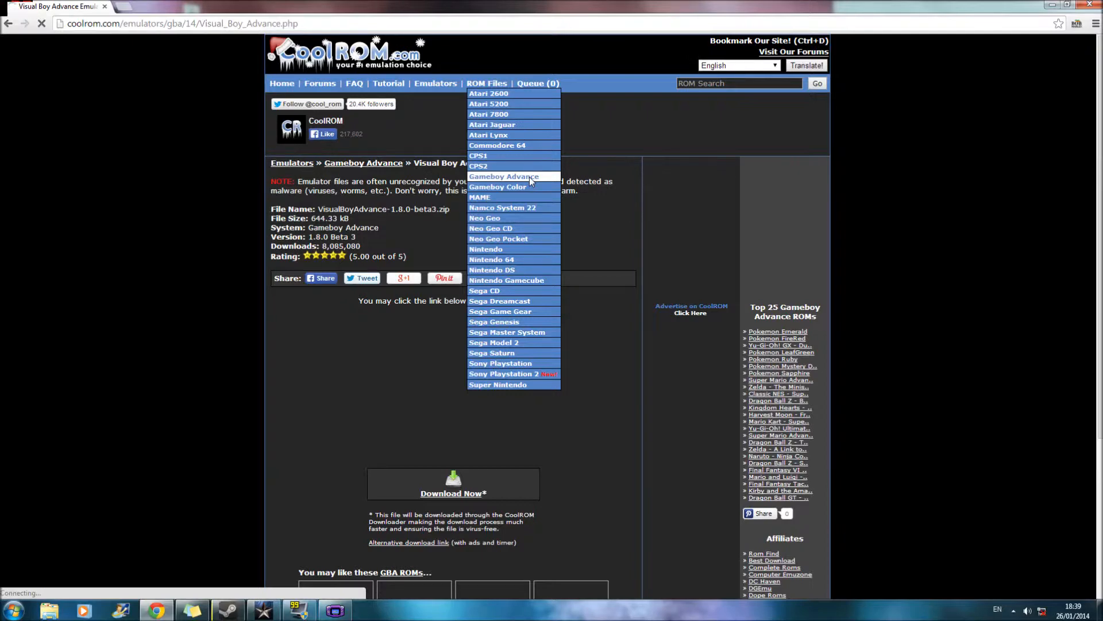
pyautogui.click(503, 176)
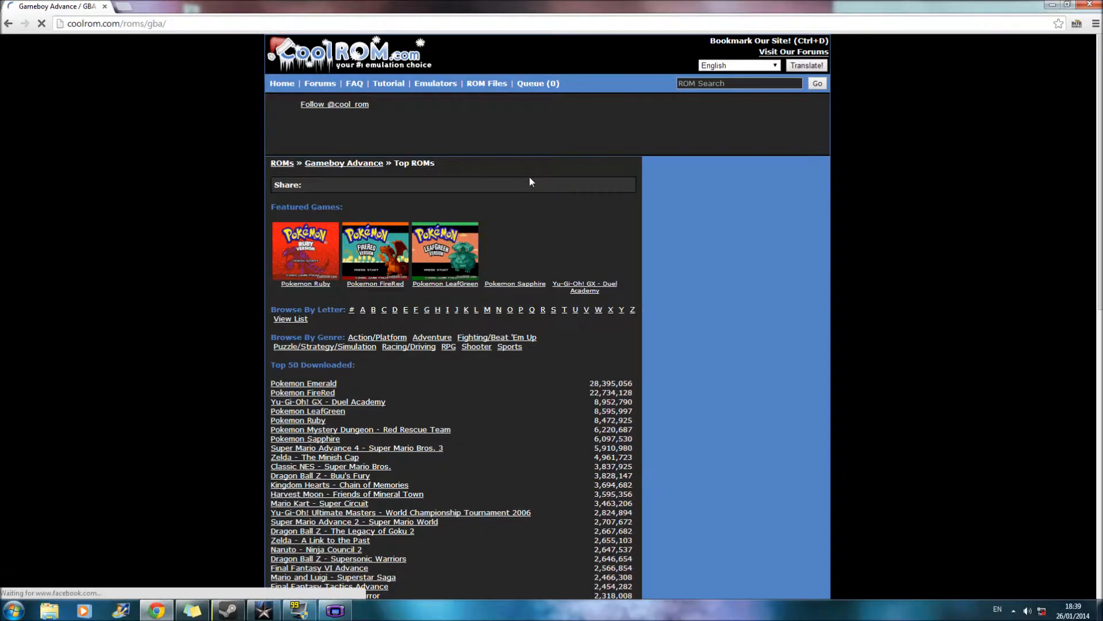
pyautogui.scroll(-3)
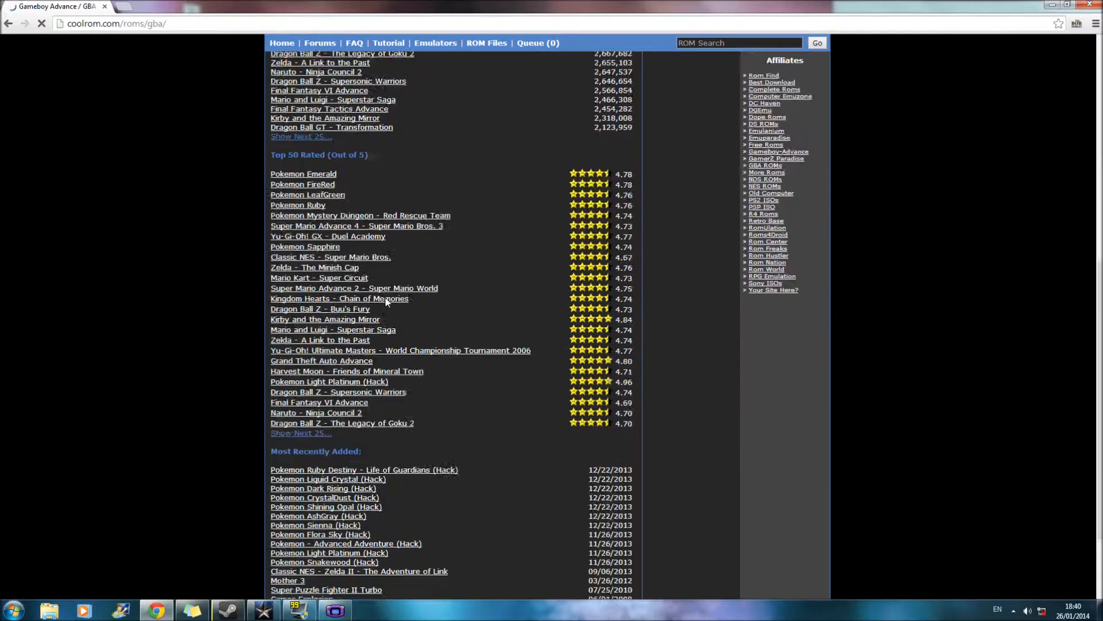
pyautogui.scroll(-3)
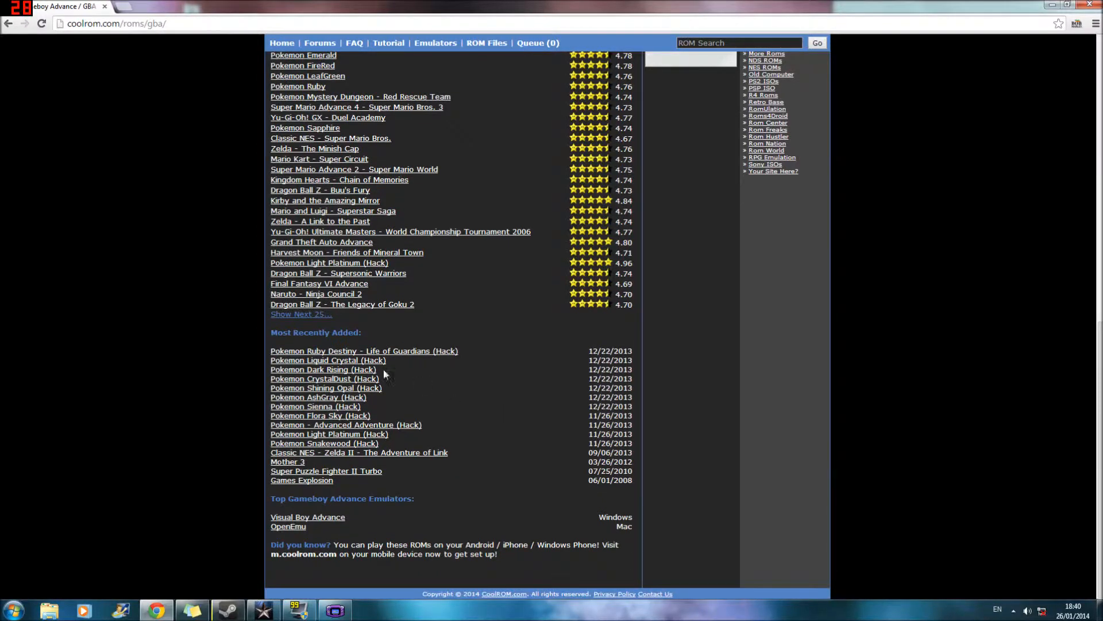
pyautogui.moveTo(327, 360)
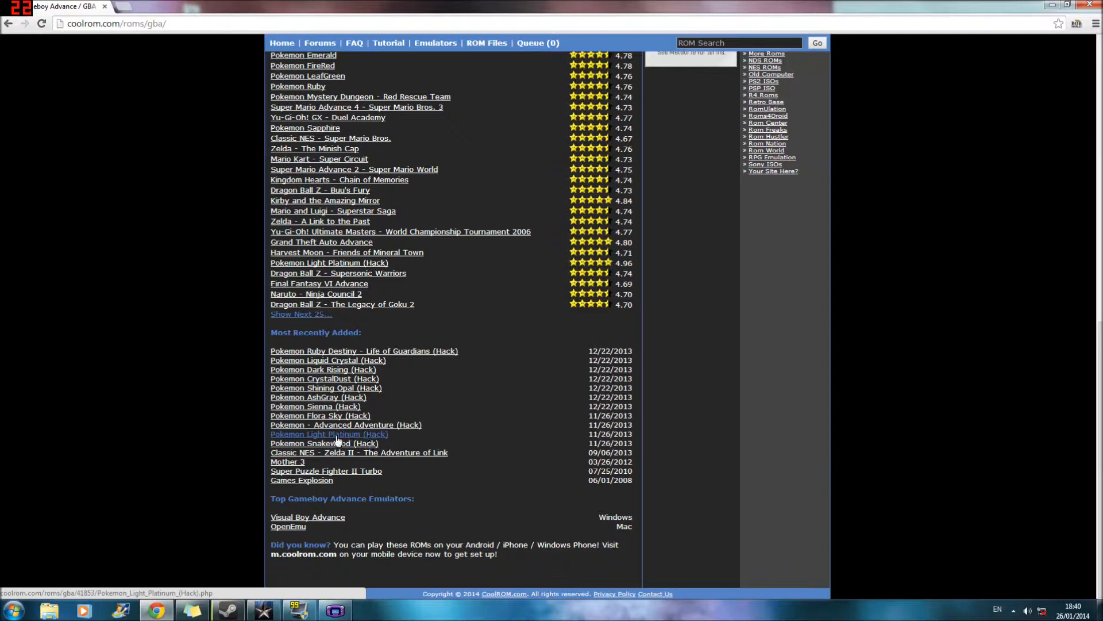
pyautogui.moveTo(320, 415)
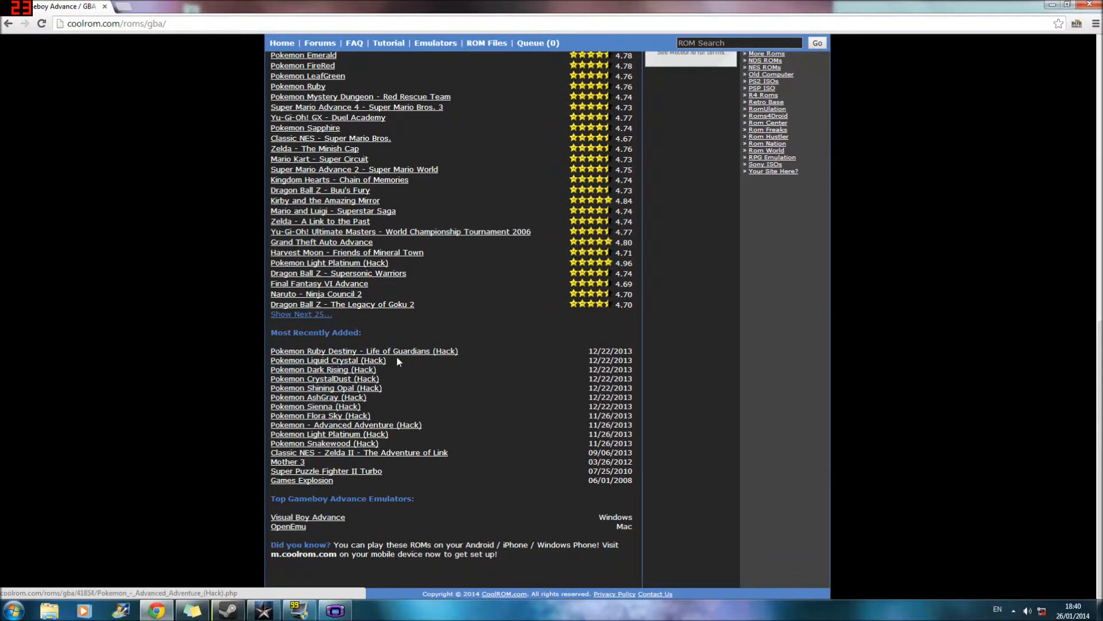
pyautogui.moveTo(381, 475)
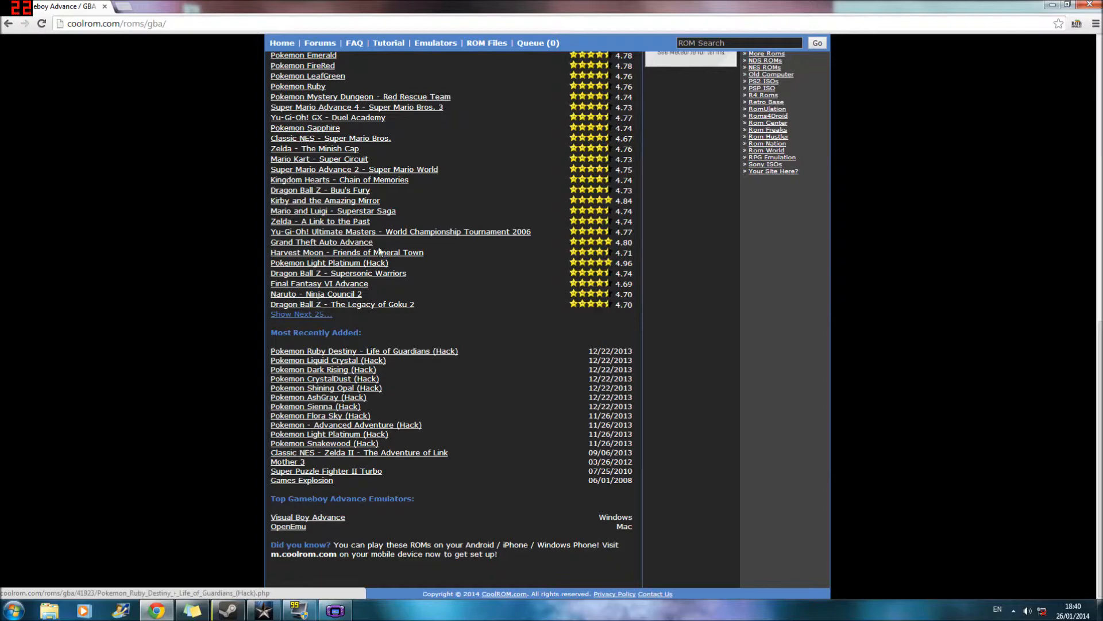
pyautogui.moveTo(314, 472)
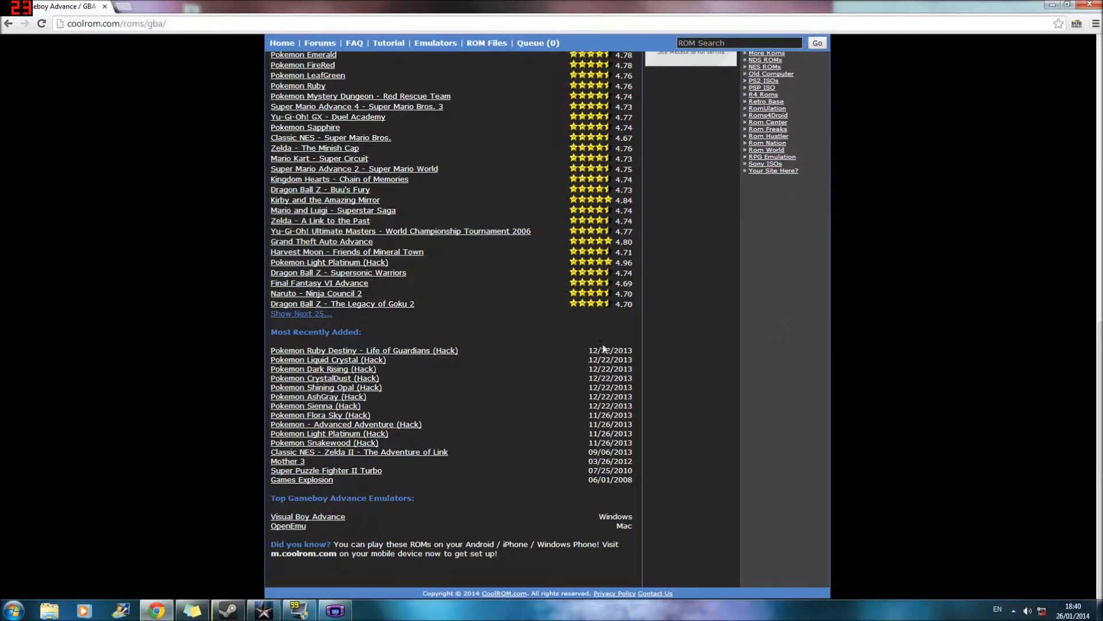
pyautogui.moveTo(378, 409)
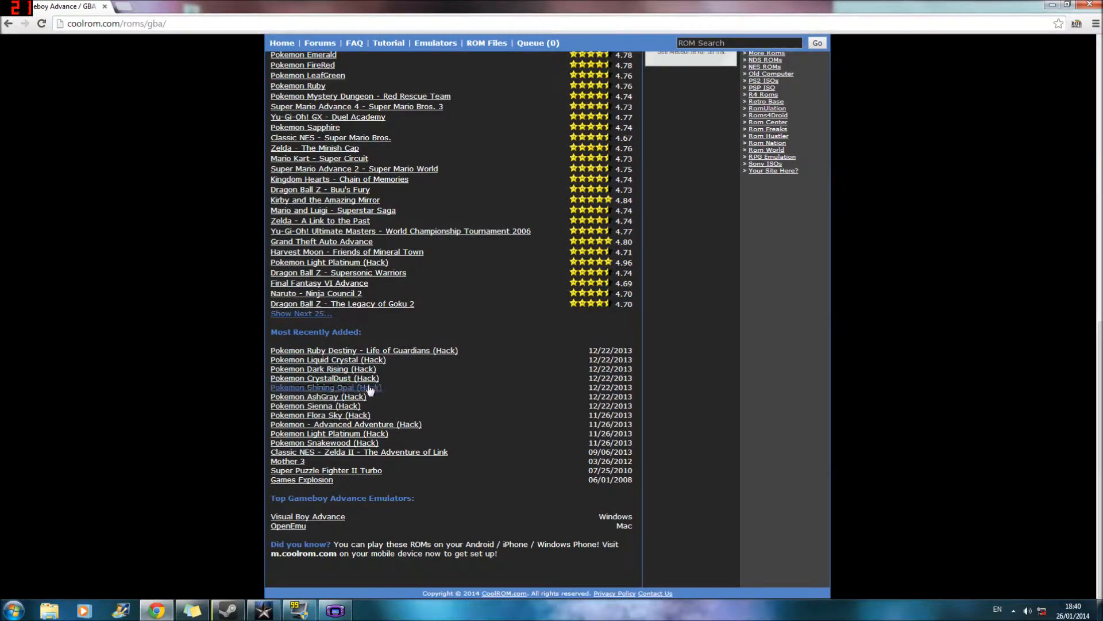
pyautogui.moveTo(328, 360)
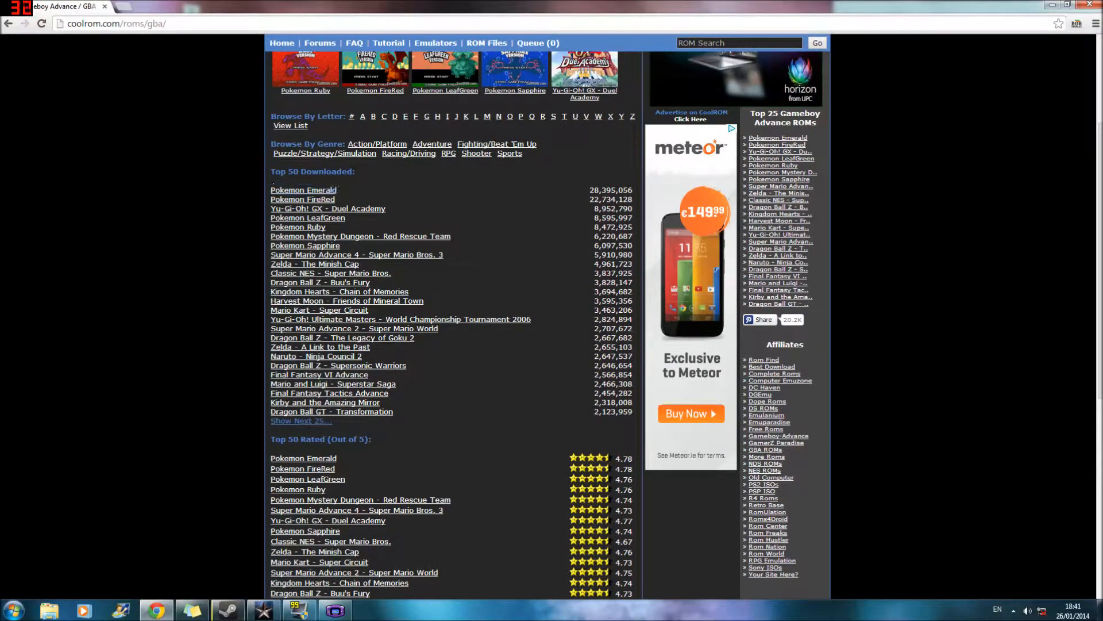
pyautogui.moveTo(344, 463)
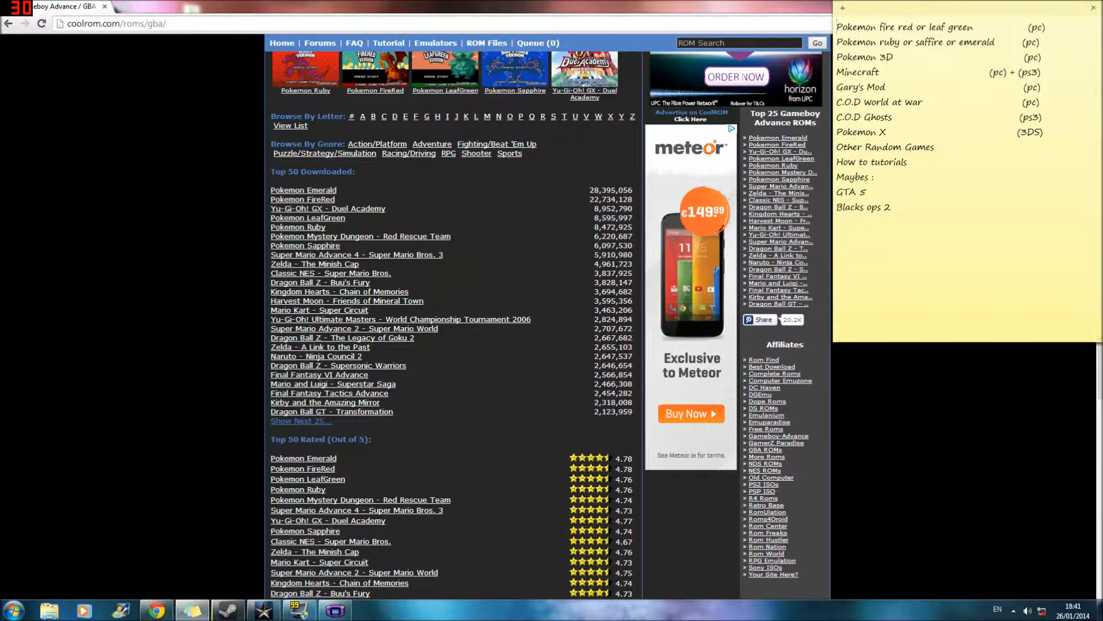
pyautogui.moveTo(903, 490)
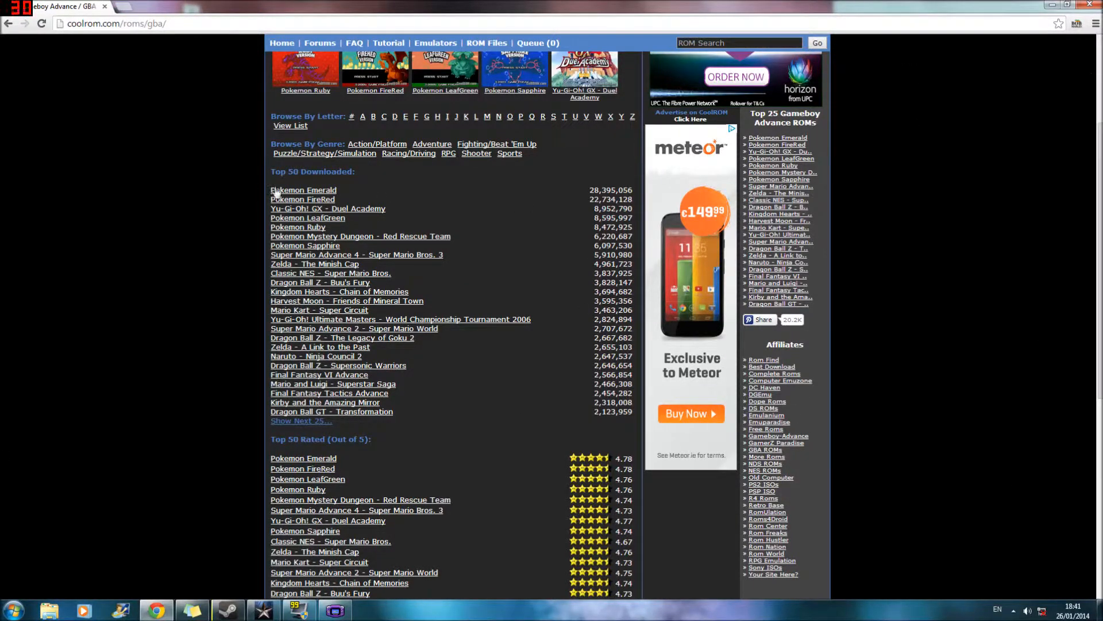
pyautogui.moveTo(302, 199)
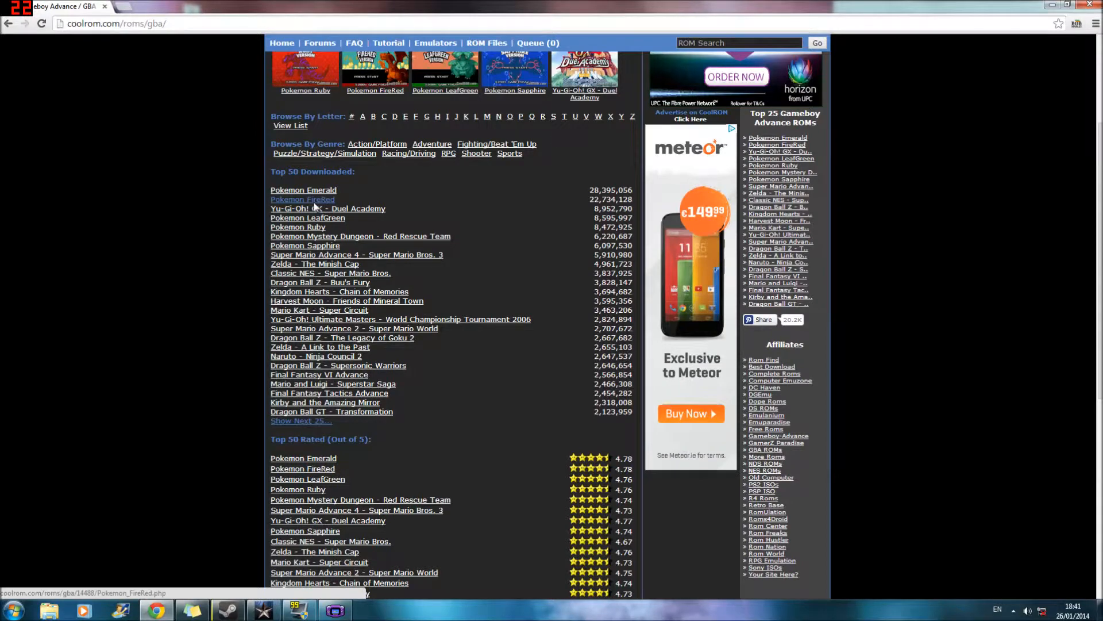
# Step: From the Pokemon FireRed page, download its CoolROM downloader file with Download Now
pyautogui.click(302, 199)
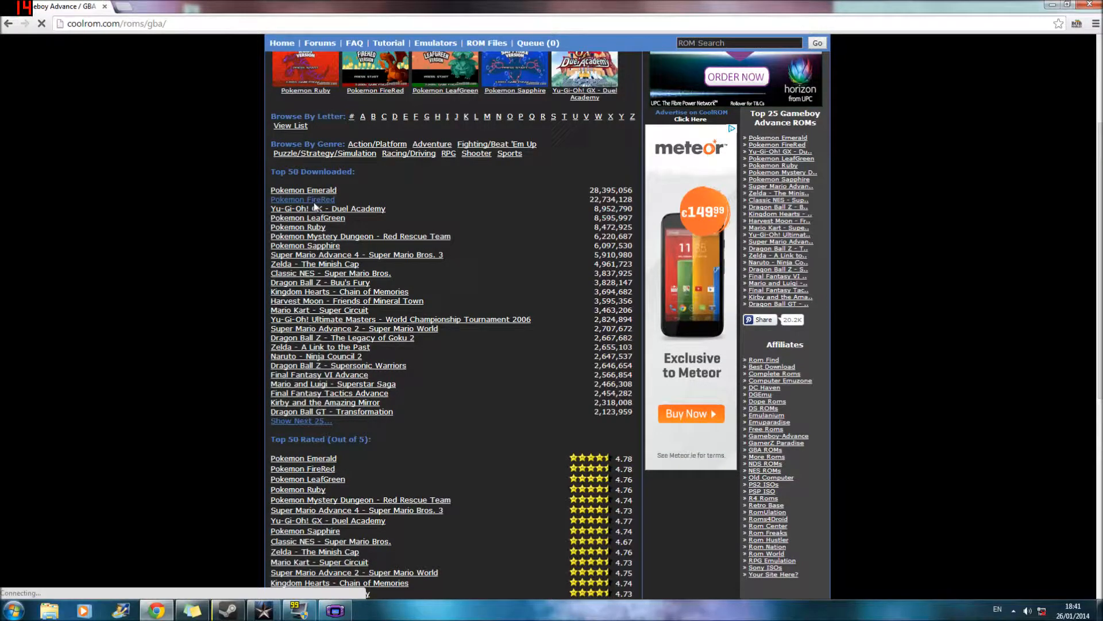
pyautogui.click(302, 200)
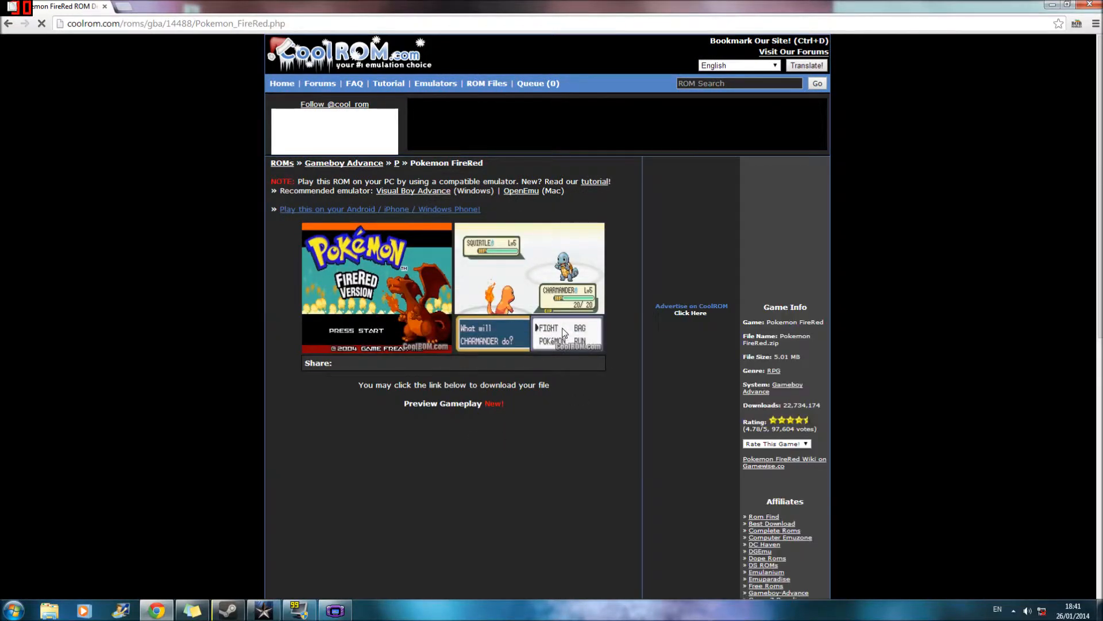
pyautogui.scroll(-3)
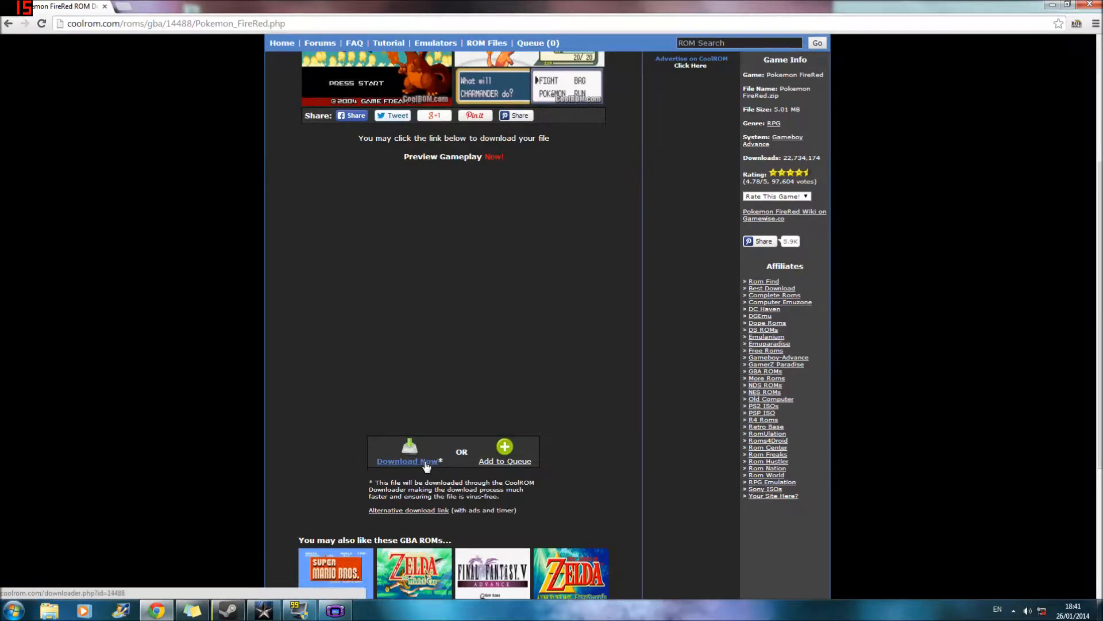
pyautogui.click(407, 461)
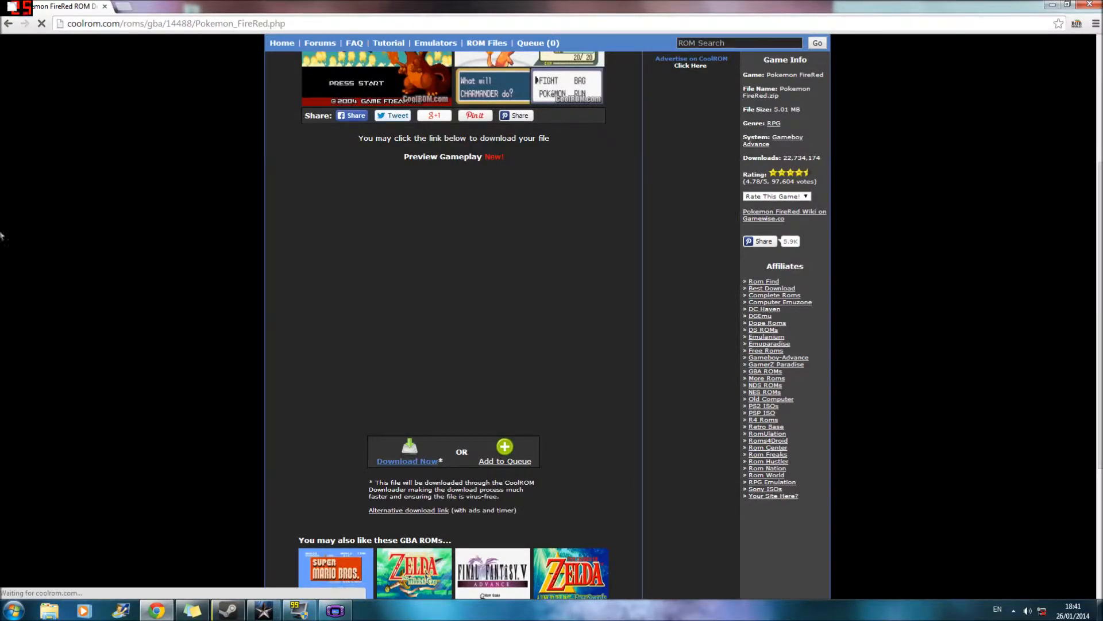
pyautogui.click(407, 460)
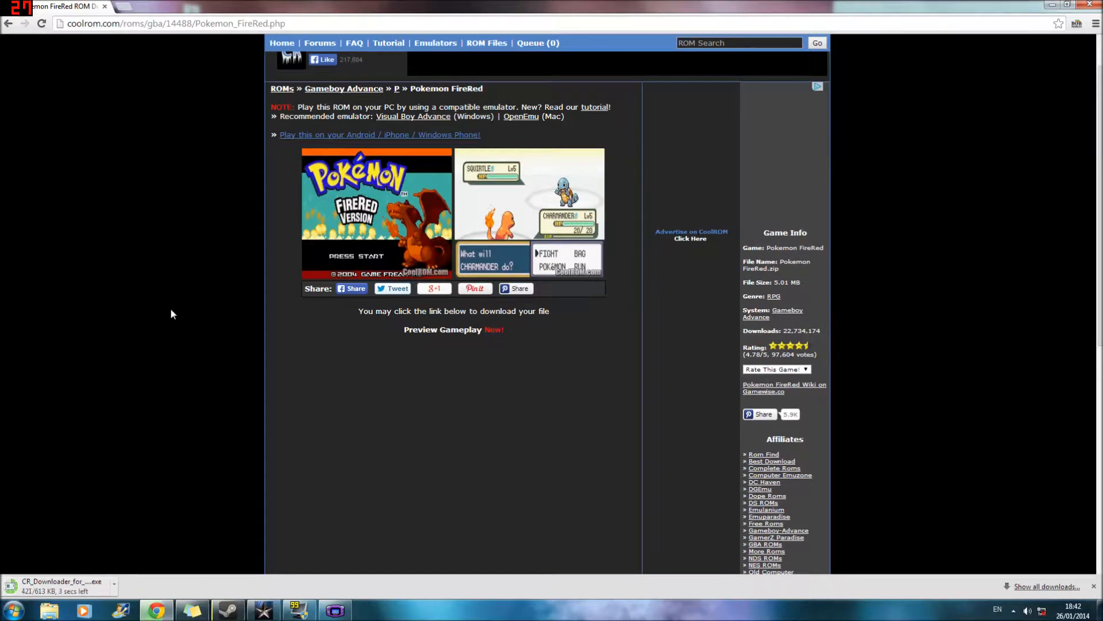
pyautogui.scroll(-3)
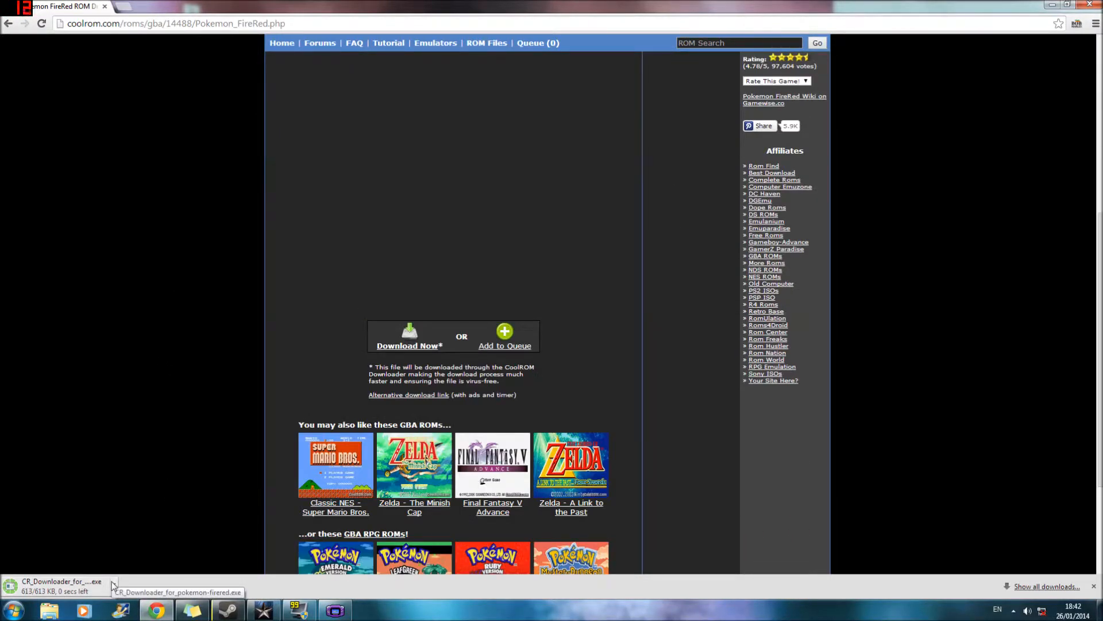
# Step: Run the downloaded FireRed downloader and confirm past the security warning
pyautogui.click(59, 585)
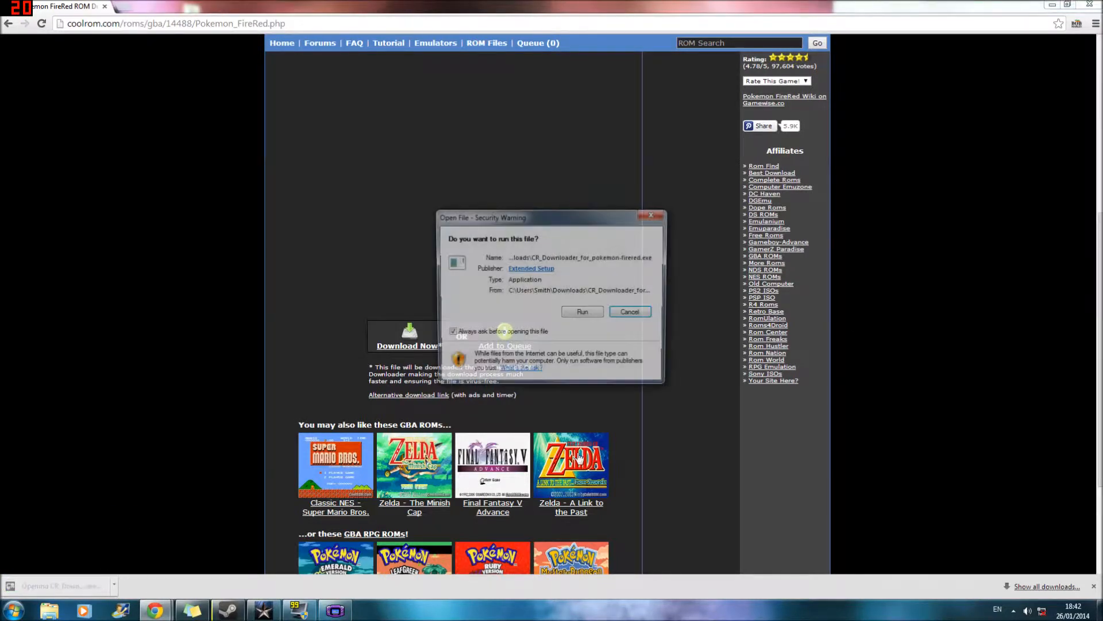
pyautogui.click(628, 311)
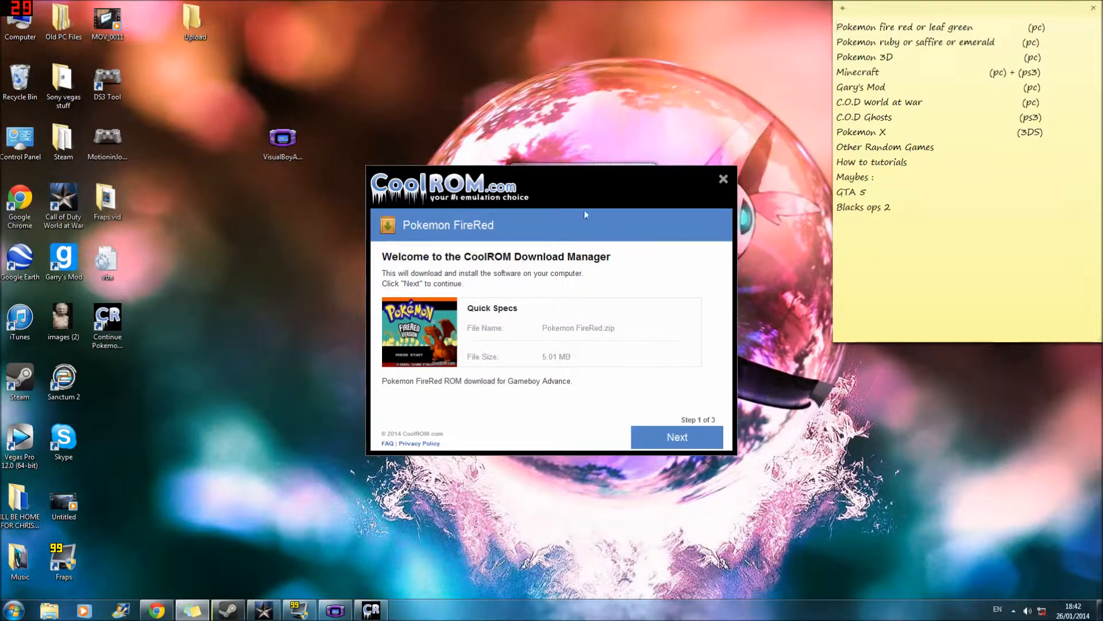
pyautogui.moveTo(569, 405)
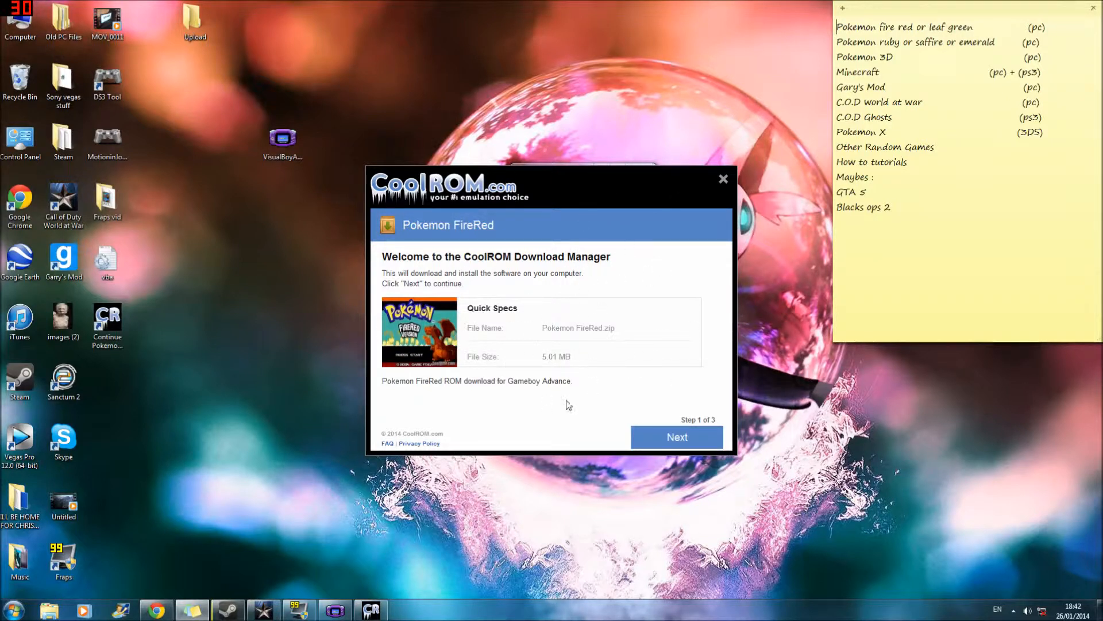
# Step: Proceed from the welcome step to begin downloading the 5.01 MB FireRed zip
pyautogui.click(676, 437)
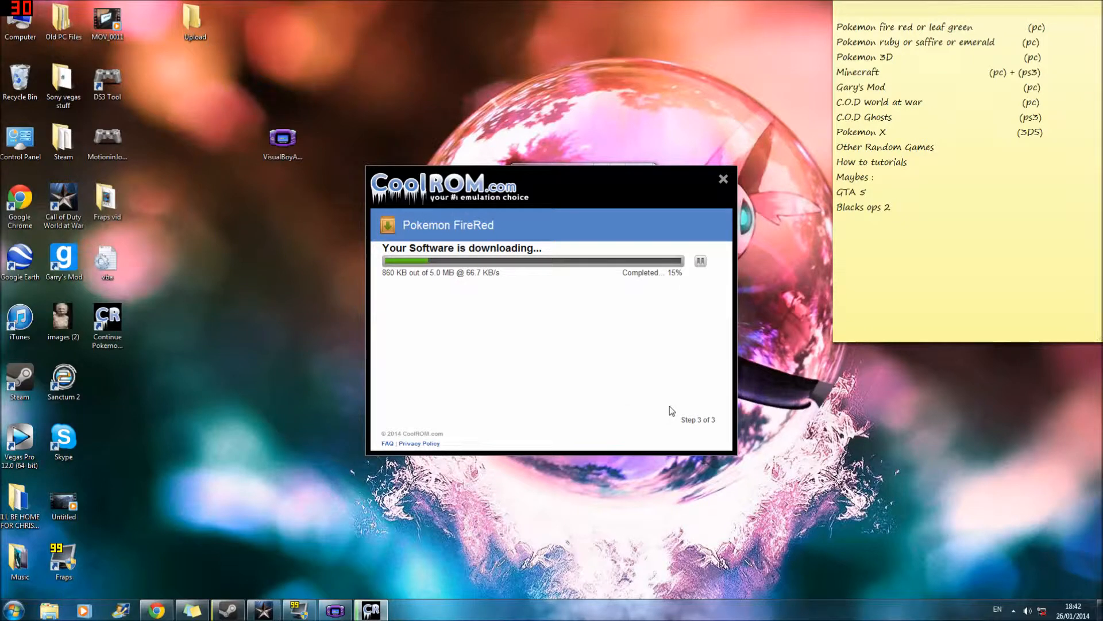
pyautogui.moveTo(540, 196)
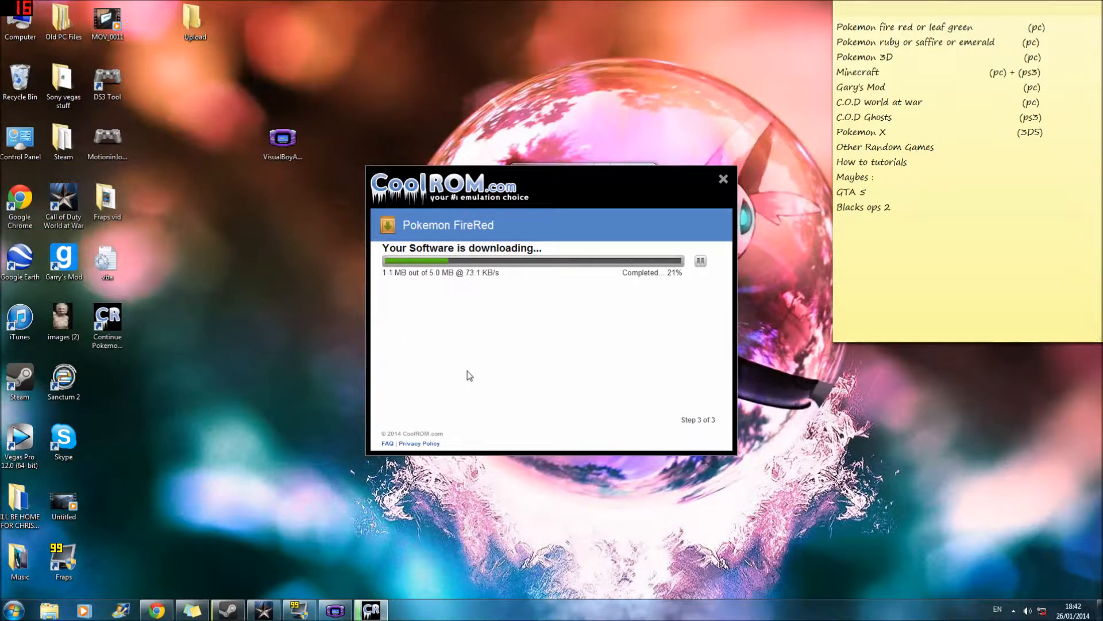
pyautogui.moveTo(482, 367)
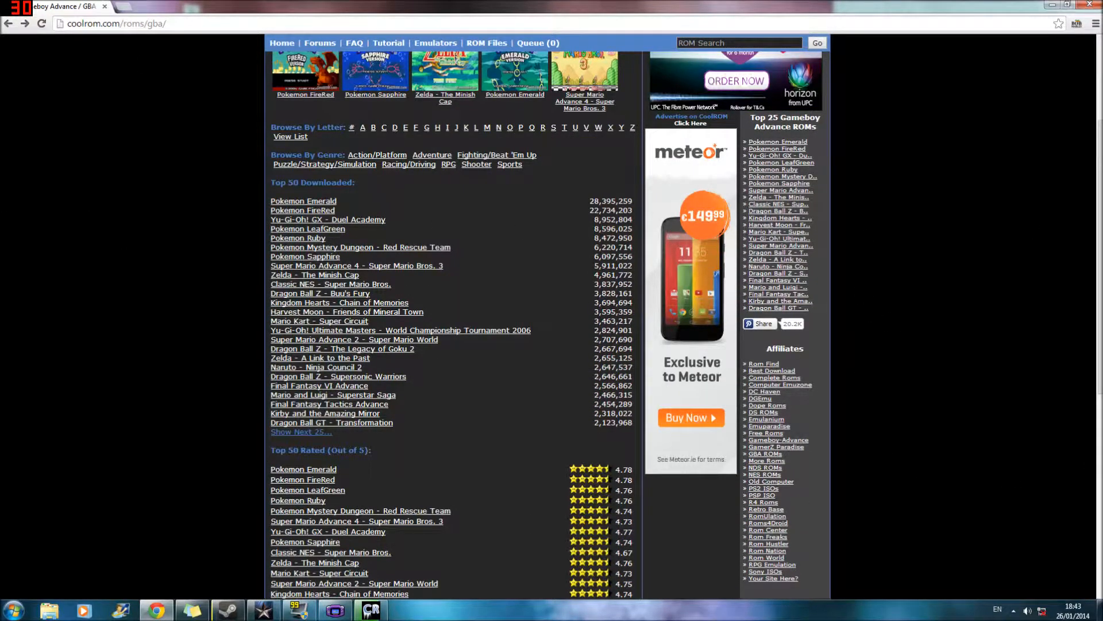
pyautogui.click(759, 324)
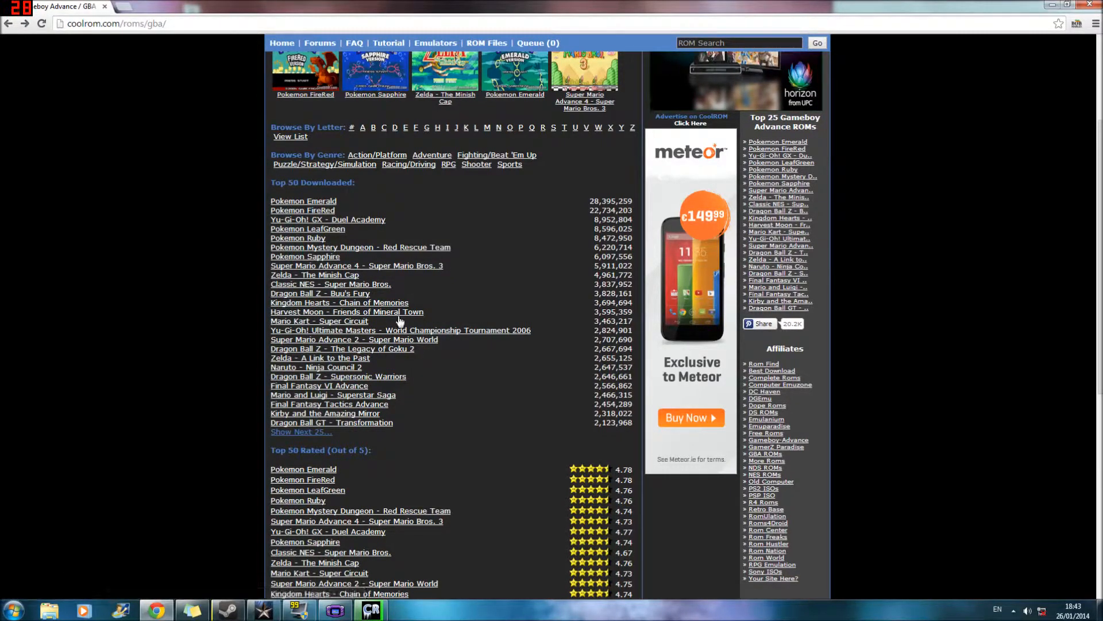
pyautogui.moveTo(731, 315)
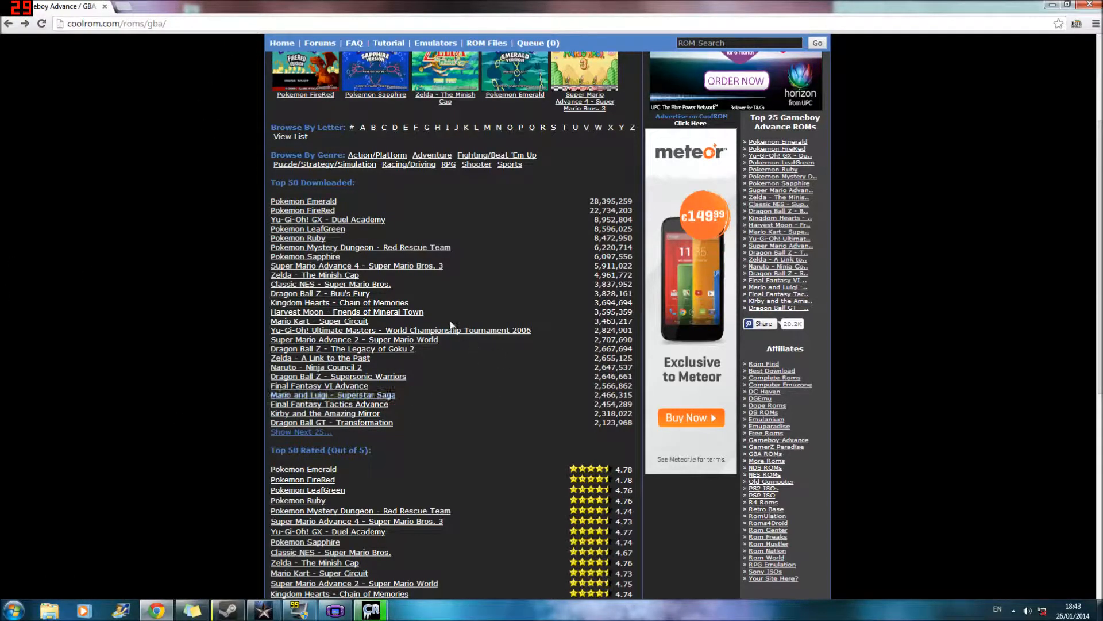
pyautogui.moveTo(561, 302)
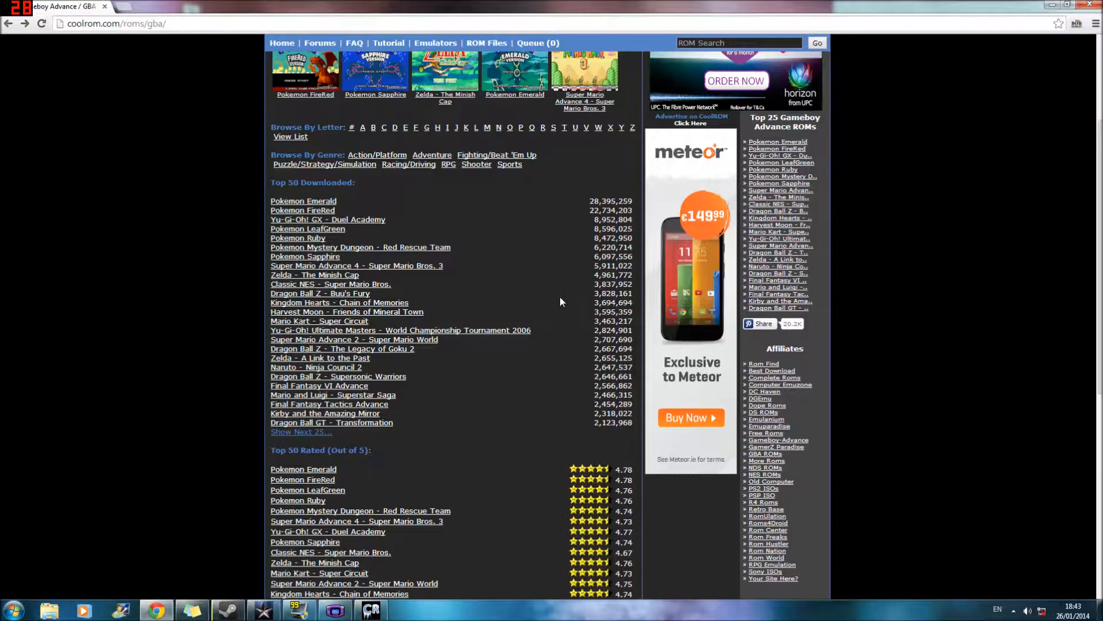
pyautogui.scroll(-3)
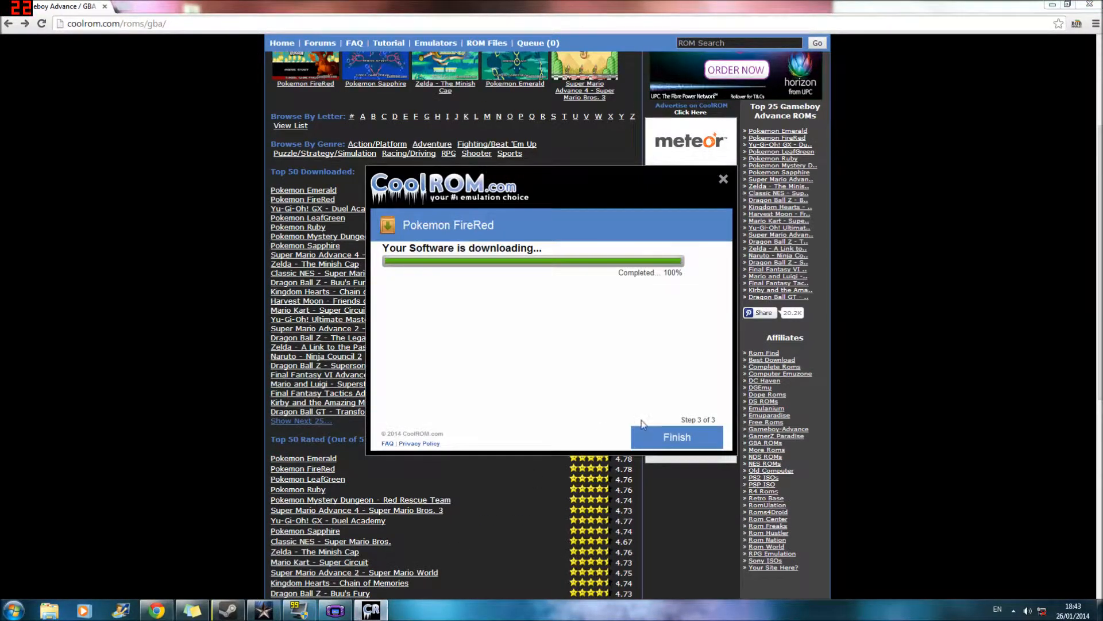
# Step: Finish the 100% download manager, leaving Pokemon FireRed.zip in Downloads
pyautogui.click(676, 437)
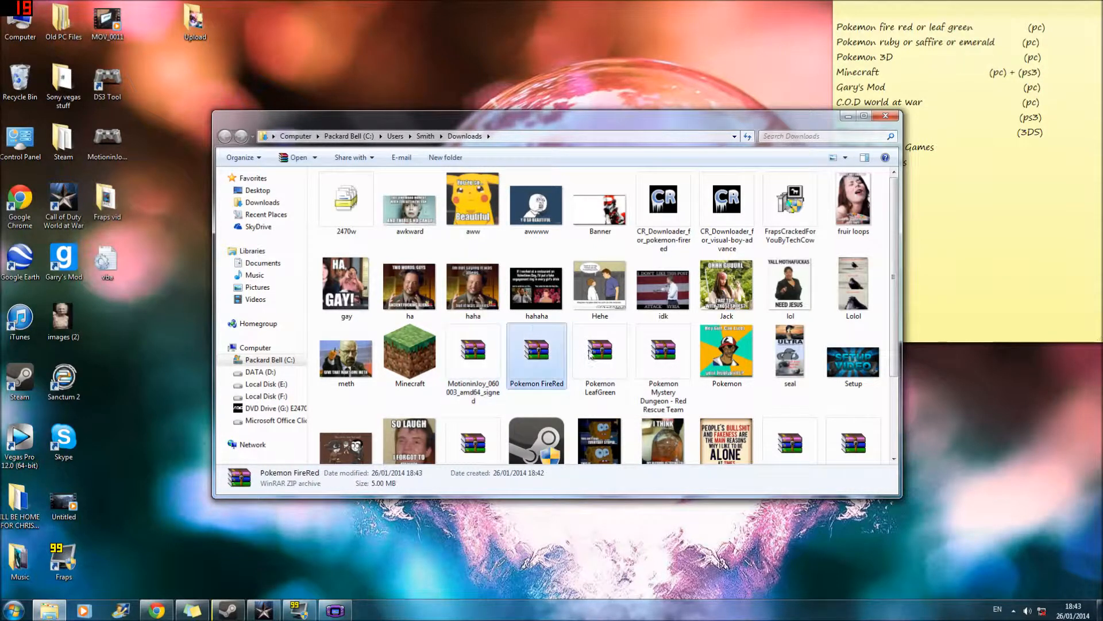
# Step: Extract Pokemon FireRed.zip to the Desktop and close the Downloads window
pyautogui.click(600, 351)
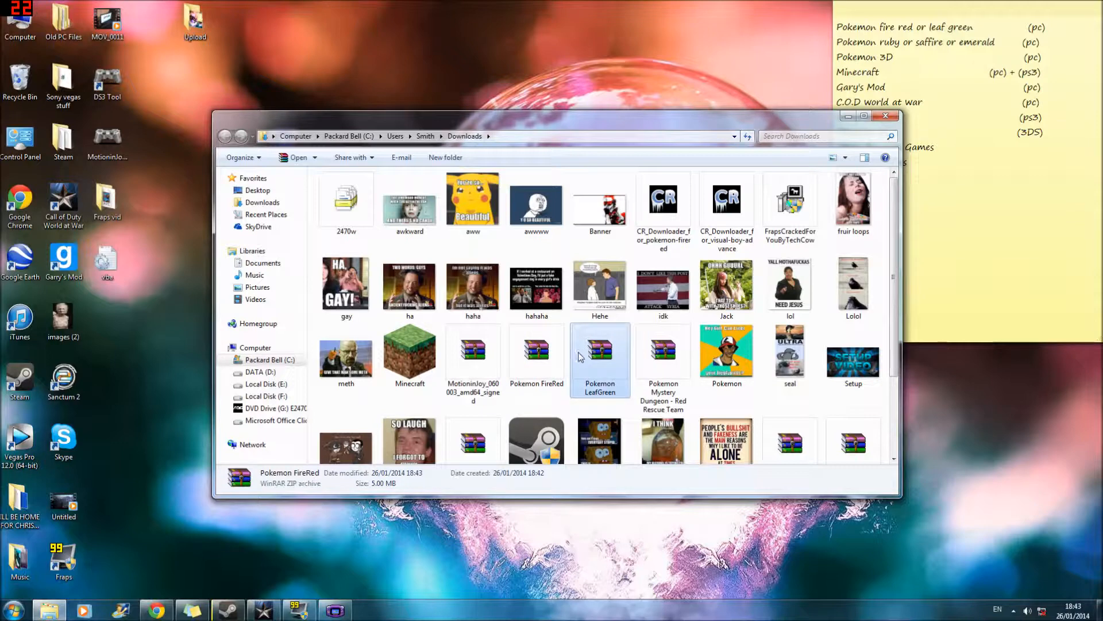
pyautogui.click(536, 351)
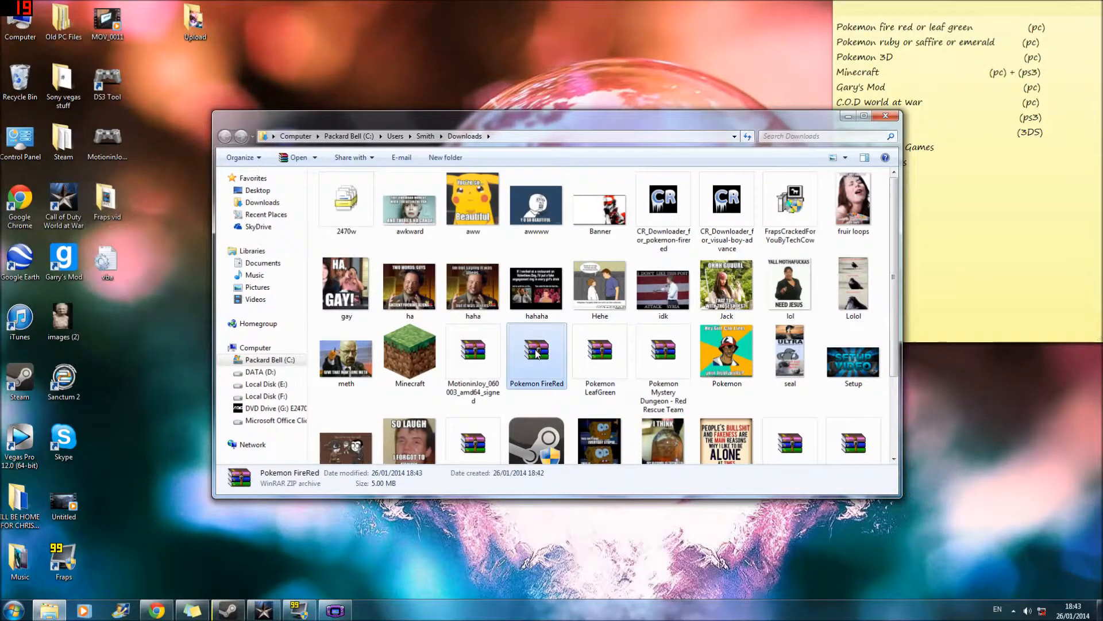
pyautogui.rightClick(537, 351)
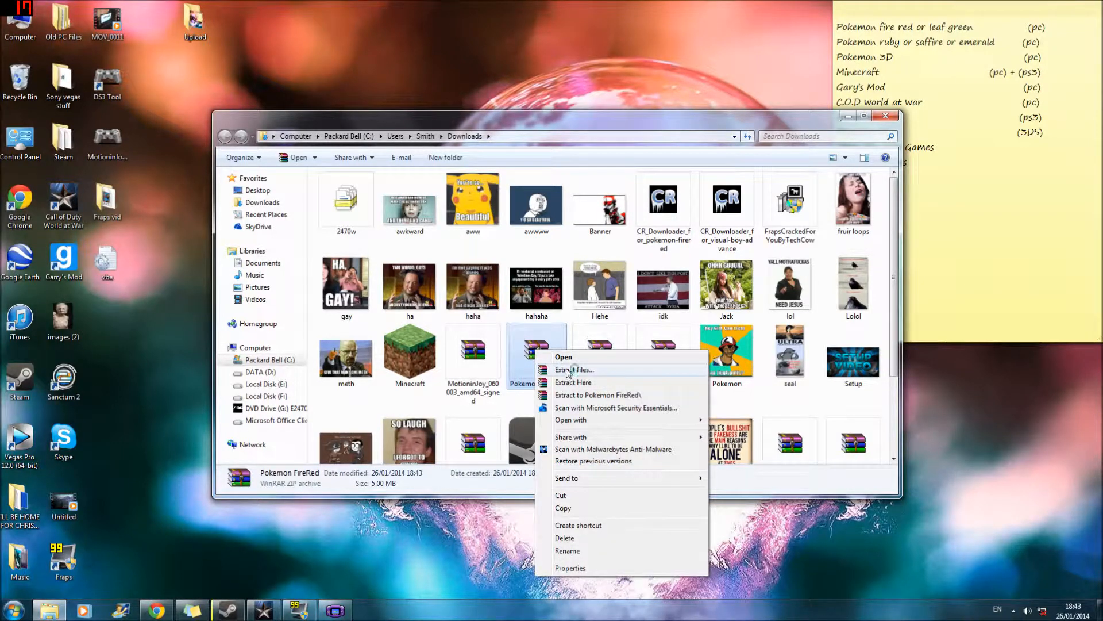
pyautogui.click(575, 369)
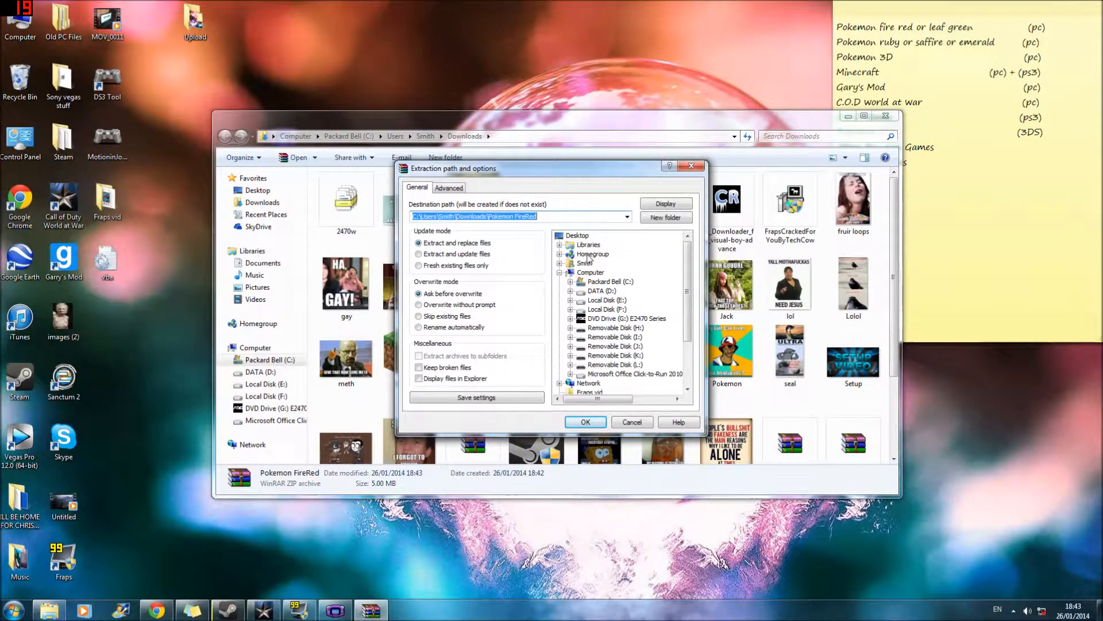
pyautogui.click(585, 422)
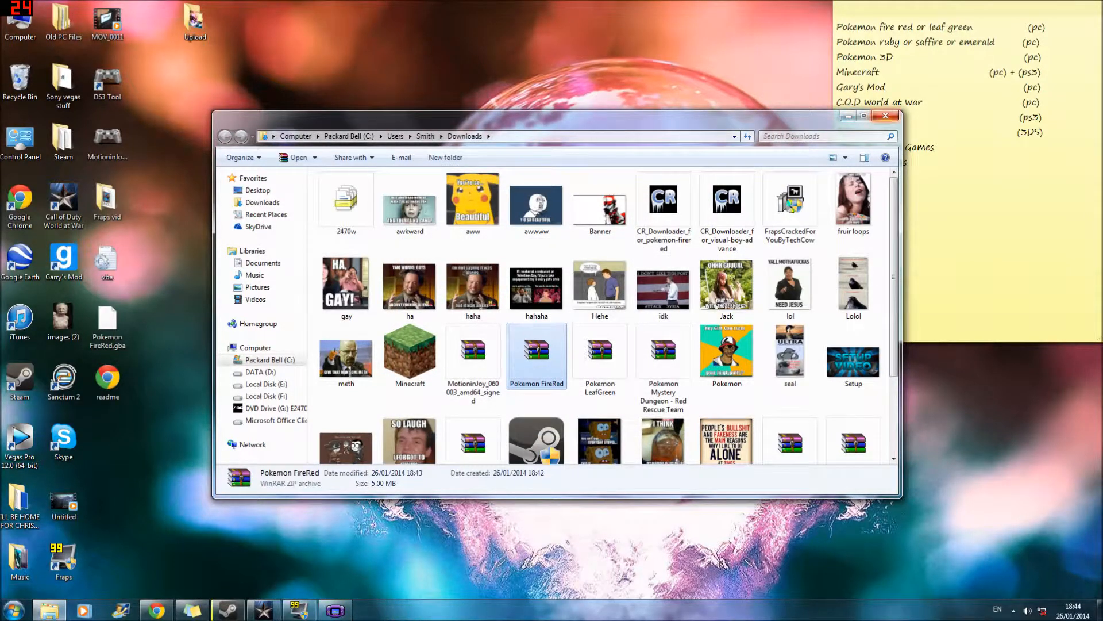
pyautogui.click(885, 115)
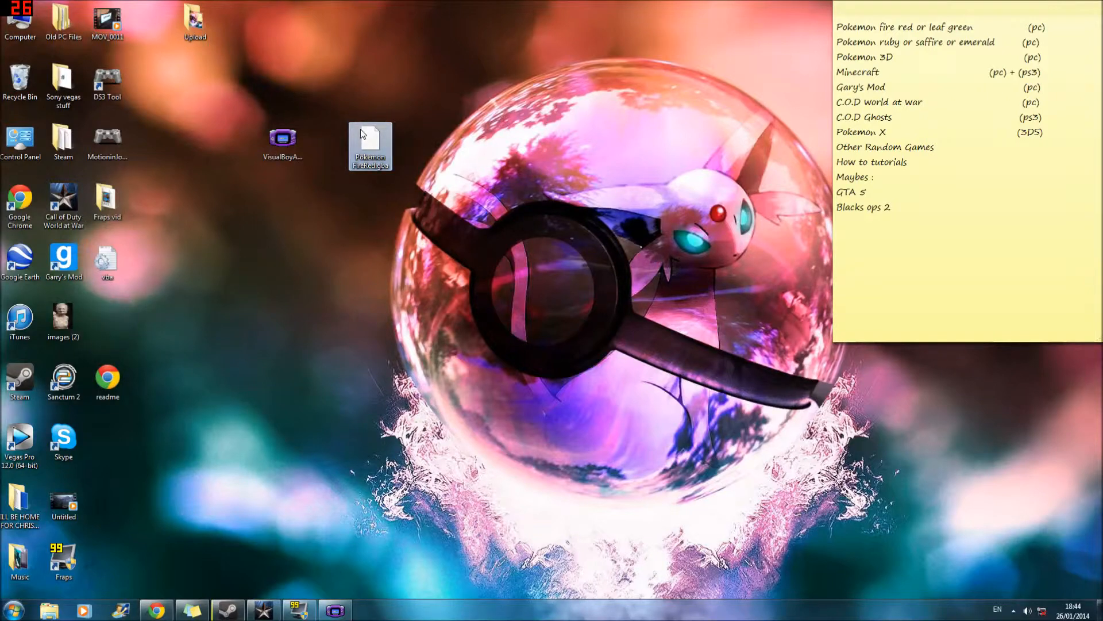
# Step: Attempt to open the loose Pokemon FireRed.gba on the desktop and dismiss the result
pyautogui.doubleClick(369, 146)
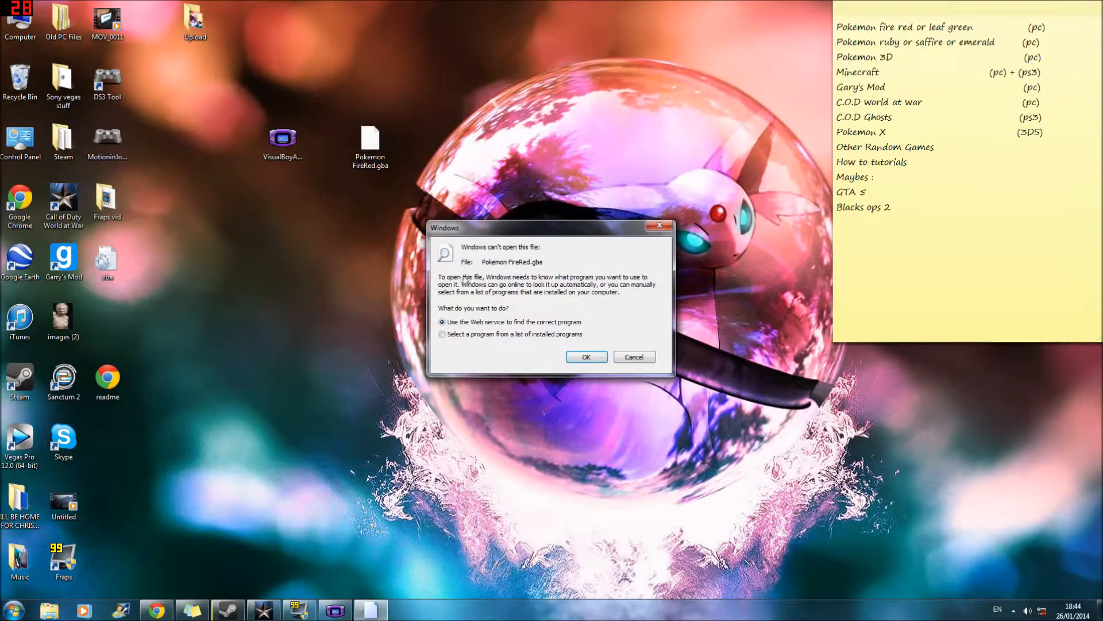
pyautogui.click(632, 356)
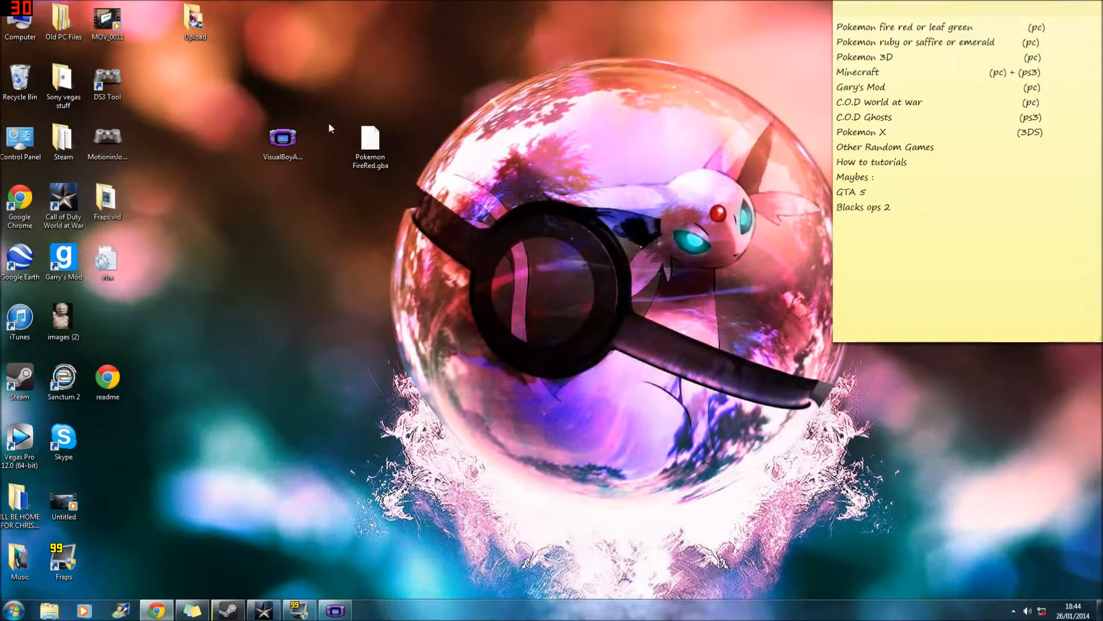
# Step: Create a new 'Pokemon Games' desktop folder and drag Pokemon FireRed.gba into it
pyautogui.click(369, 140)
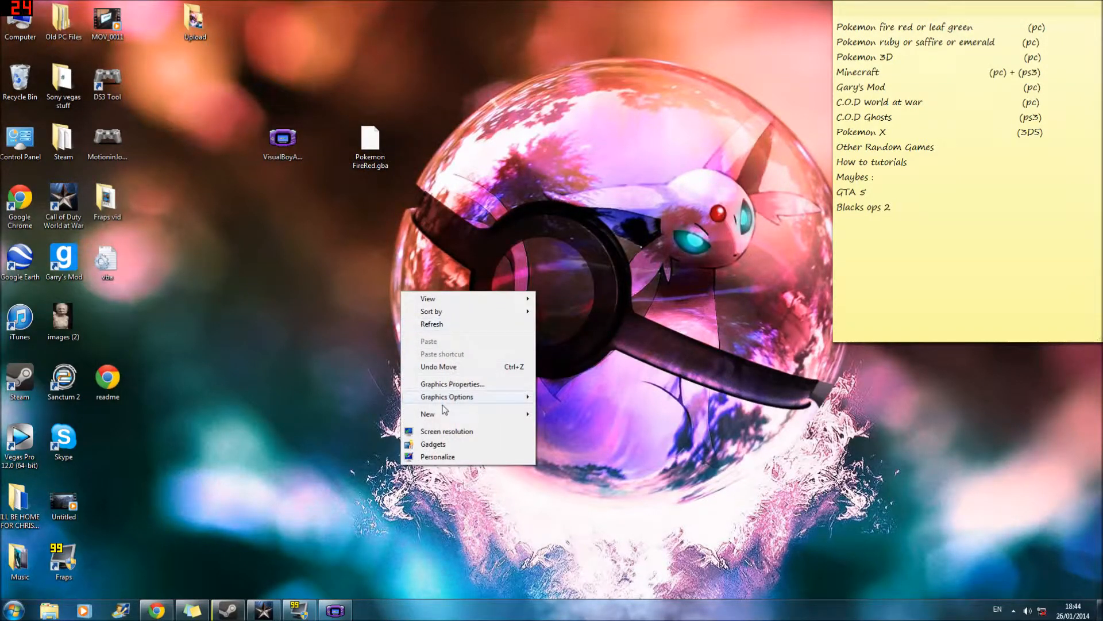
pyautogui.click(428, 413)
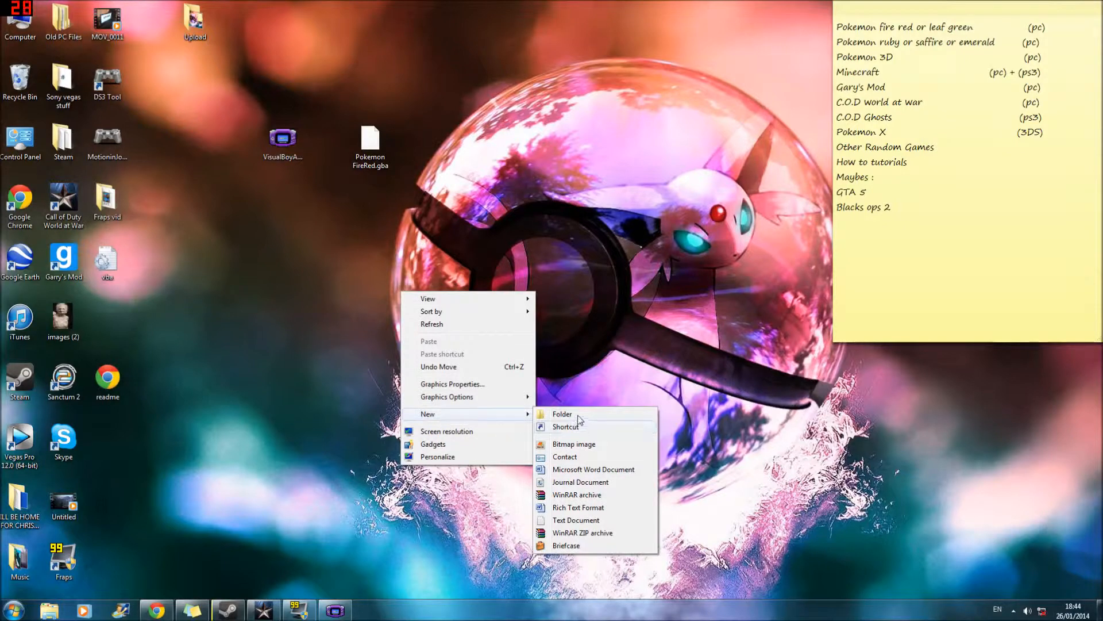
pyautogui.click(562, 414)
pyautogui.write('Pokemon Games')
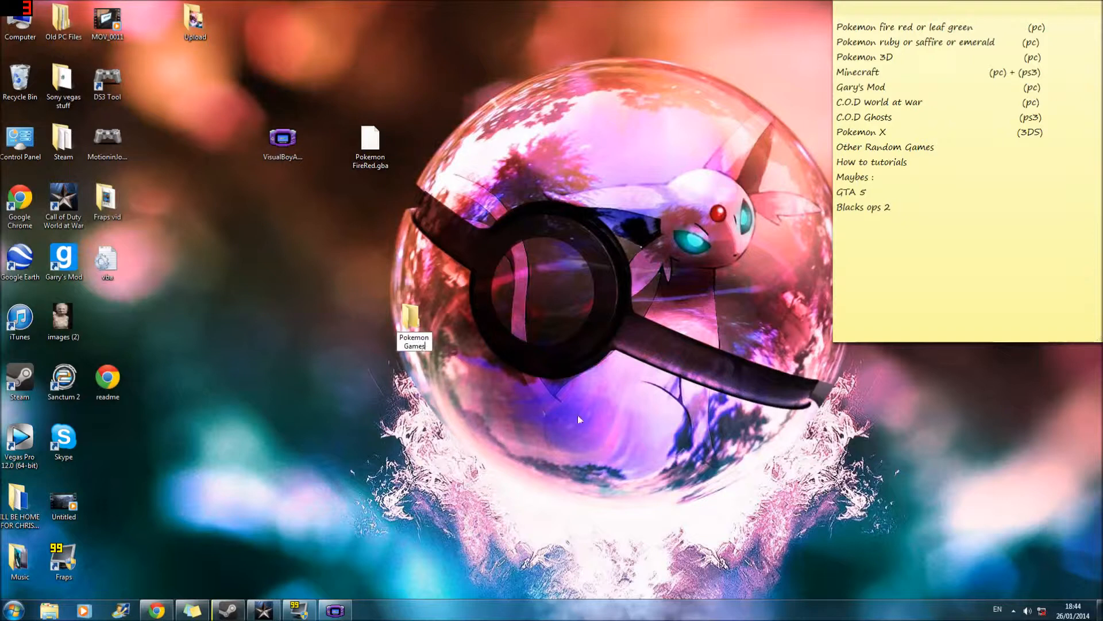
pyautogui.moveTo(370, 146); pyautogui.dragTo(489, 345)
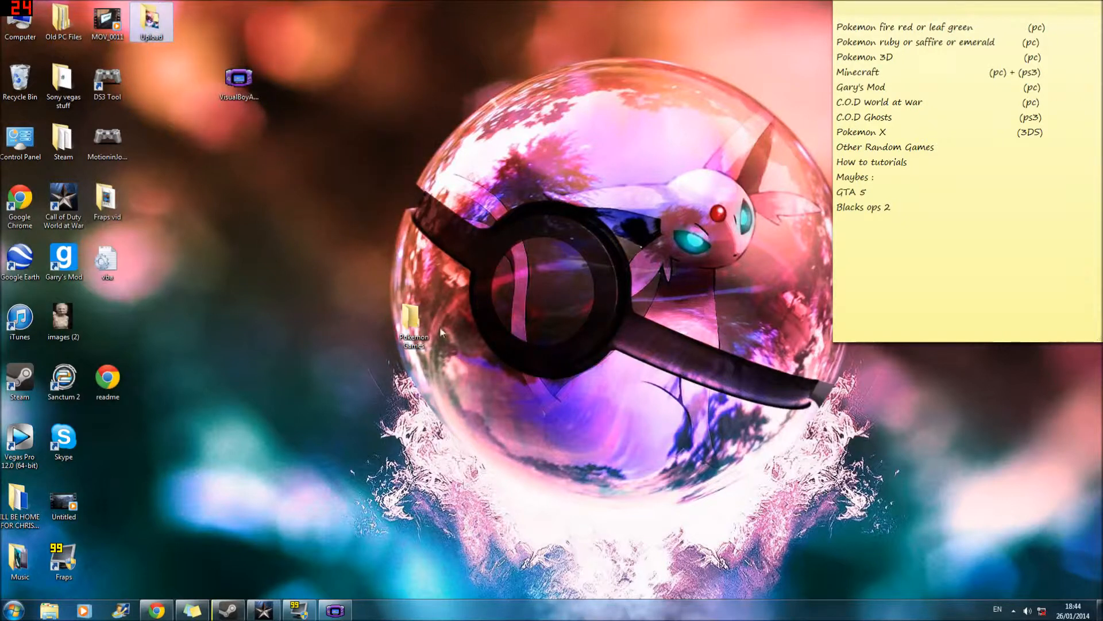
pyautogui.click(412, 322)
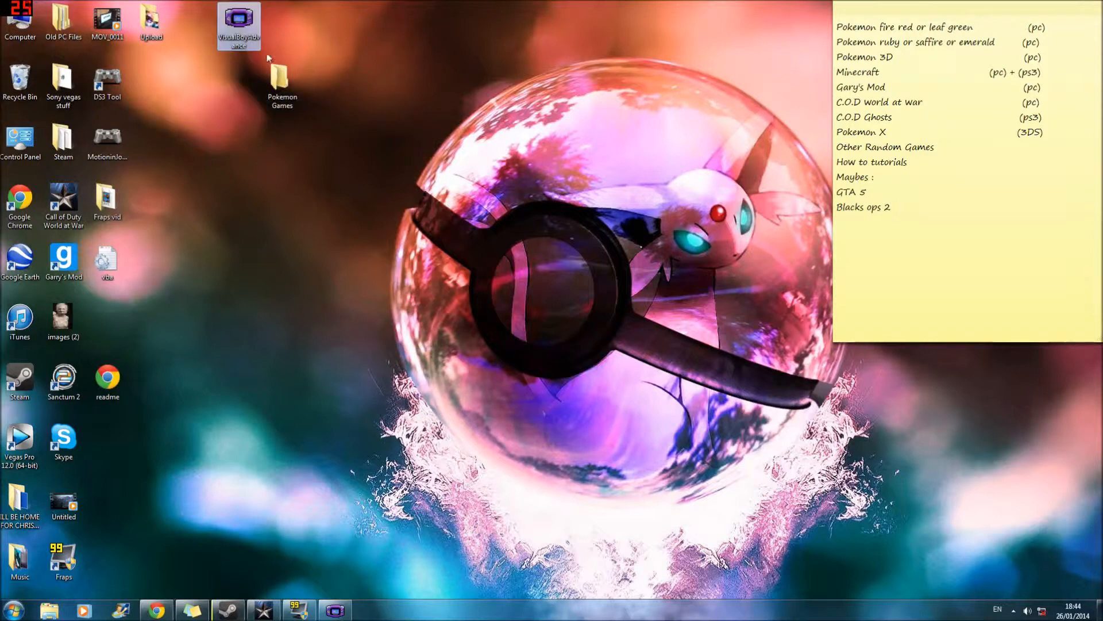
# Step: Launch VisualBoyAdvance and load the FireRed ROM from the Pokemon Games folder
pyautogui.doubleClick(238, 23)
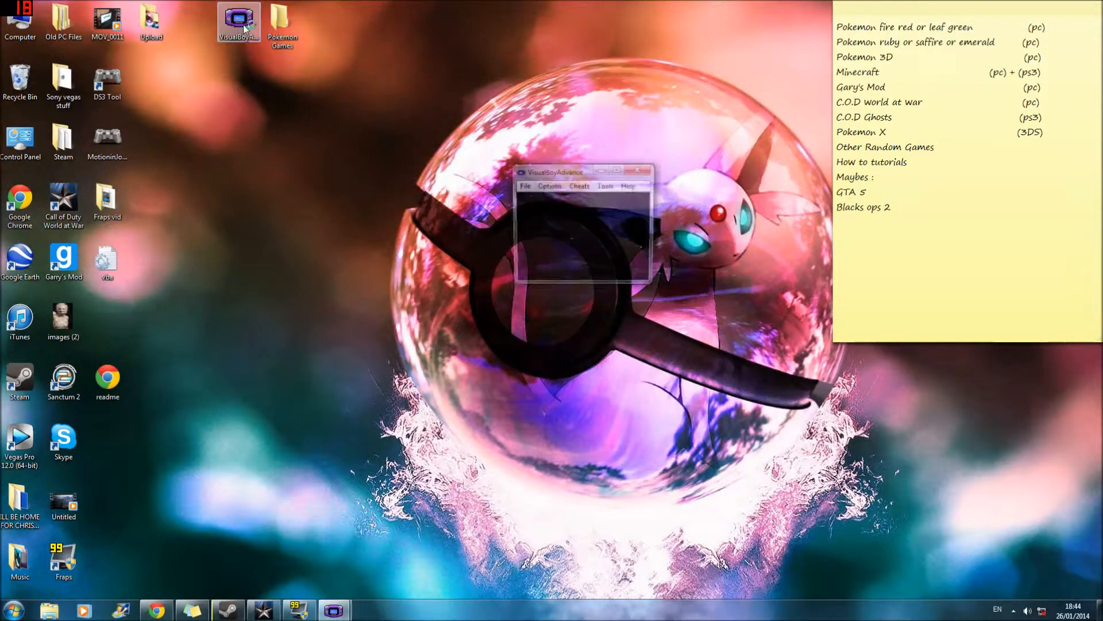
pyautogui.click(524, 185)
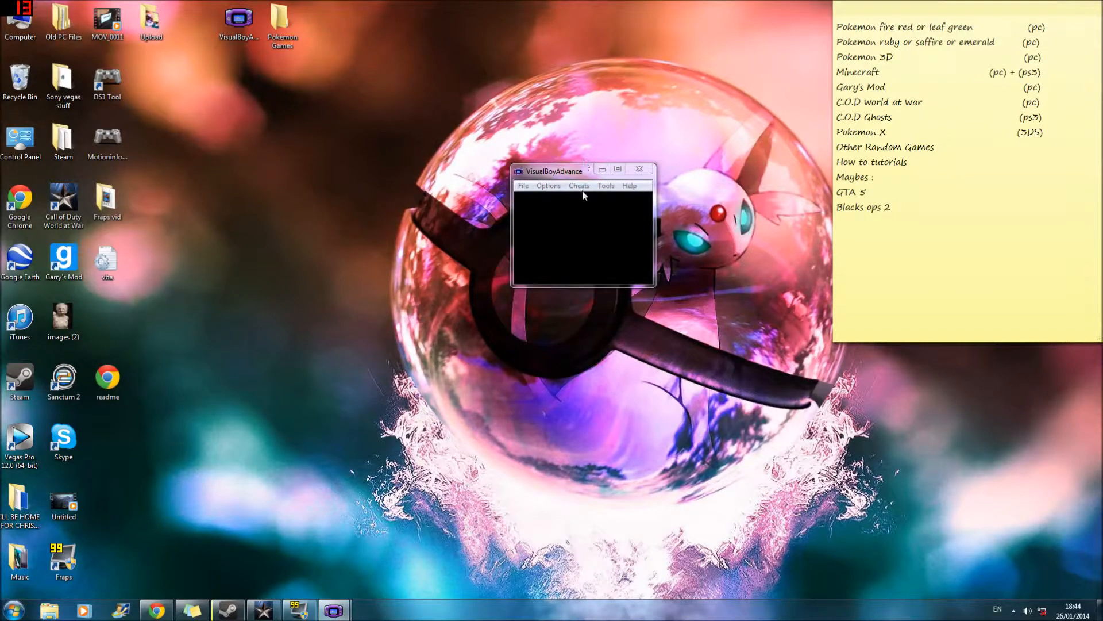
pyautogui.click(523, 185)
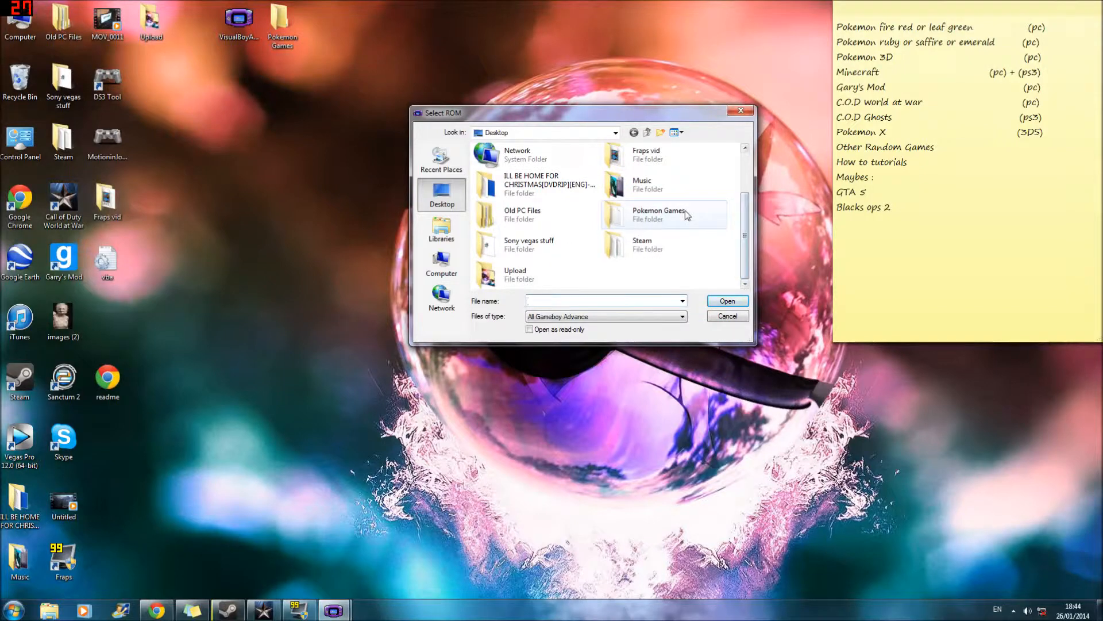
pyautogui.doubleClick(657, 215)
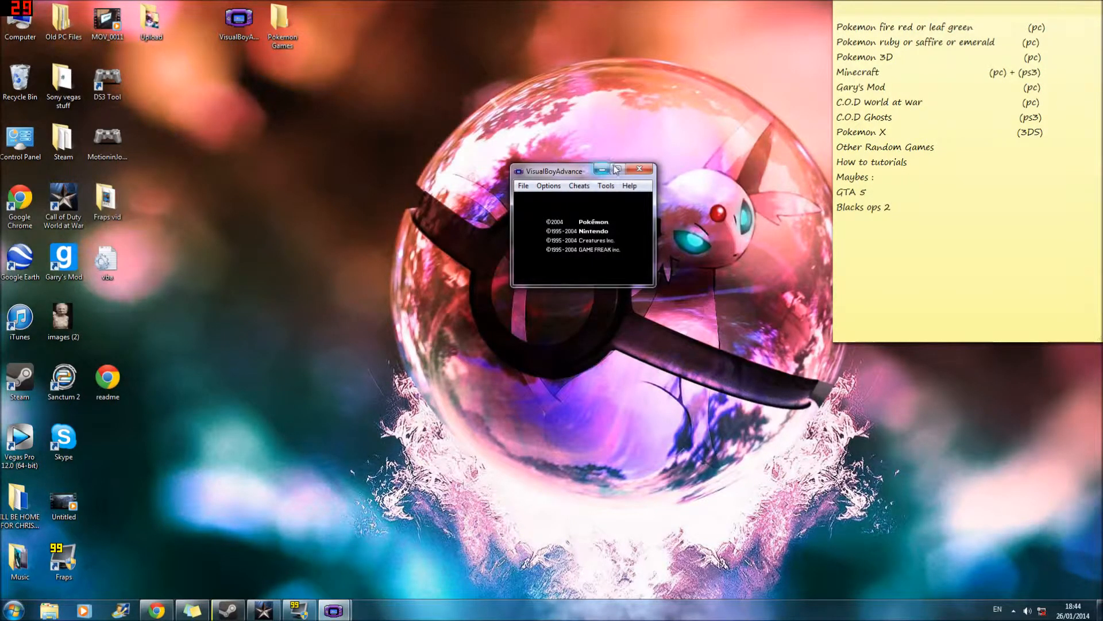
# Step: Maximize the emulator while the FireRed intro plays, then restore it to a small window
pyautogui.click(616, 169)
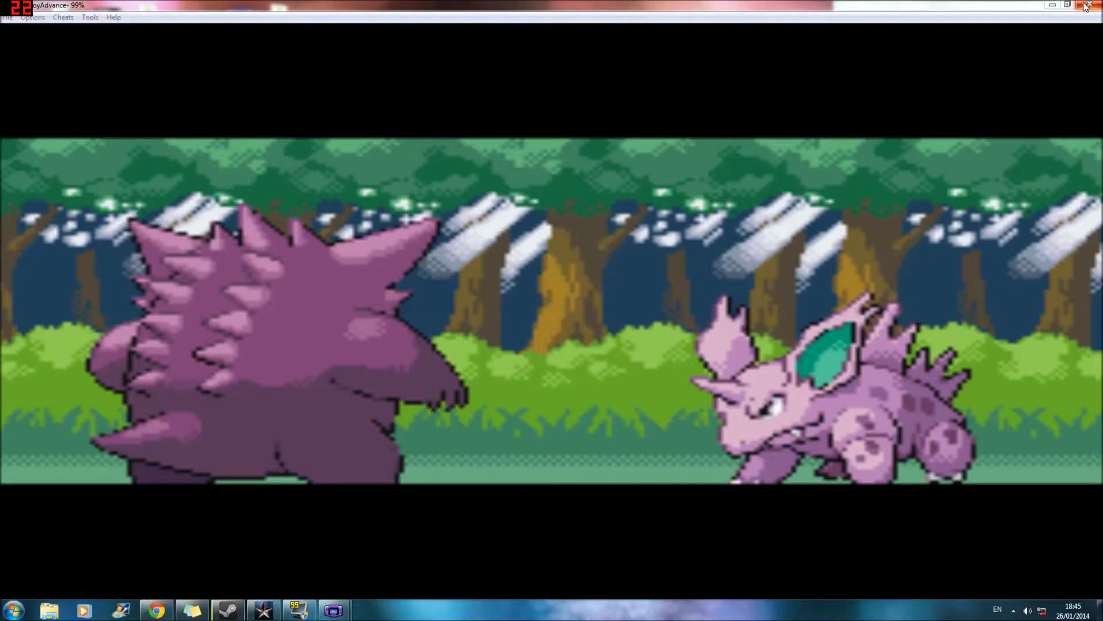
pyautogui.click(1089, 5)
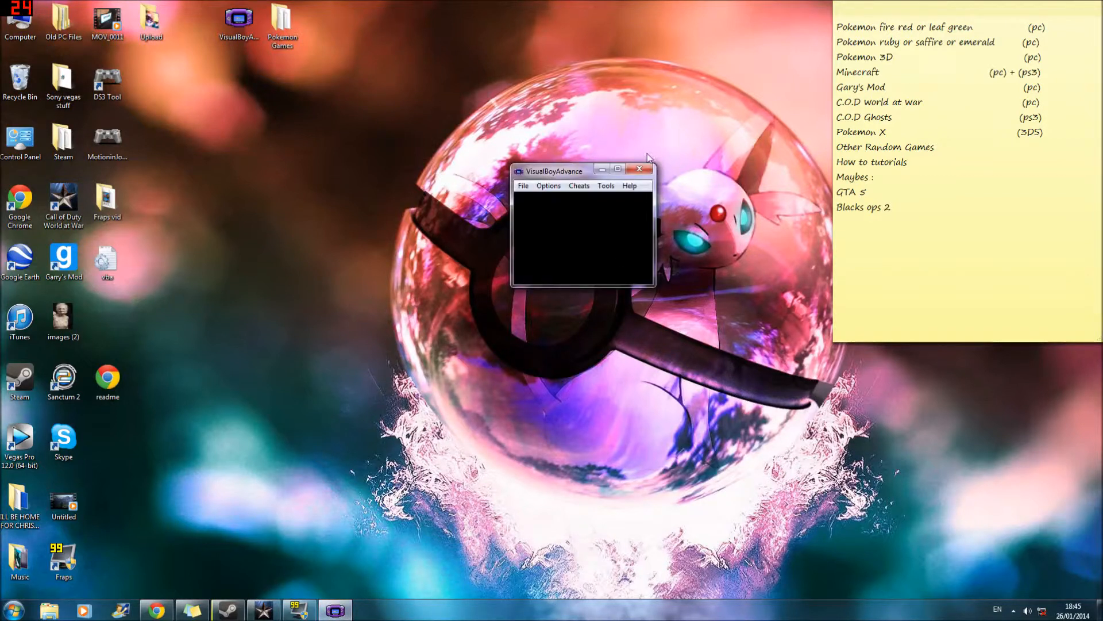
# Step: Close the emulator and browse the CoolROM GBA Top ROMs page, ending with the share panel open
pyautogui.click(639, 168)
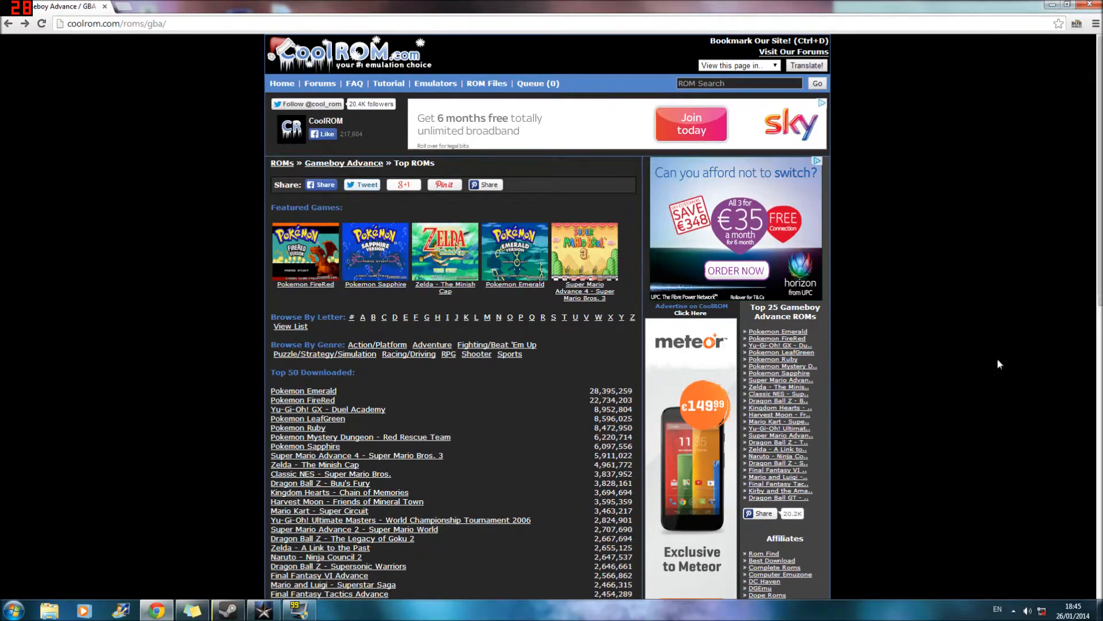
pyautogui.moveTo(587, 7)
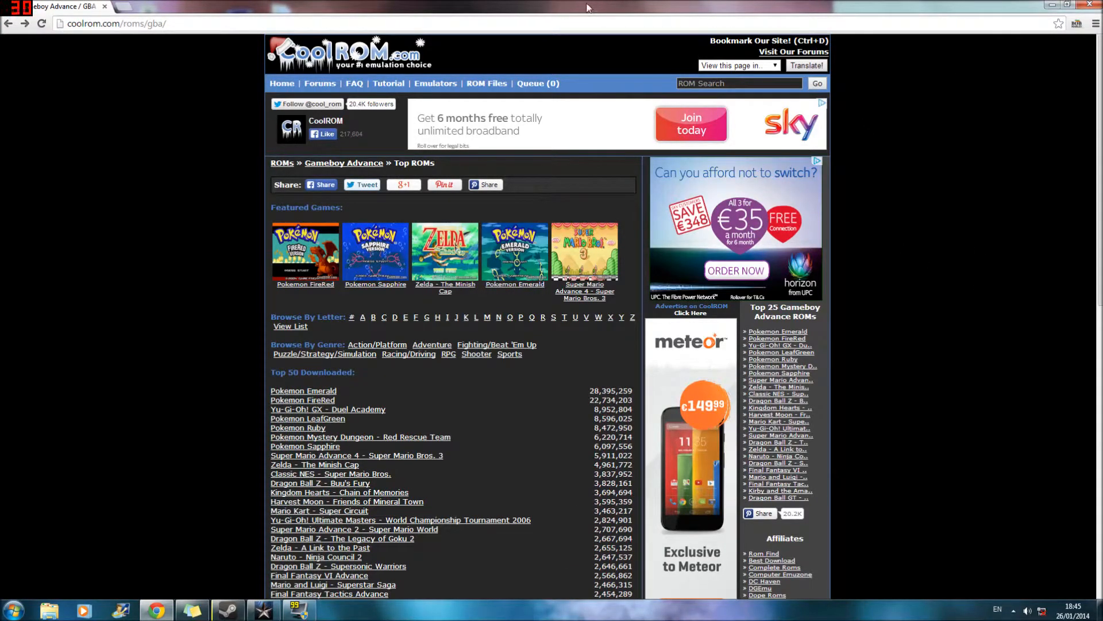
pyautogui.moveTo(871, 233)
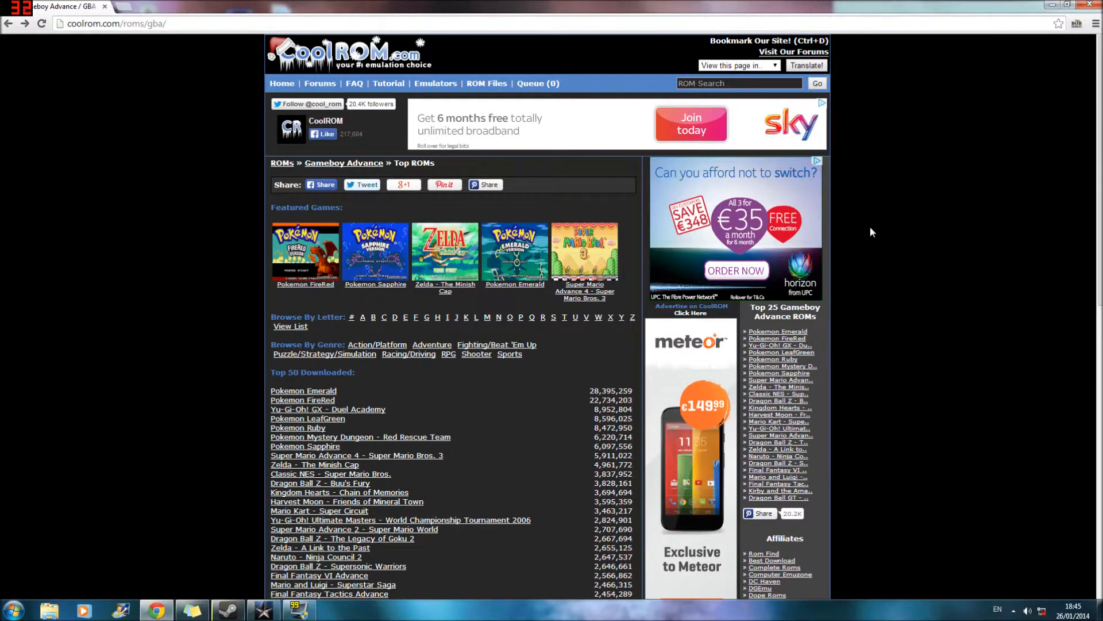
pyautogui.moveTo(940, 238)
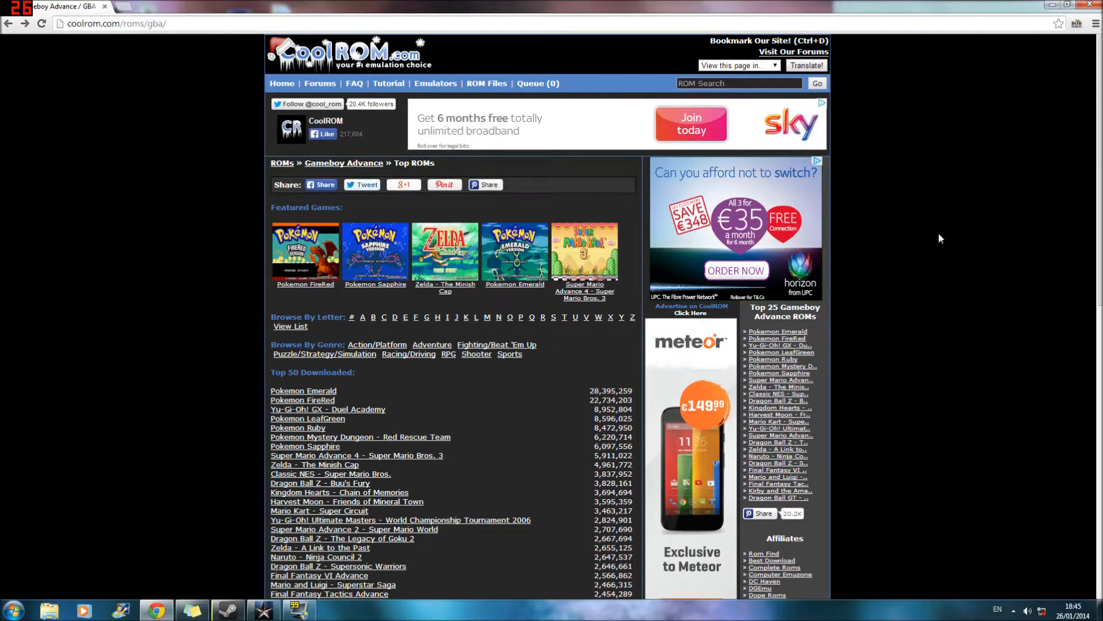
pyautogui.scroll(-3)
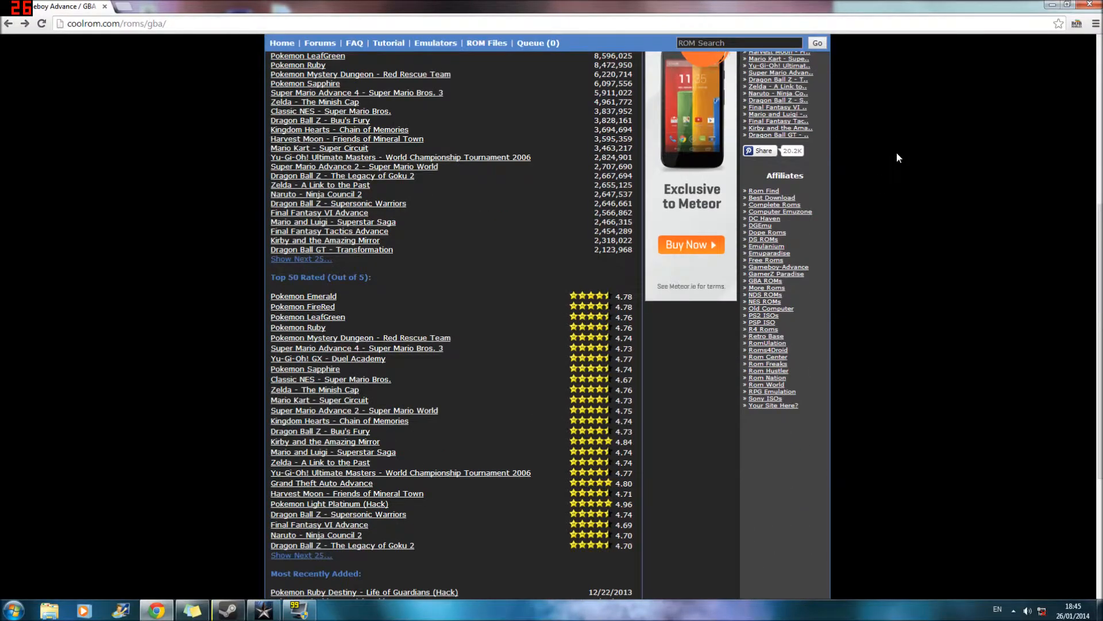
pyautogui.scroll(3)
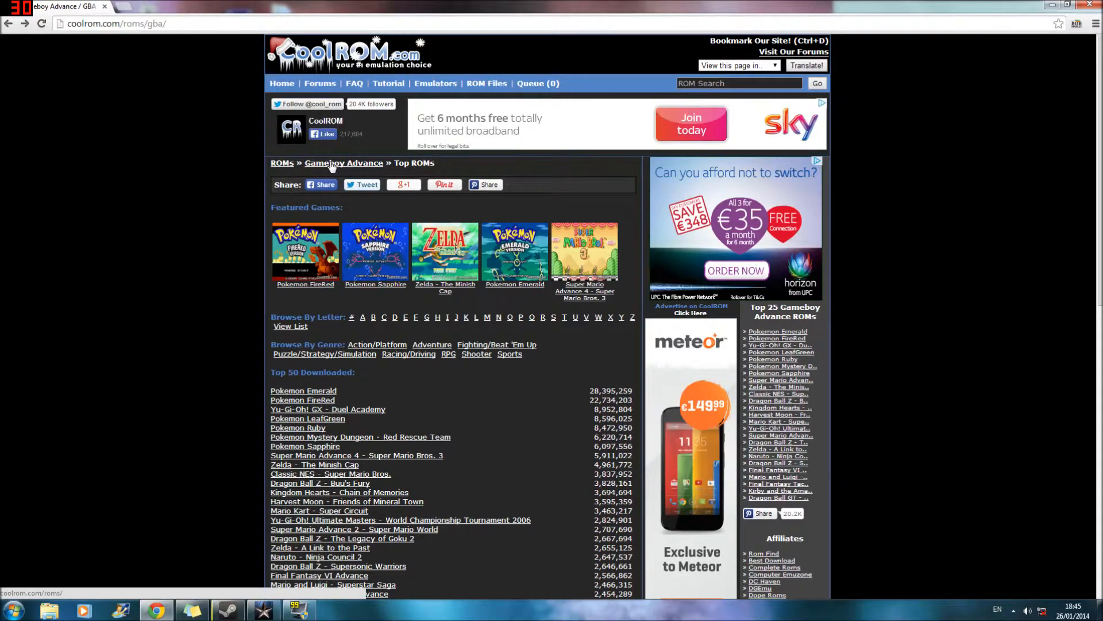
pyautogui.click(487, 83)
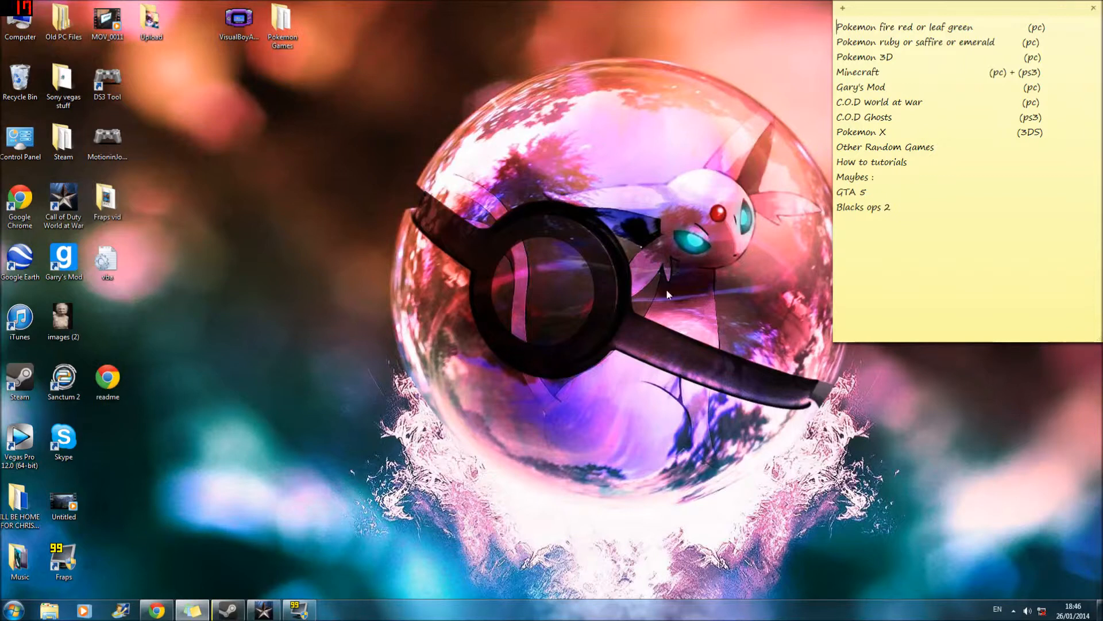
pyautogui.moveTo(394, 291)
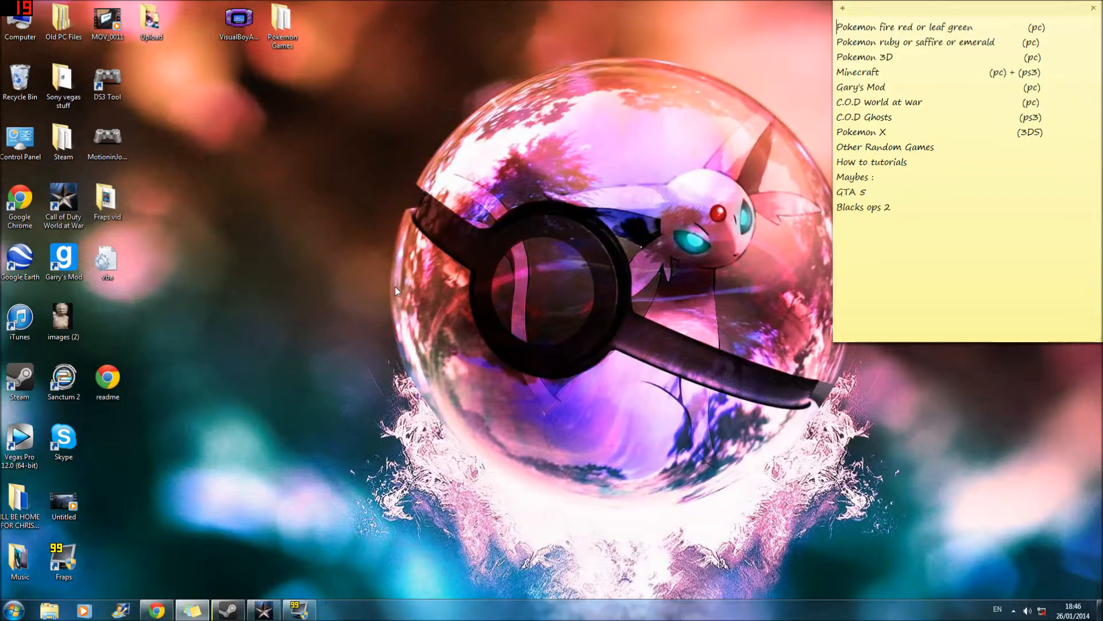
pyautogui.moveTo(358, 199)
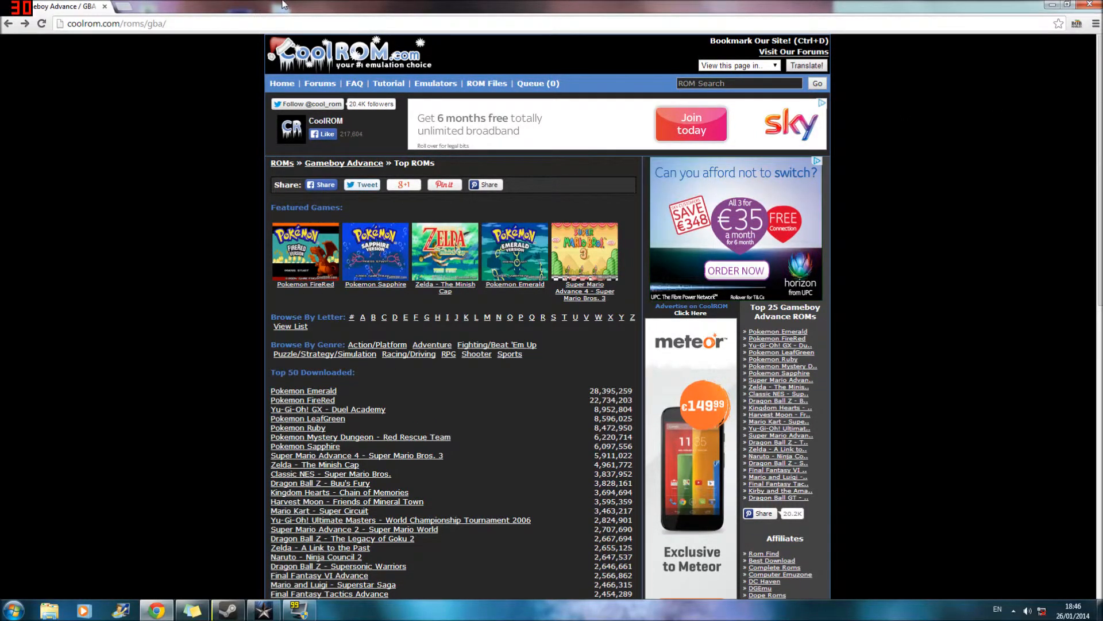
pyautogui.moveTo(463, 68)
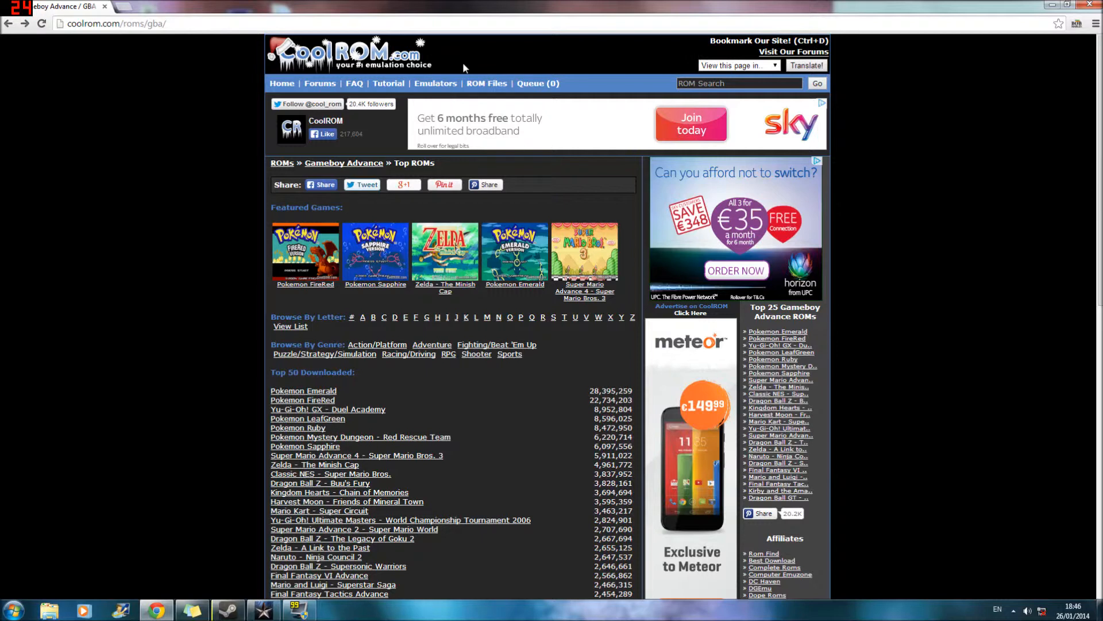
pyautogui.moveTo(892, 300)
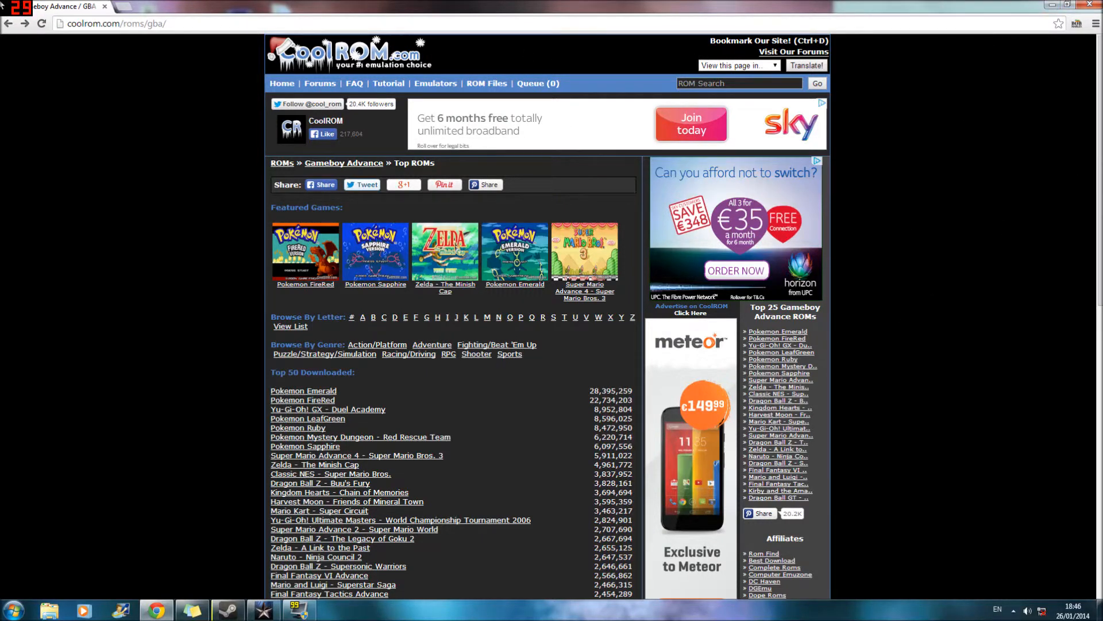
pyautogui.click(484, 183)
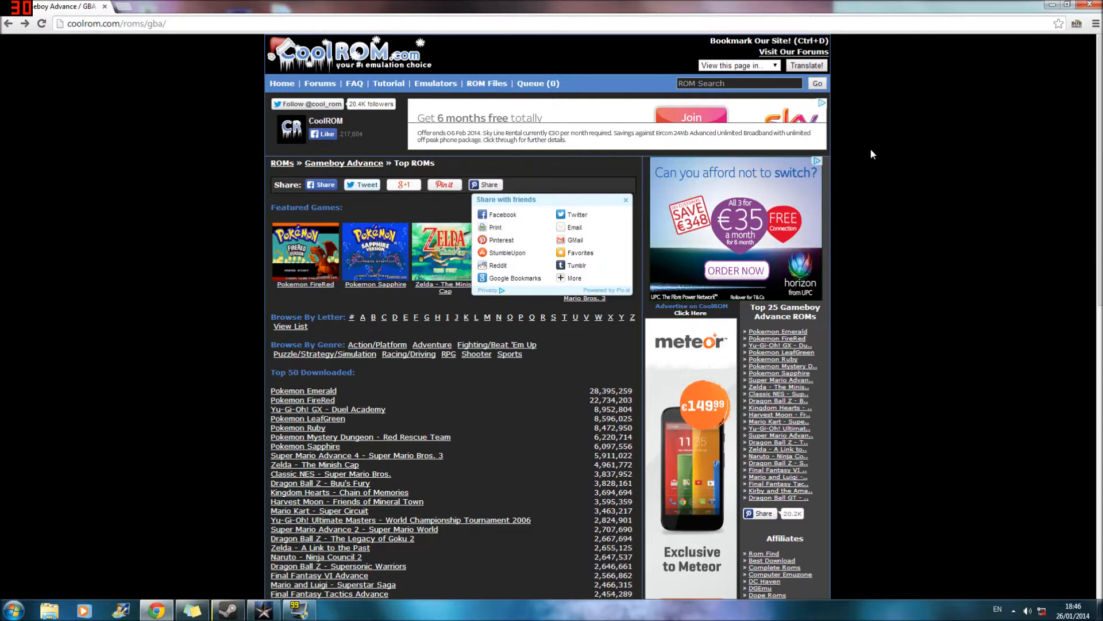